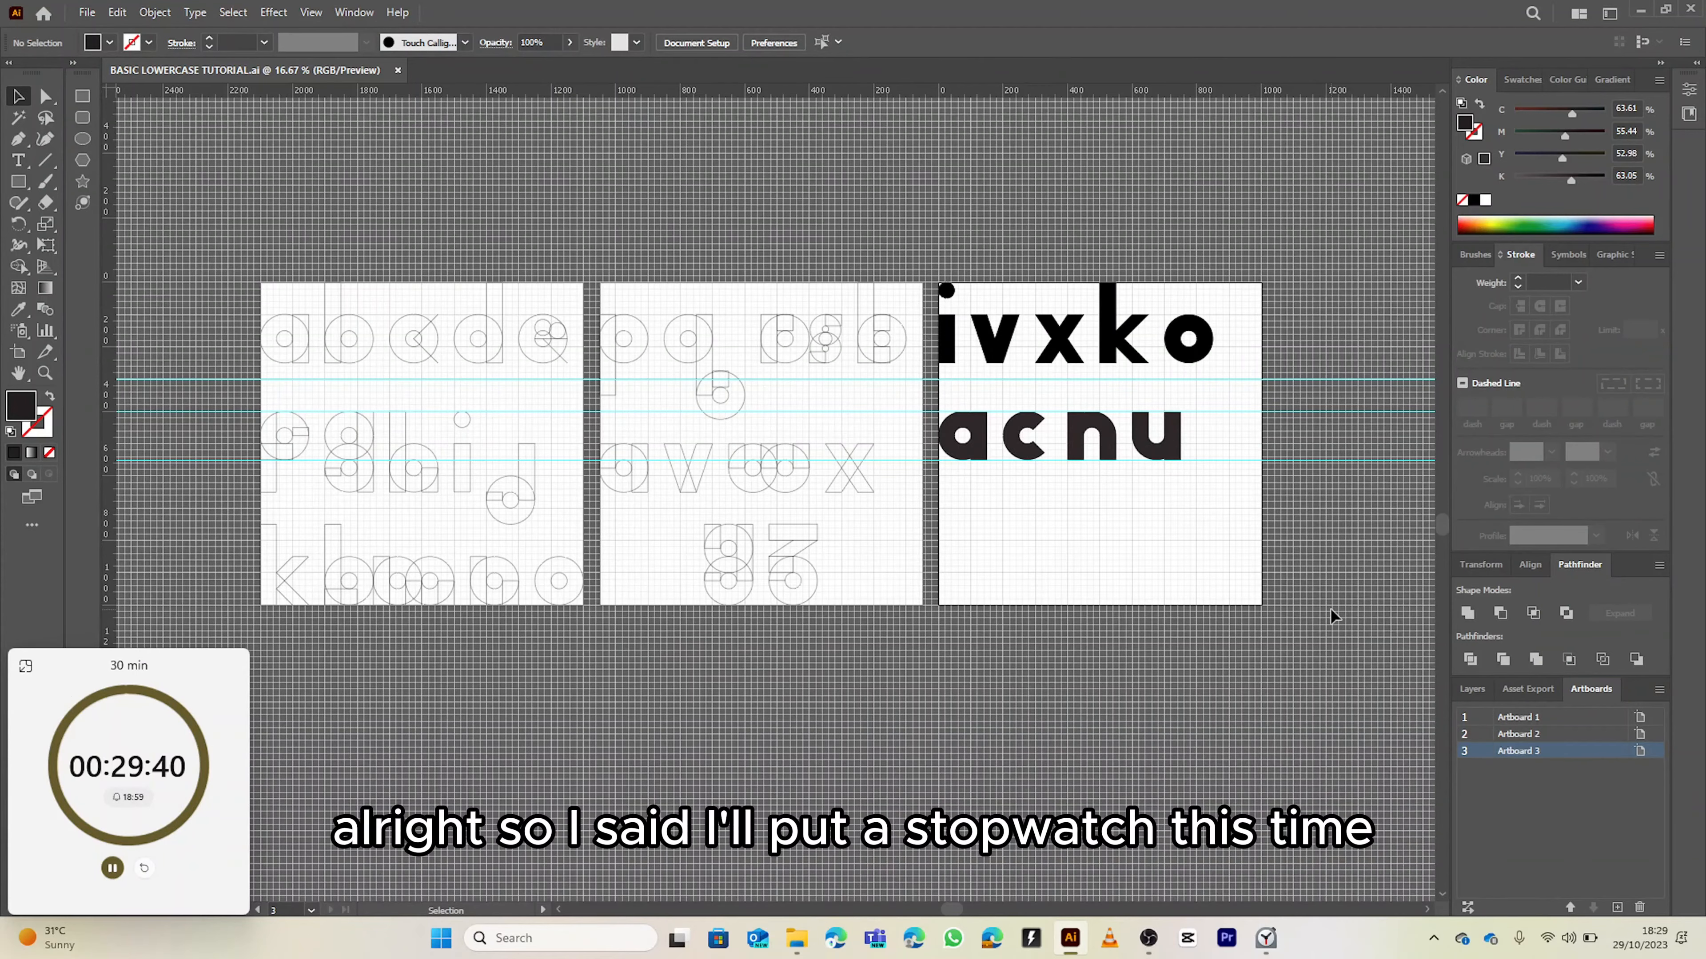
{"action": "mouse_move", "coordinate": [487, 726]}
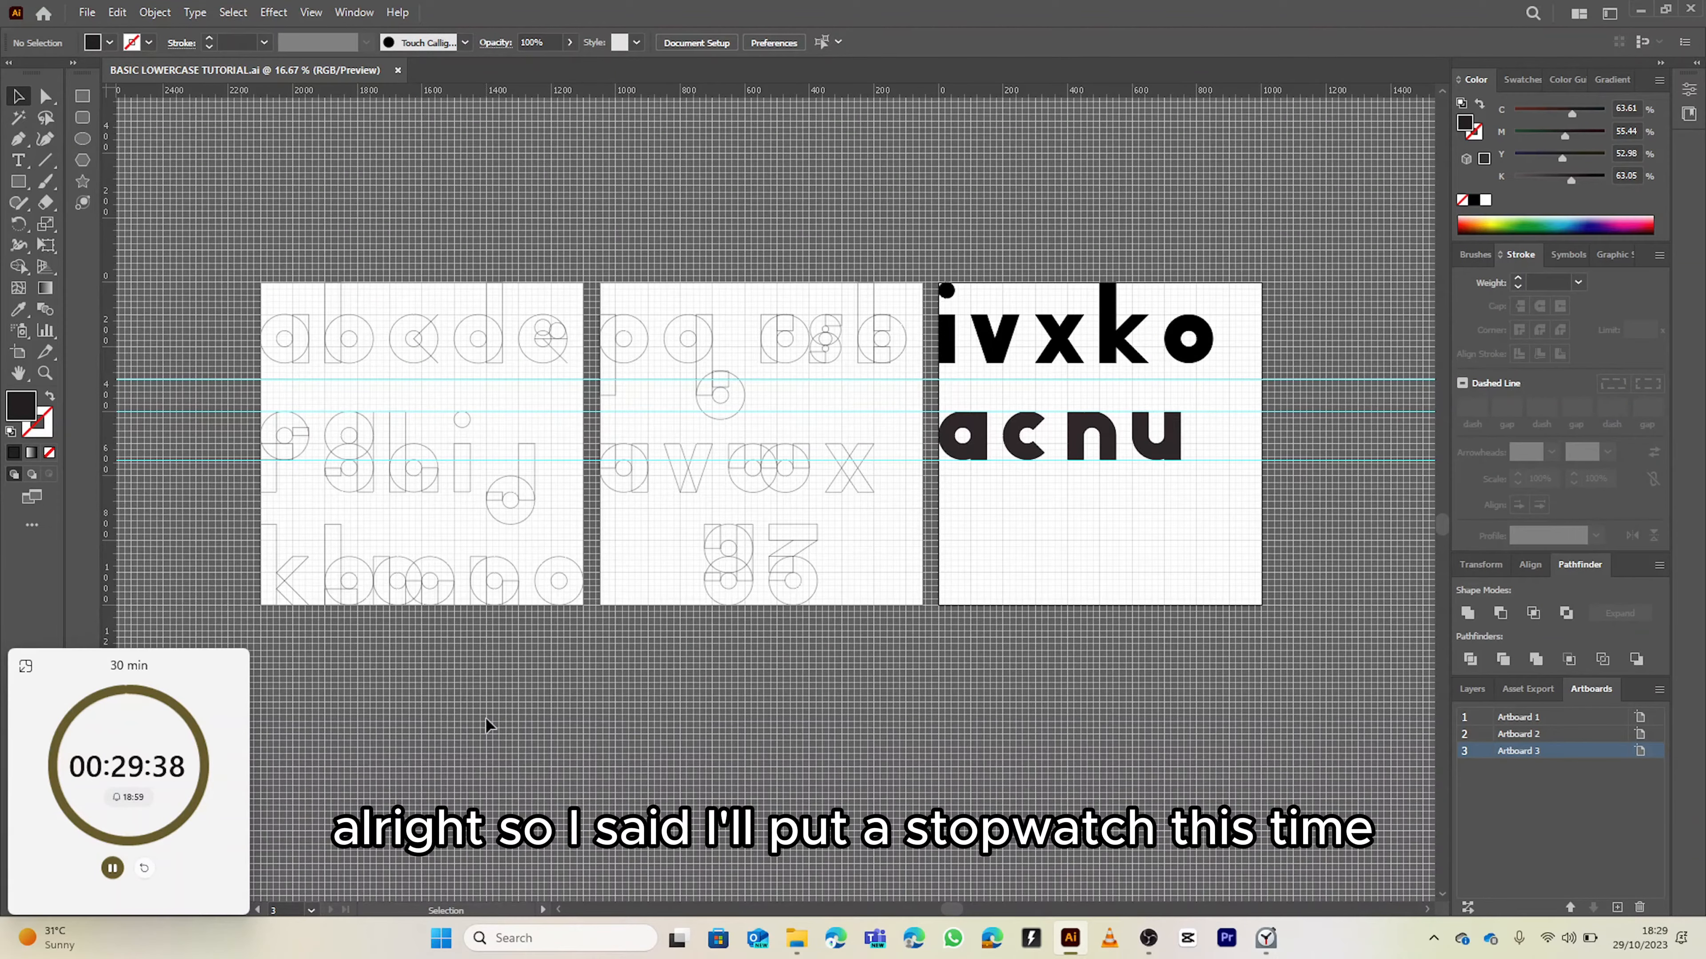
{"action": "mouse_move", "coordinate": [511, 465]}
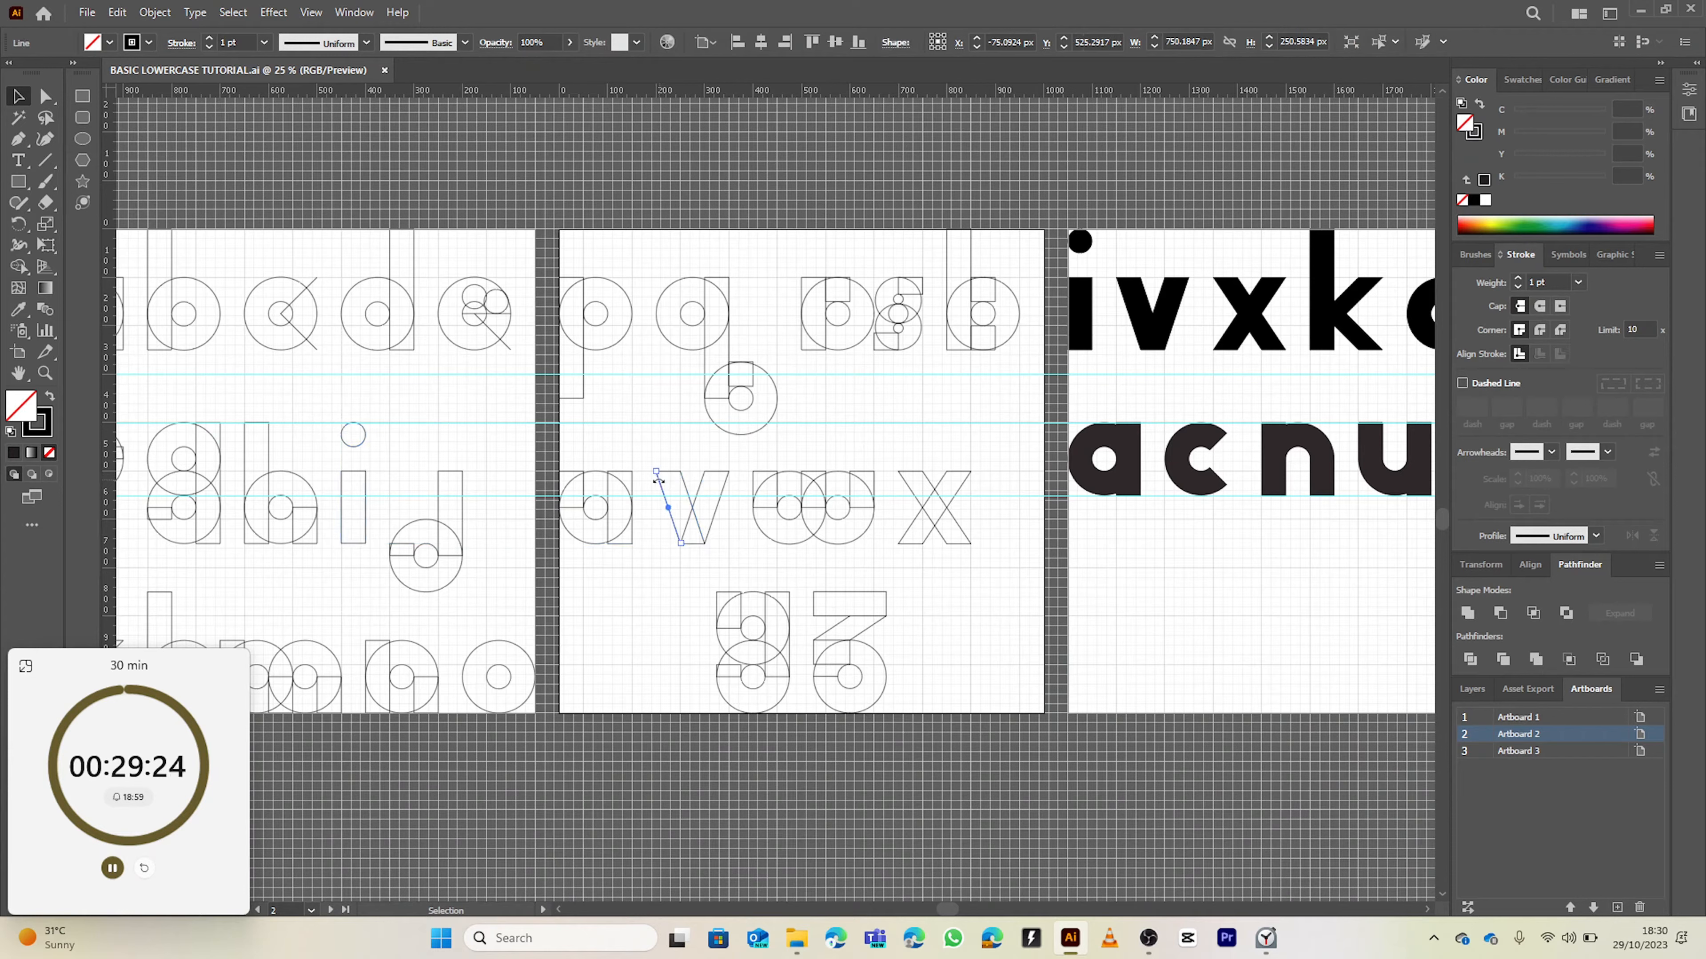
Inspect the outlined v by selecting it, then clear the selection and move to the third artboard.
{"action": "left_click", "coordinate": [692, 508]}
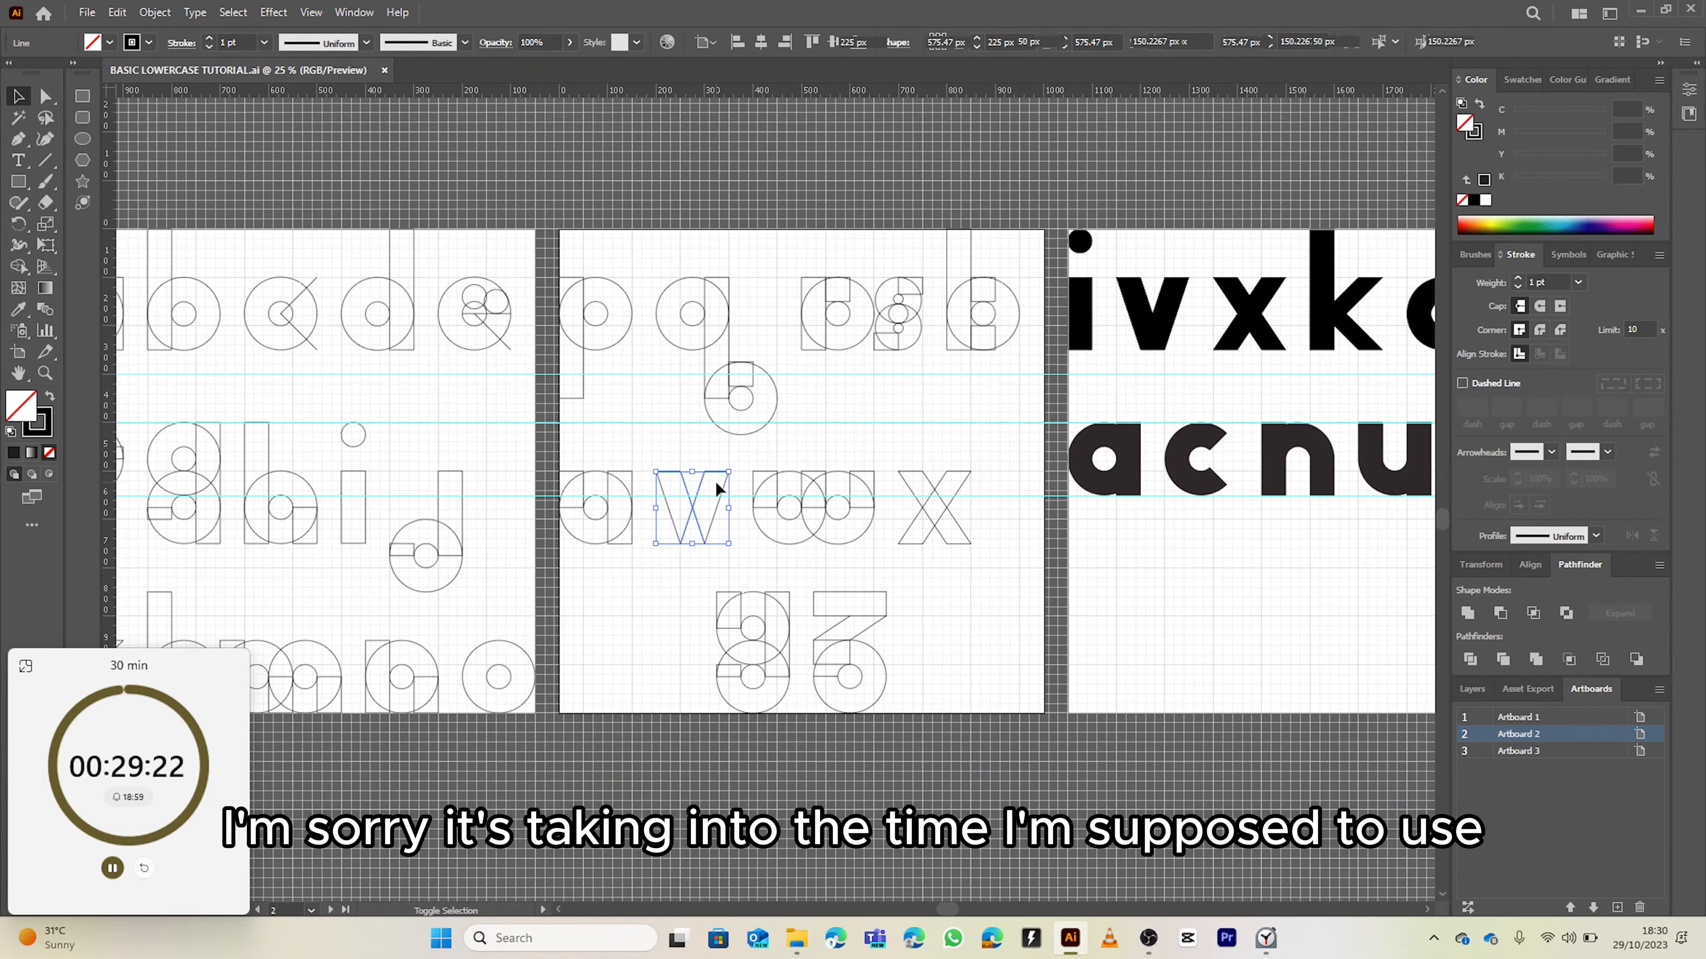
{"action": "left_click", "coordinate": [664, 518]}
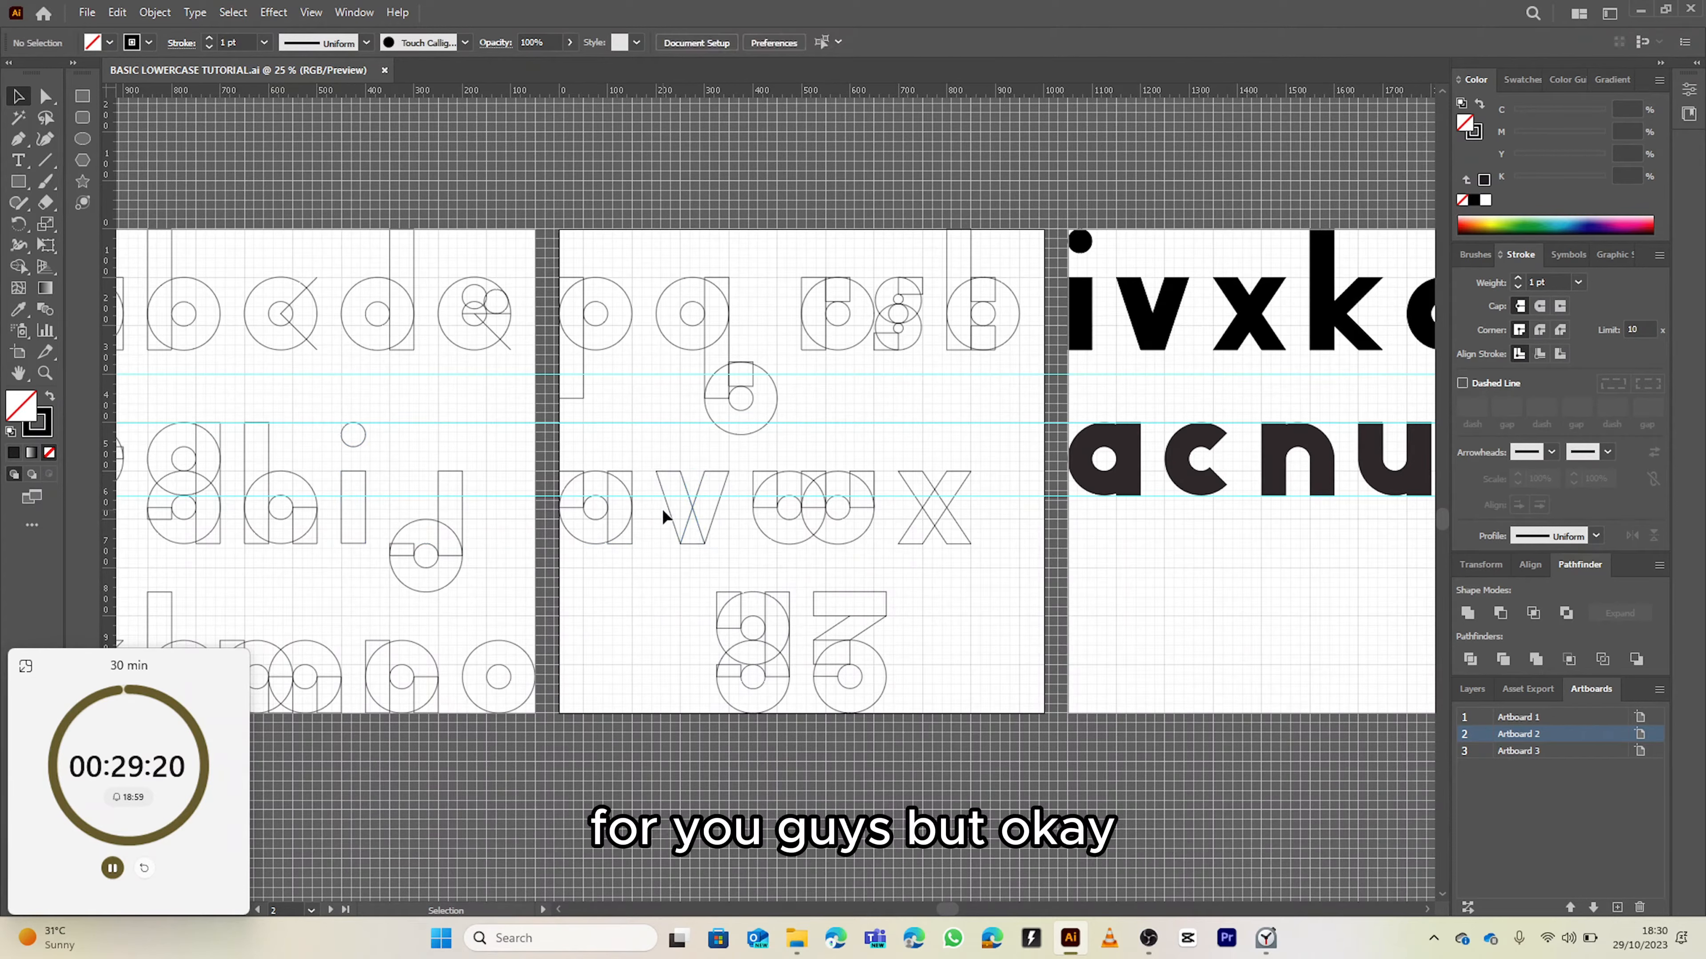
{"action": "left_click", "coordinate": [690, 509]}
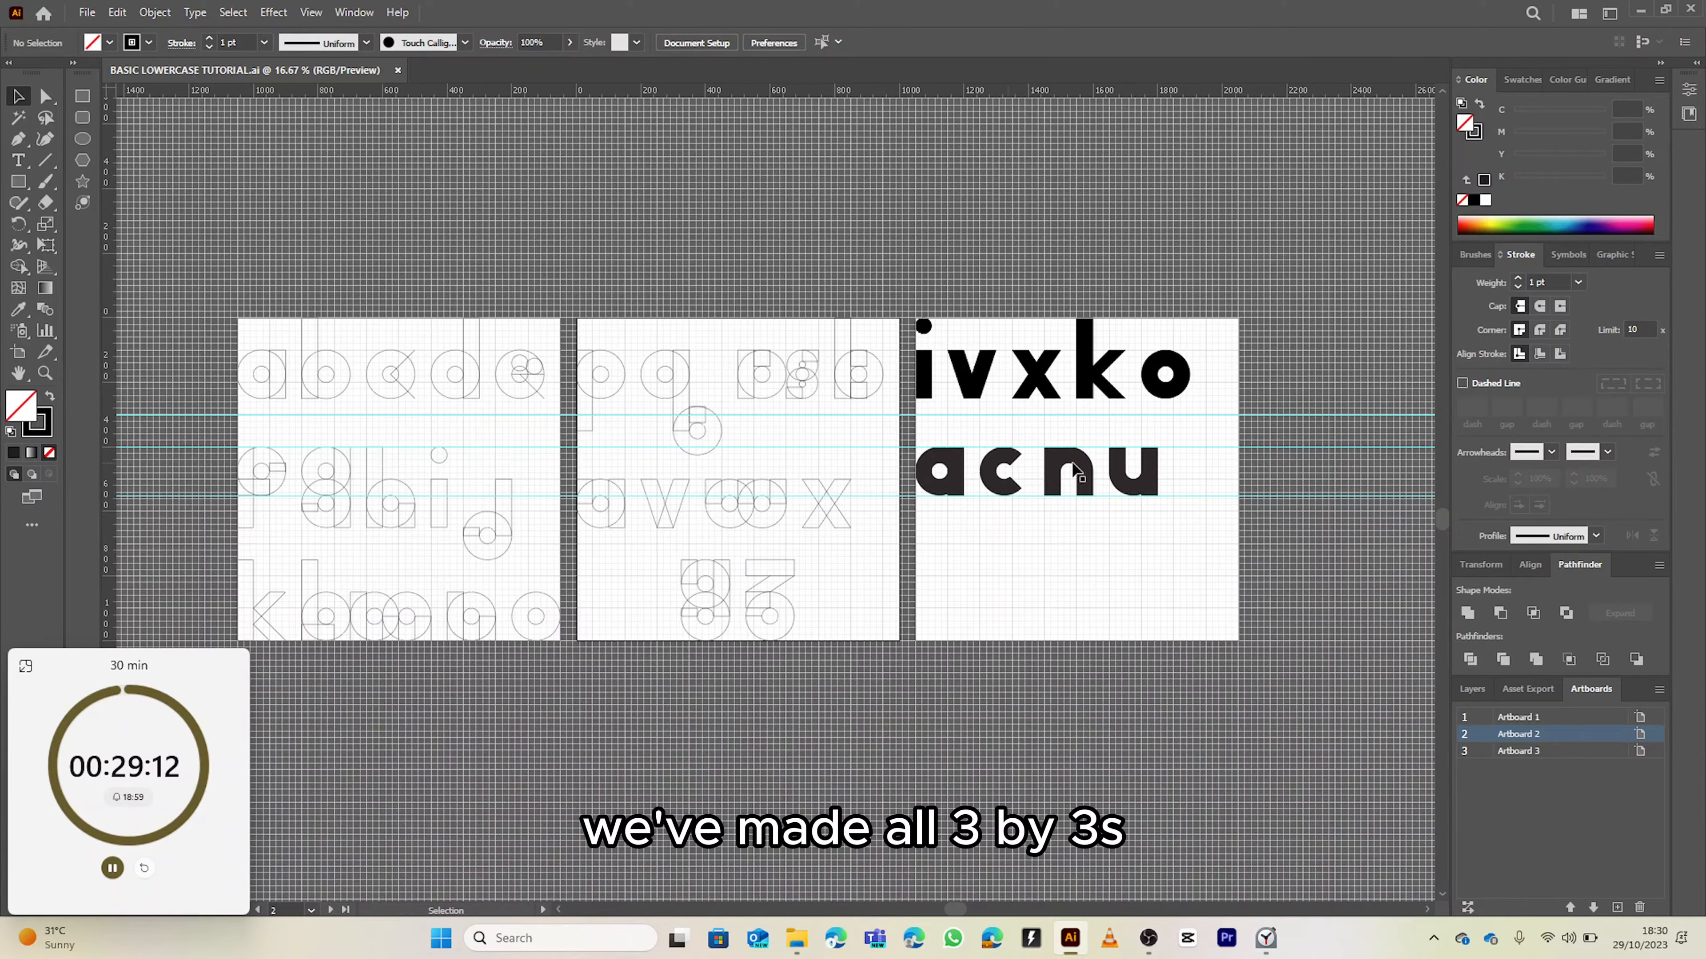
{"action": "mouse_move", "coordinate": [1066, 456]}
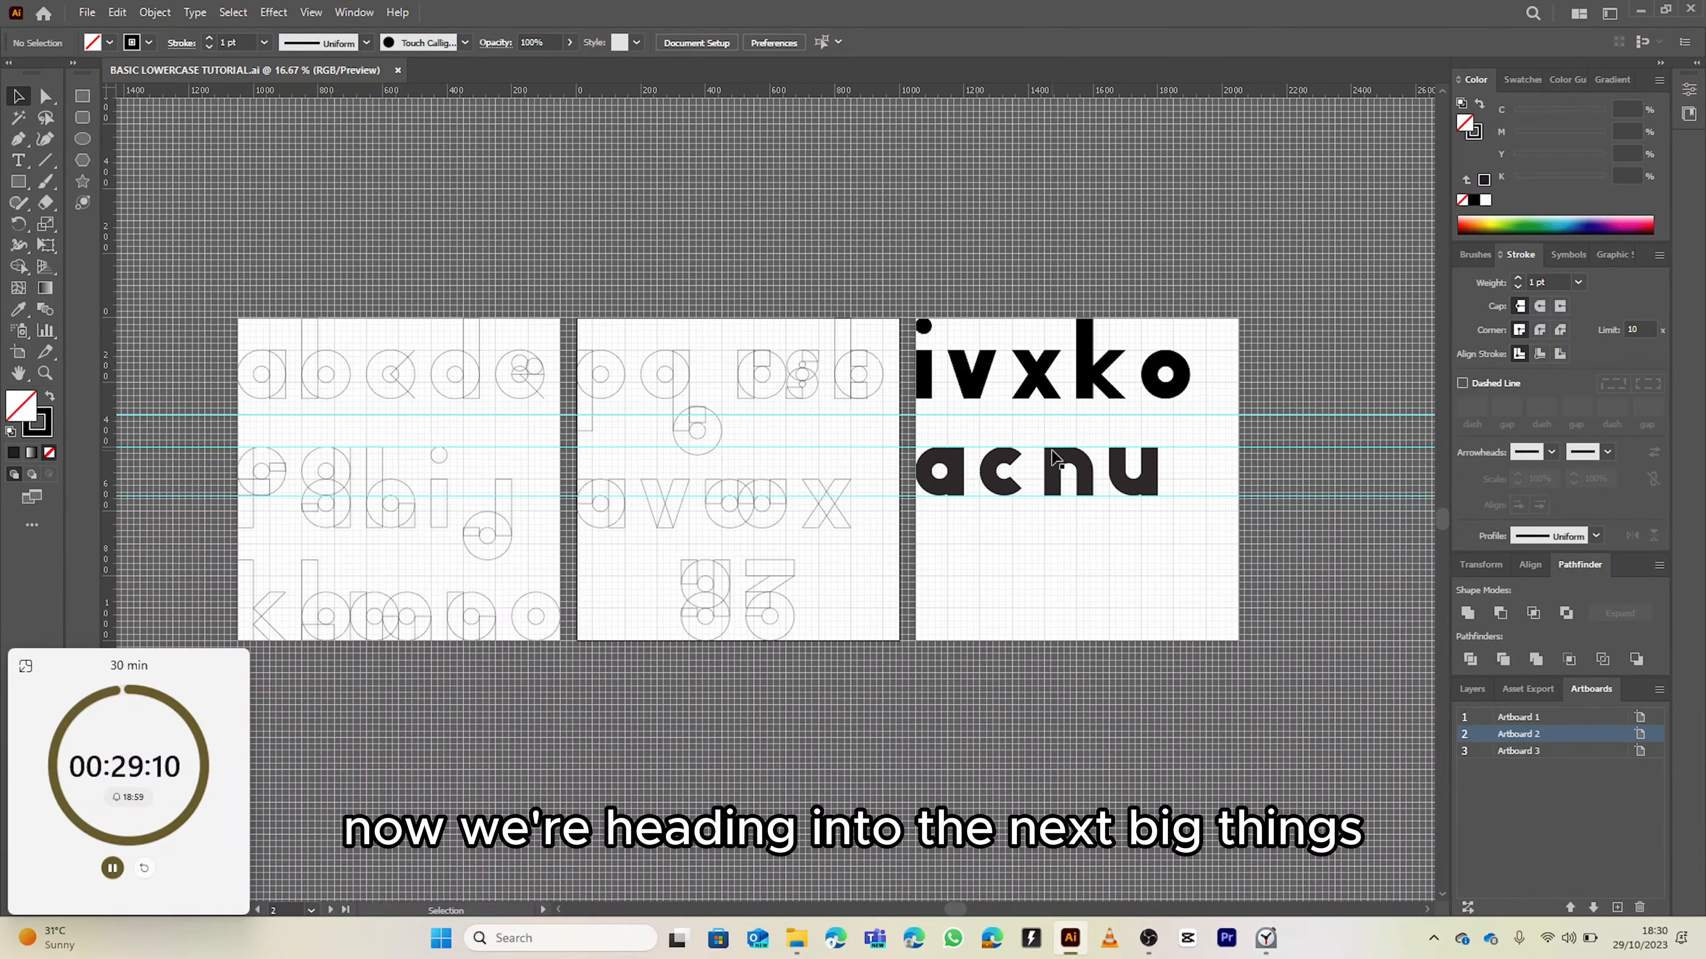
{"action": "mouse_move", "coordinate": [1230, 425]}
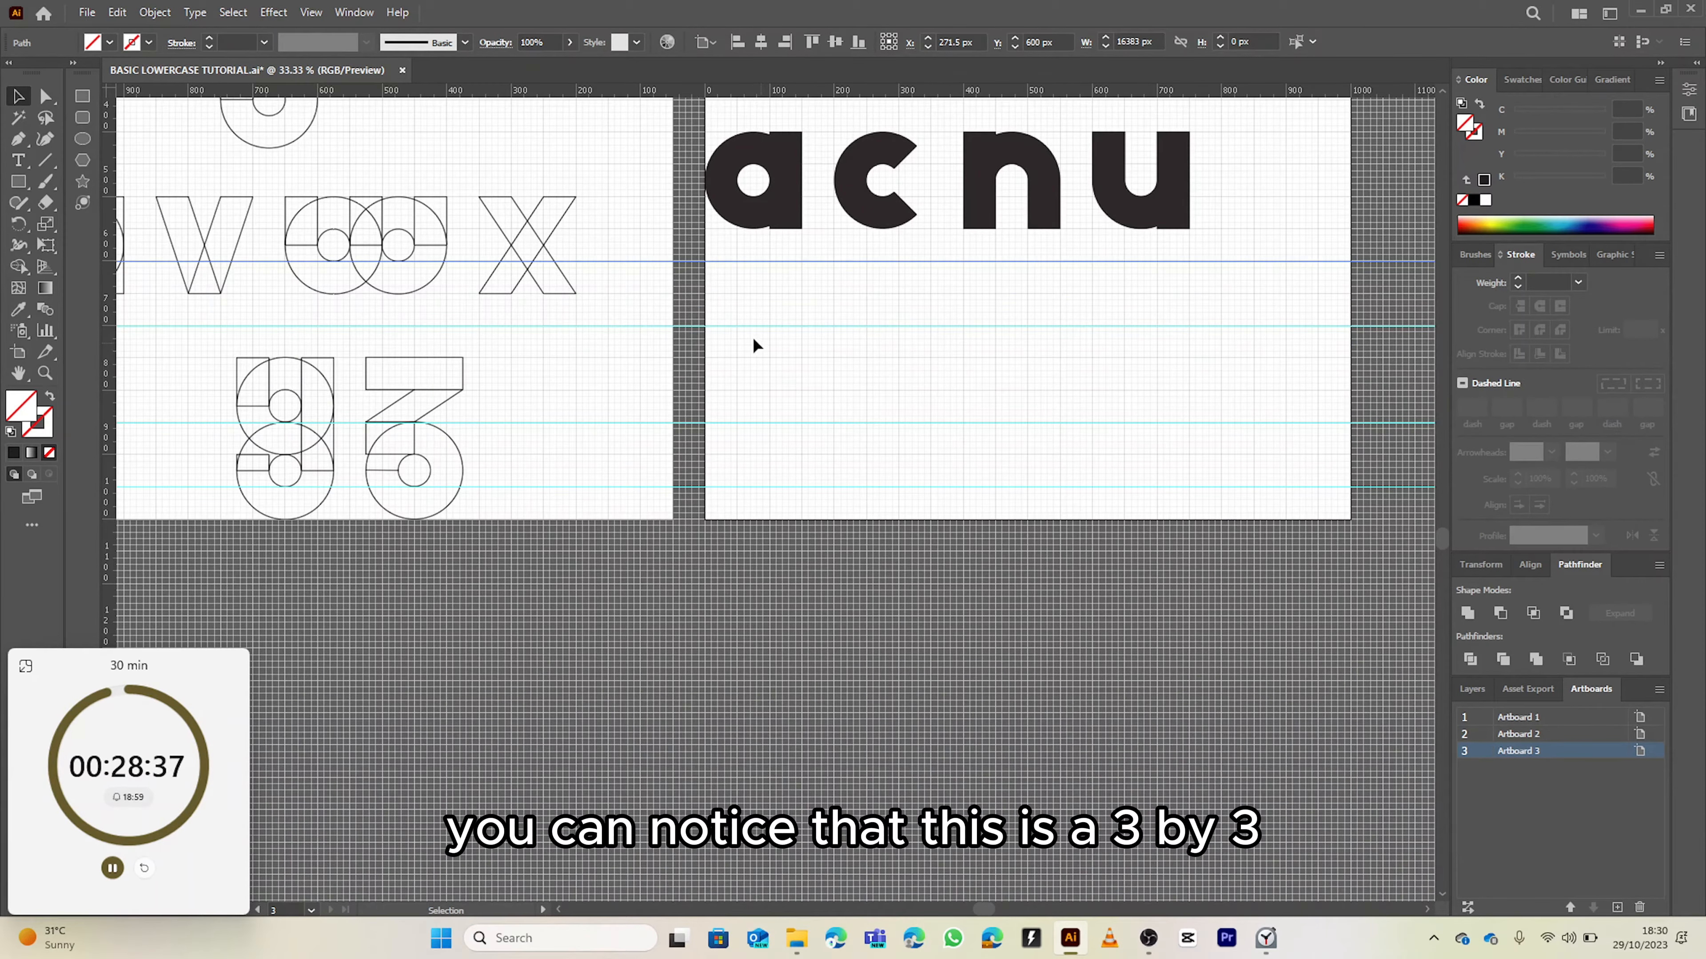
{"action": "mouse_move", "coordinate": [747, 466]}
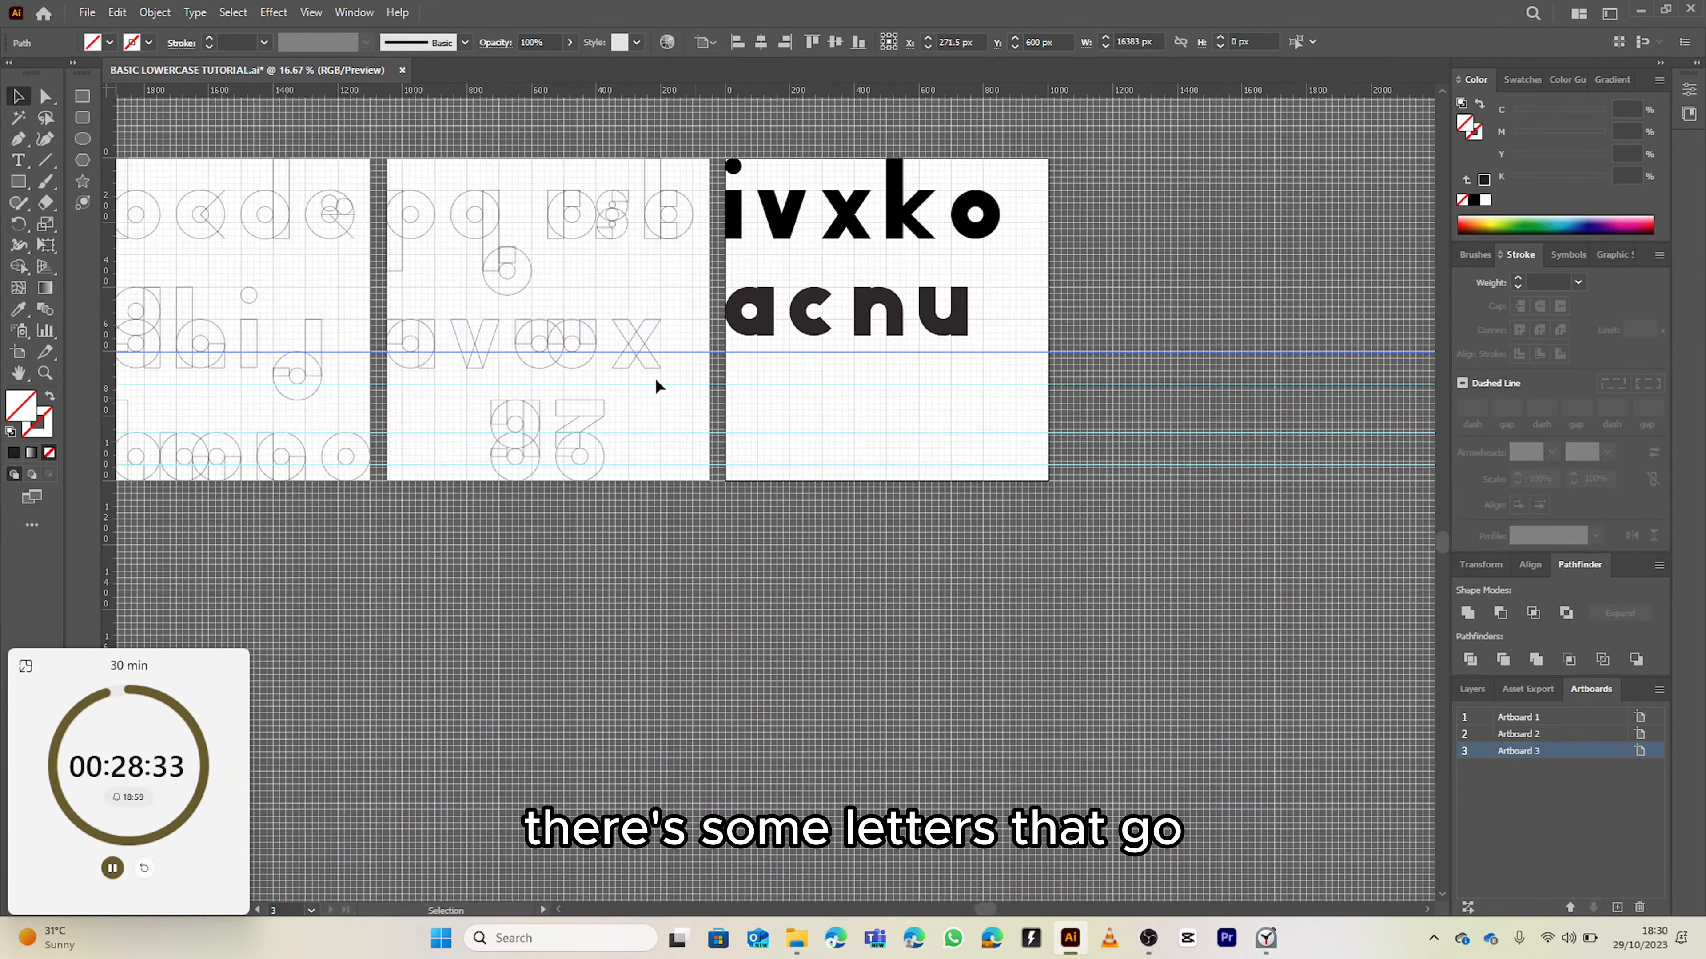
{"action": "scroll", "scroll_direction": "right", "scroll_amount": 3}
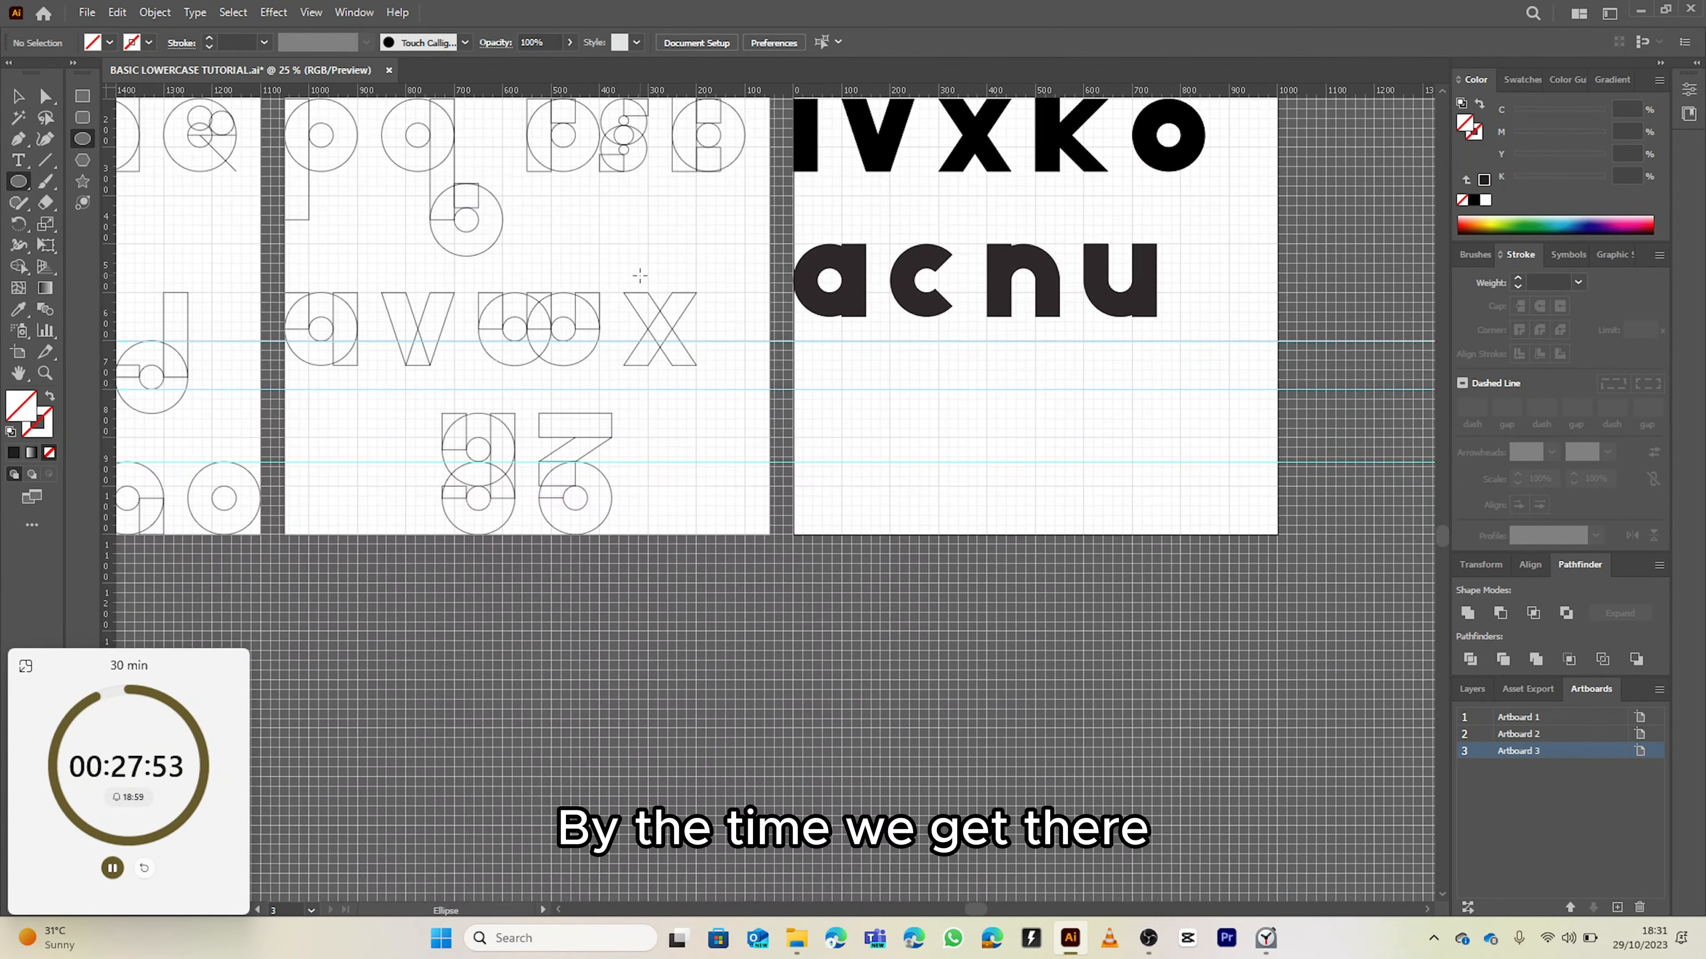
{"action": "mouse_move", "coordinate": [765, 320]}
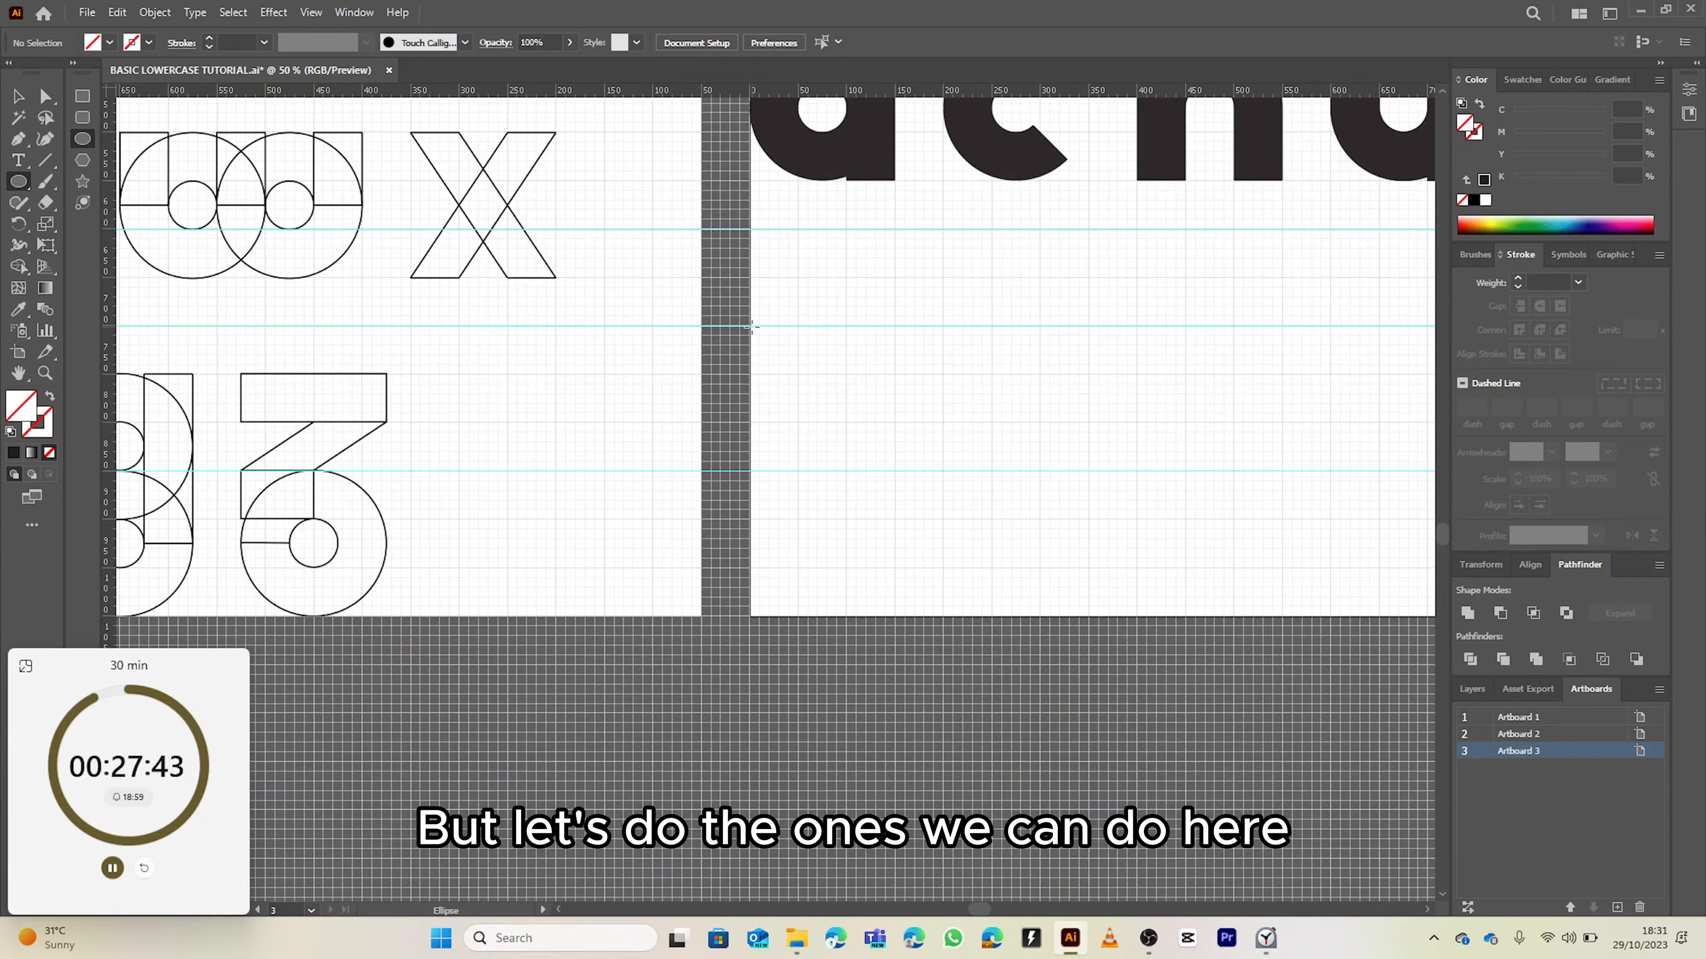
Draw the b's bowl circle and its tall rectangular stem on the grid below acnu.
{"action": "left_click_drag", "start_coordinate": [751, 327], "coordinate": [903, 475]}
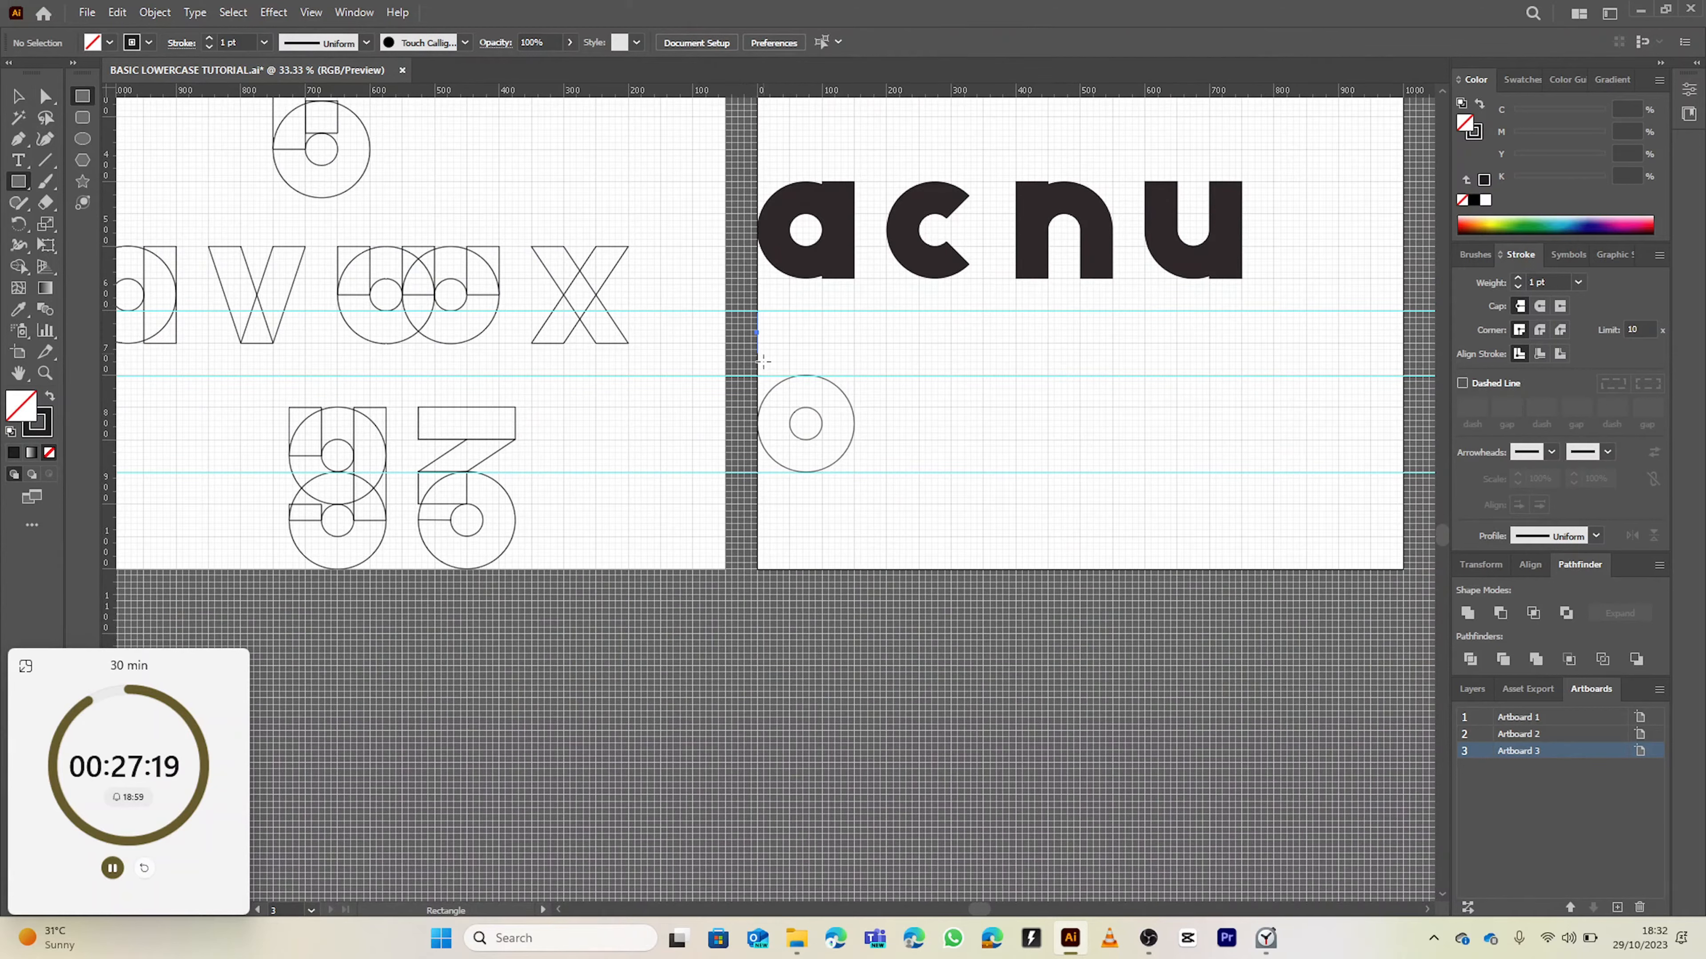
{"action": "left_click_drag", "start_coordinate": [772, 319], "coordinate": [772, 476]}
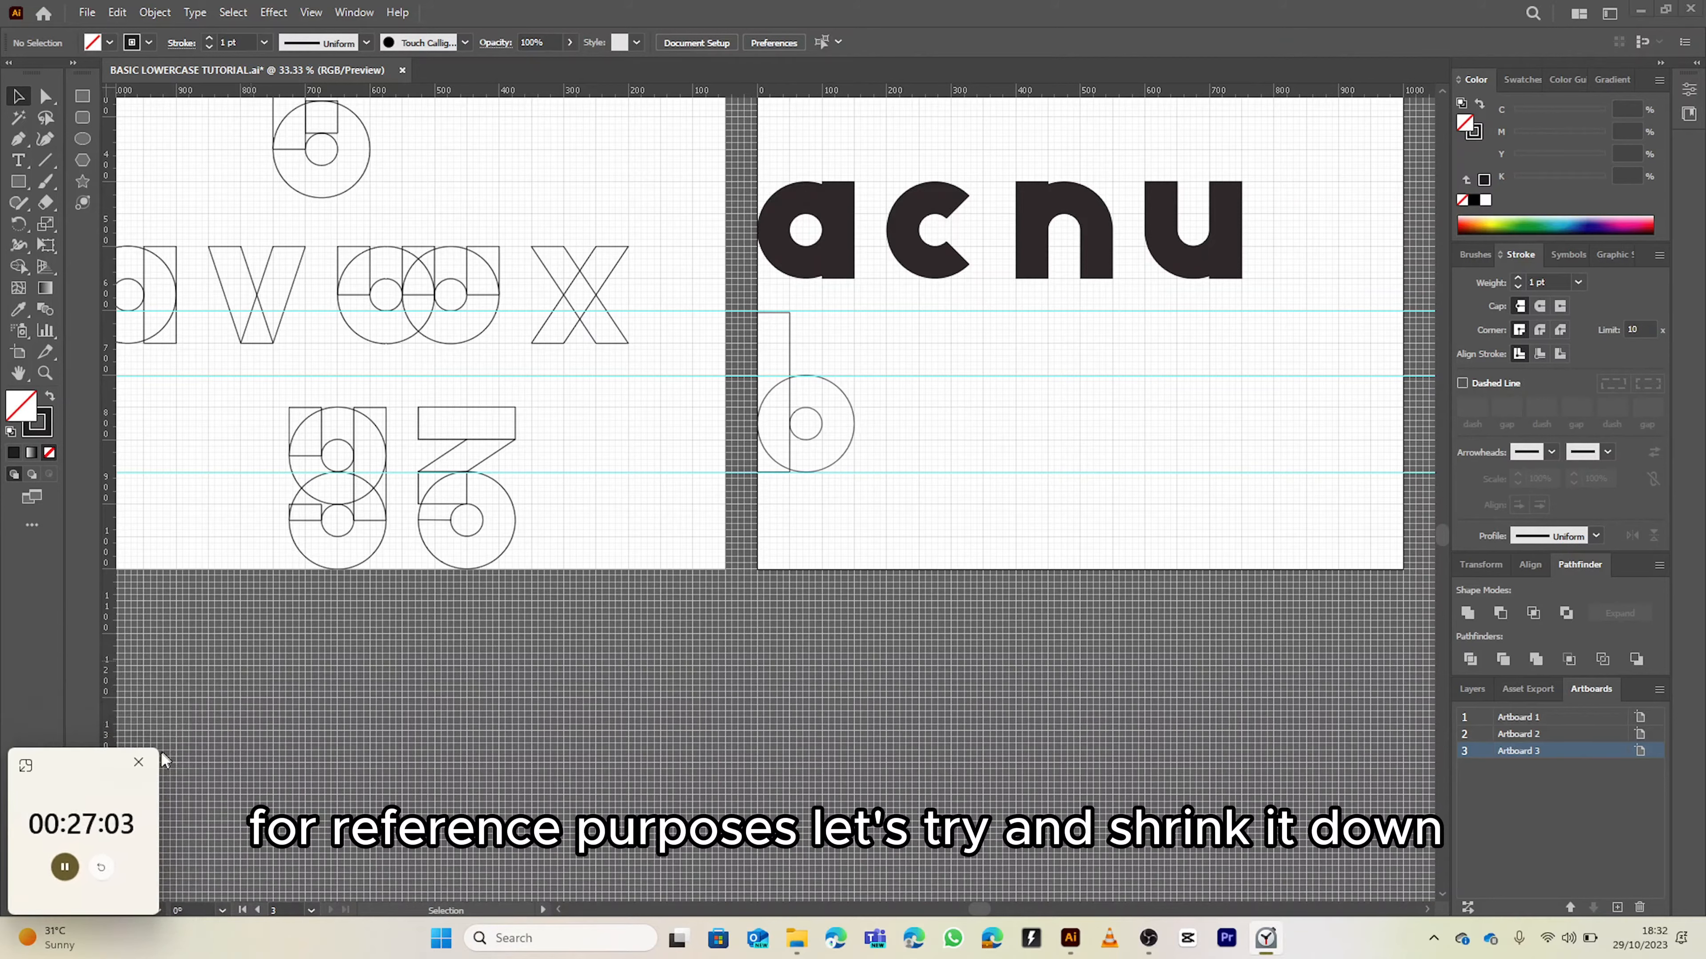
{"action": "mouse_move", "coordinate": [411, 643]}
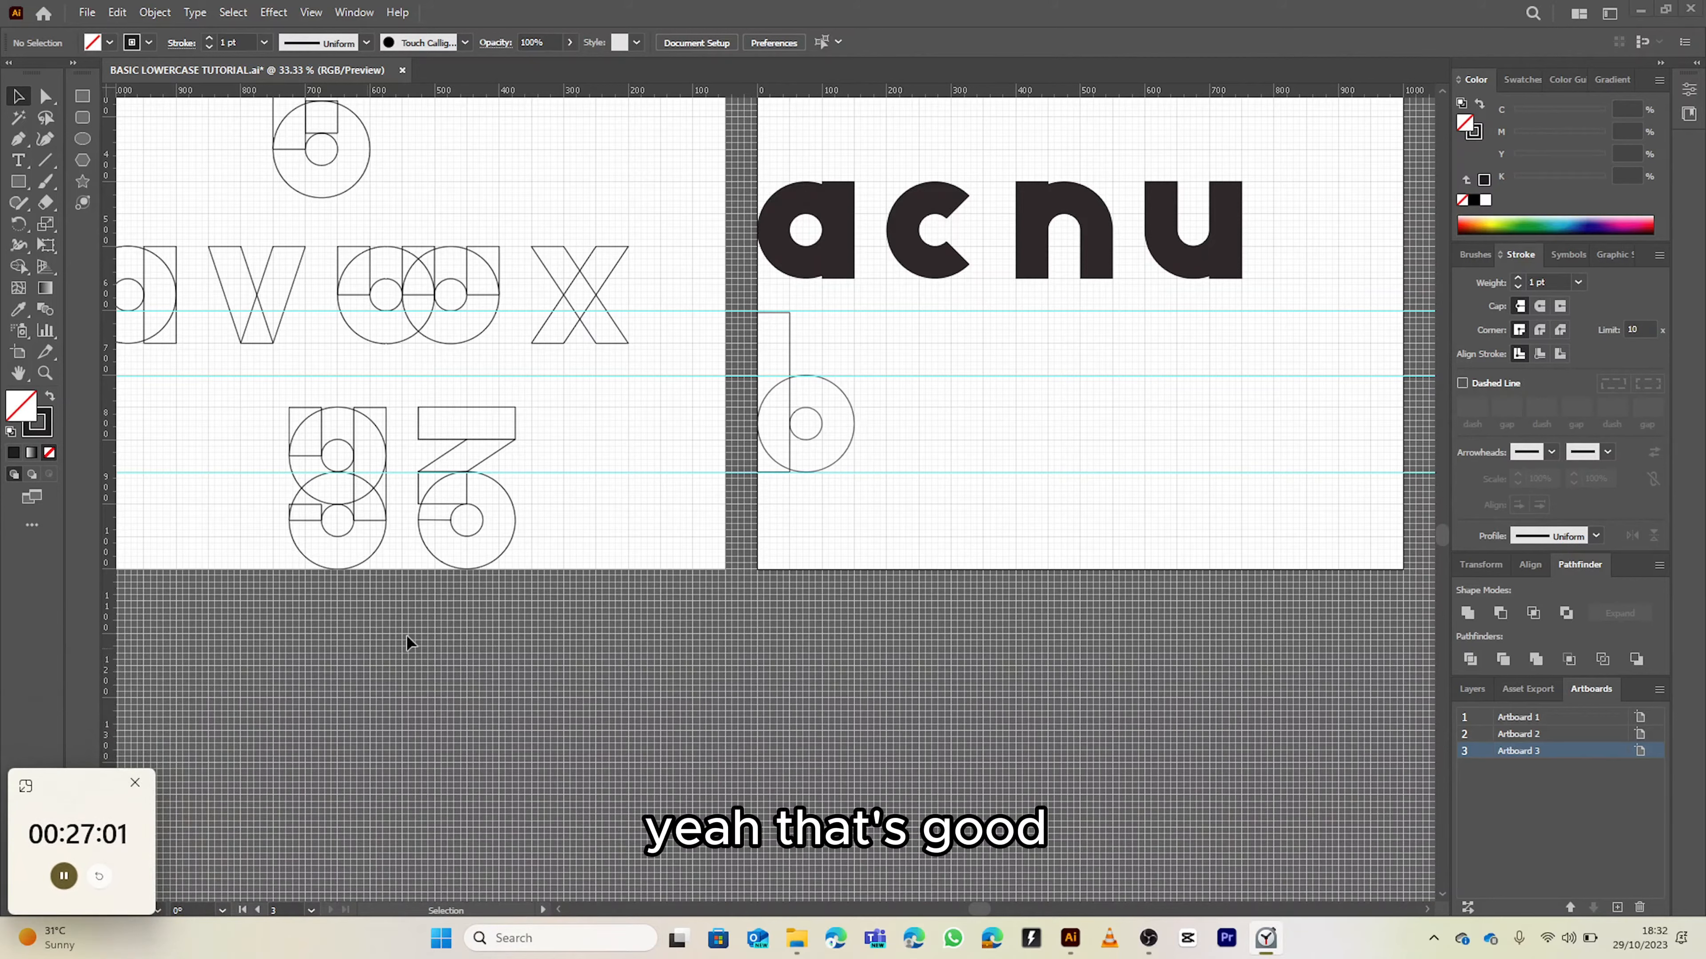
{"action": "mouse_move", "coordinate": [834, 402]}
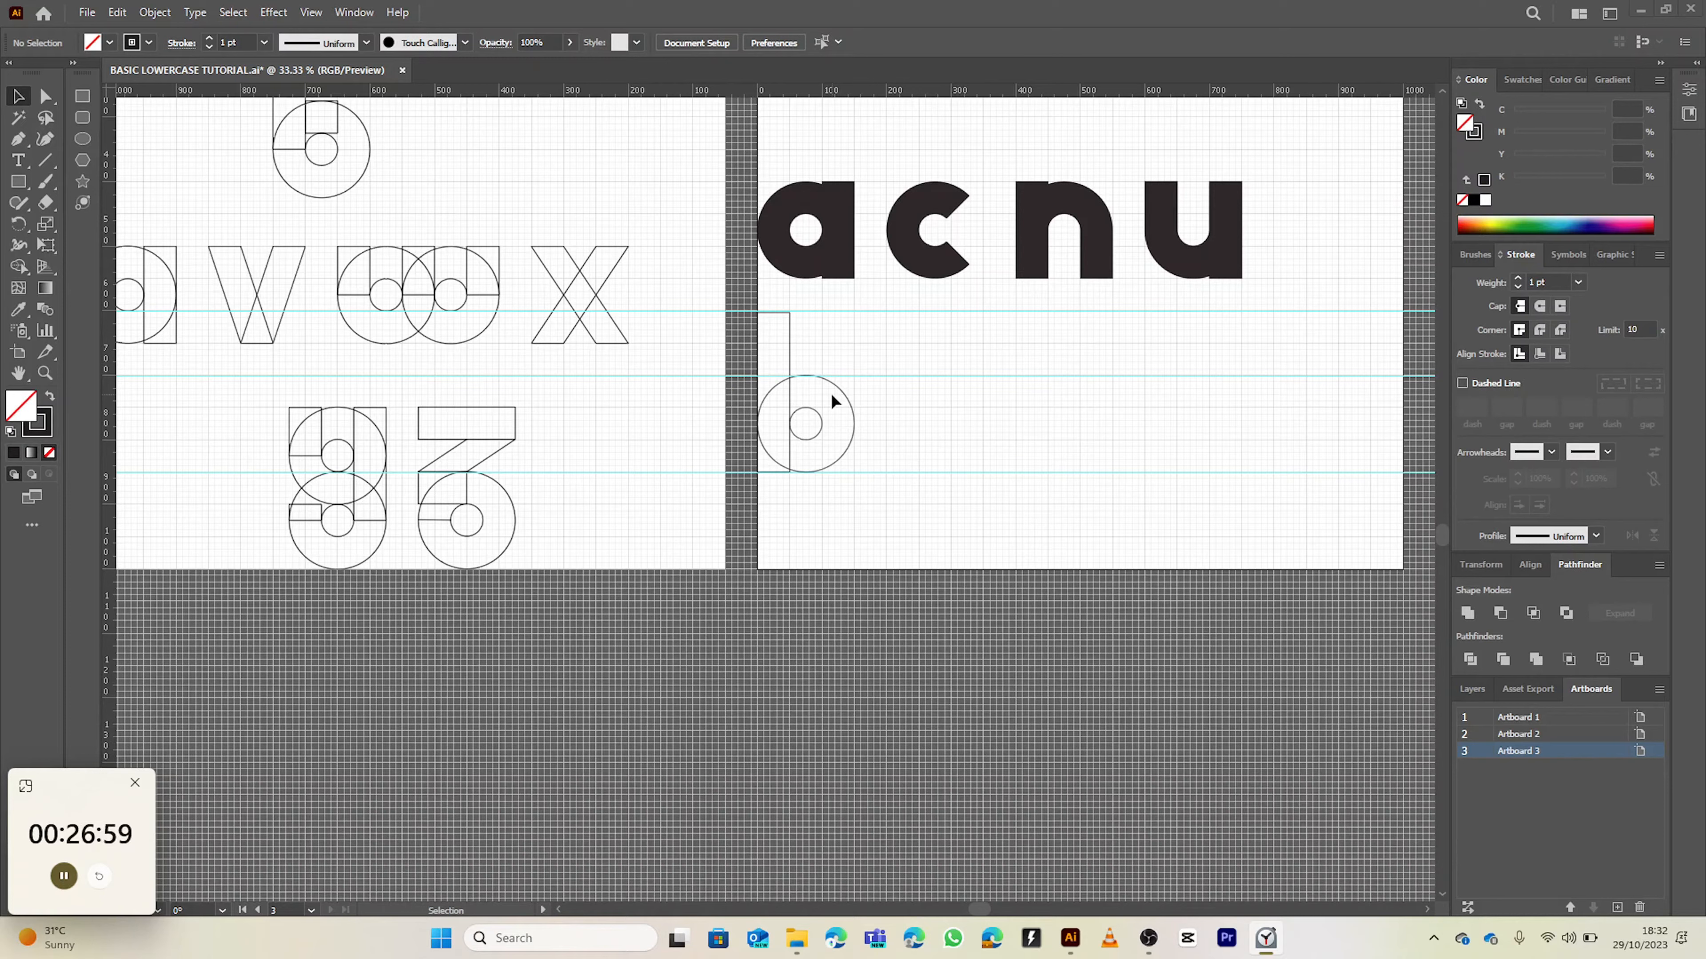
{"action": "mouse_move", "coordinate": [808, 438]}
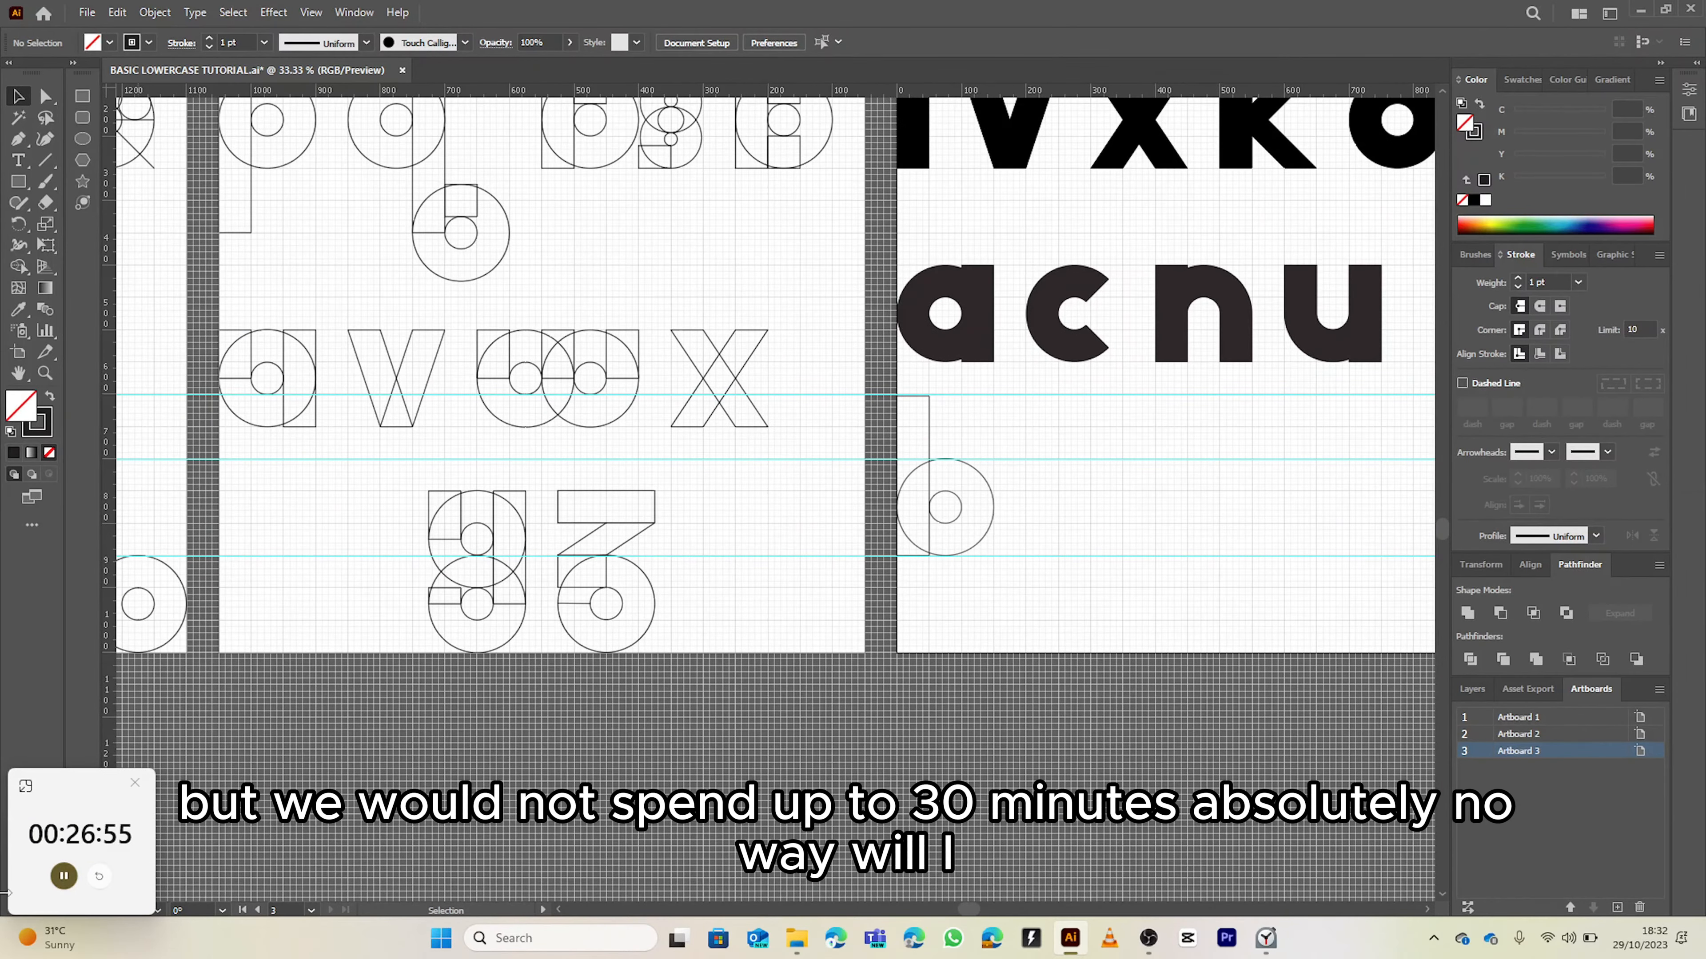
{"action": "mouse_move", "coordinate": [605, 745]}
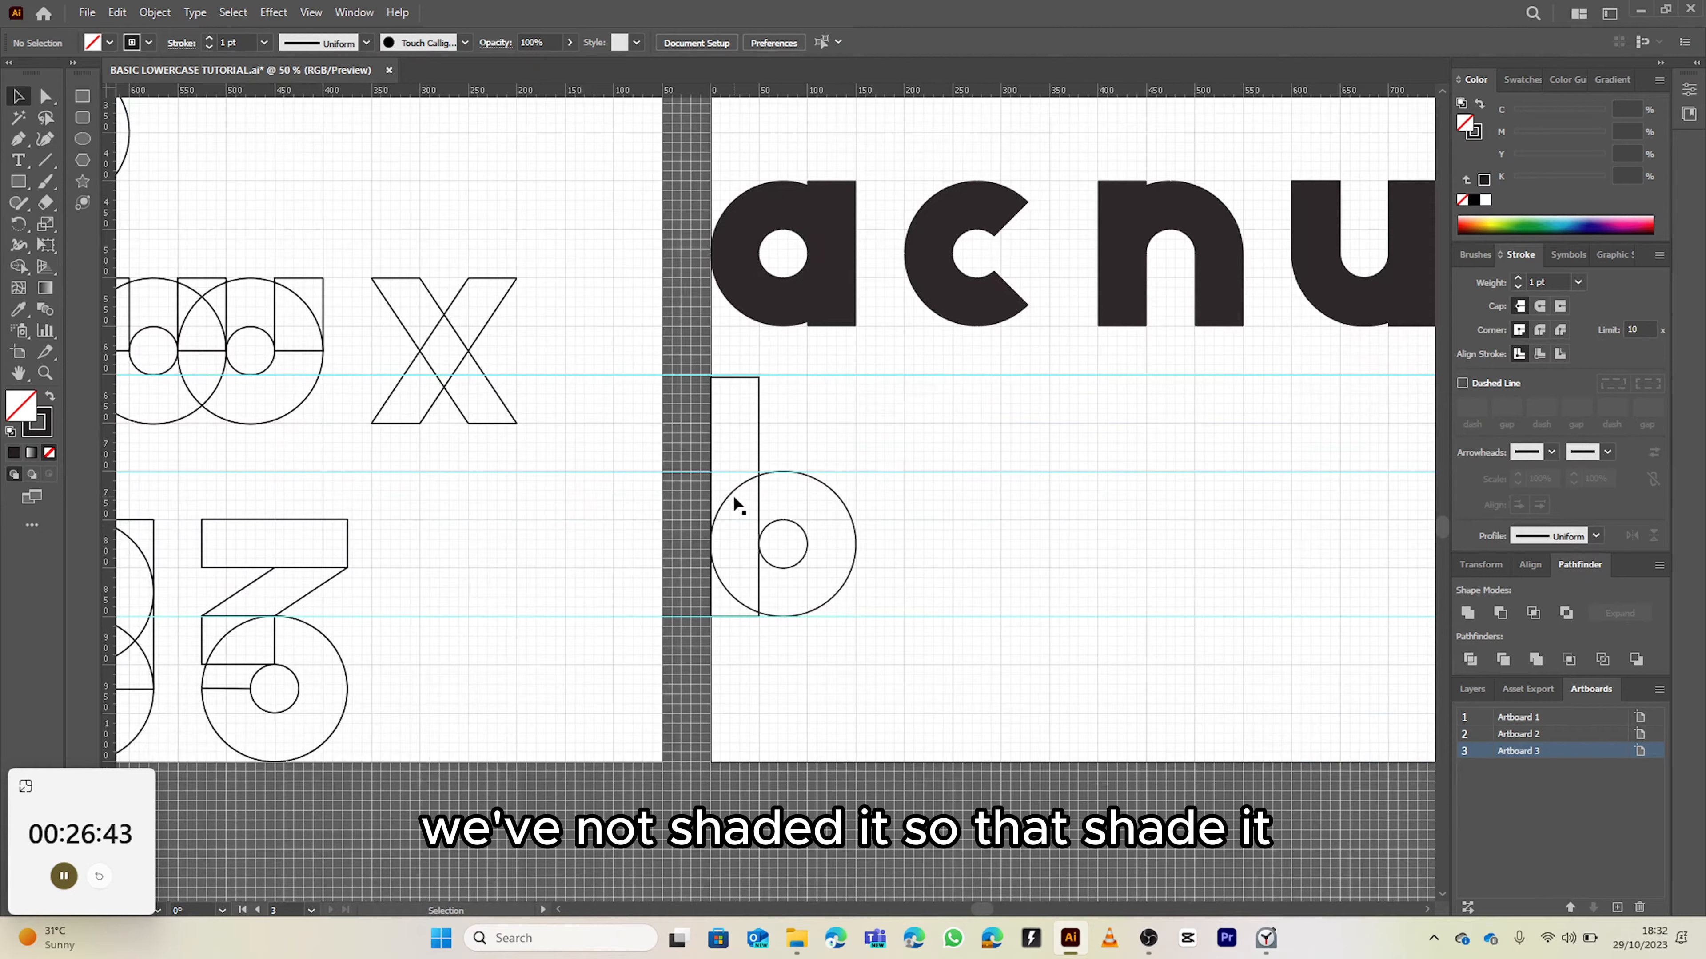
Select the b's pieces and fill the merged letter solid black with no stroke.
{"action": "left_click", "coordinate": [784, 543]}
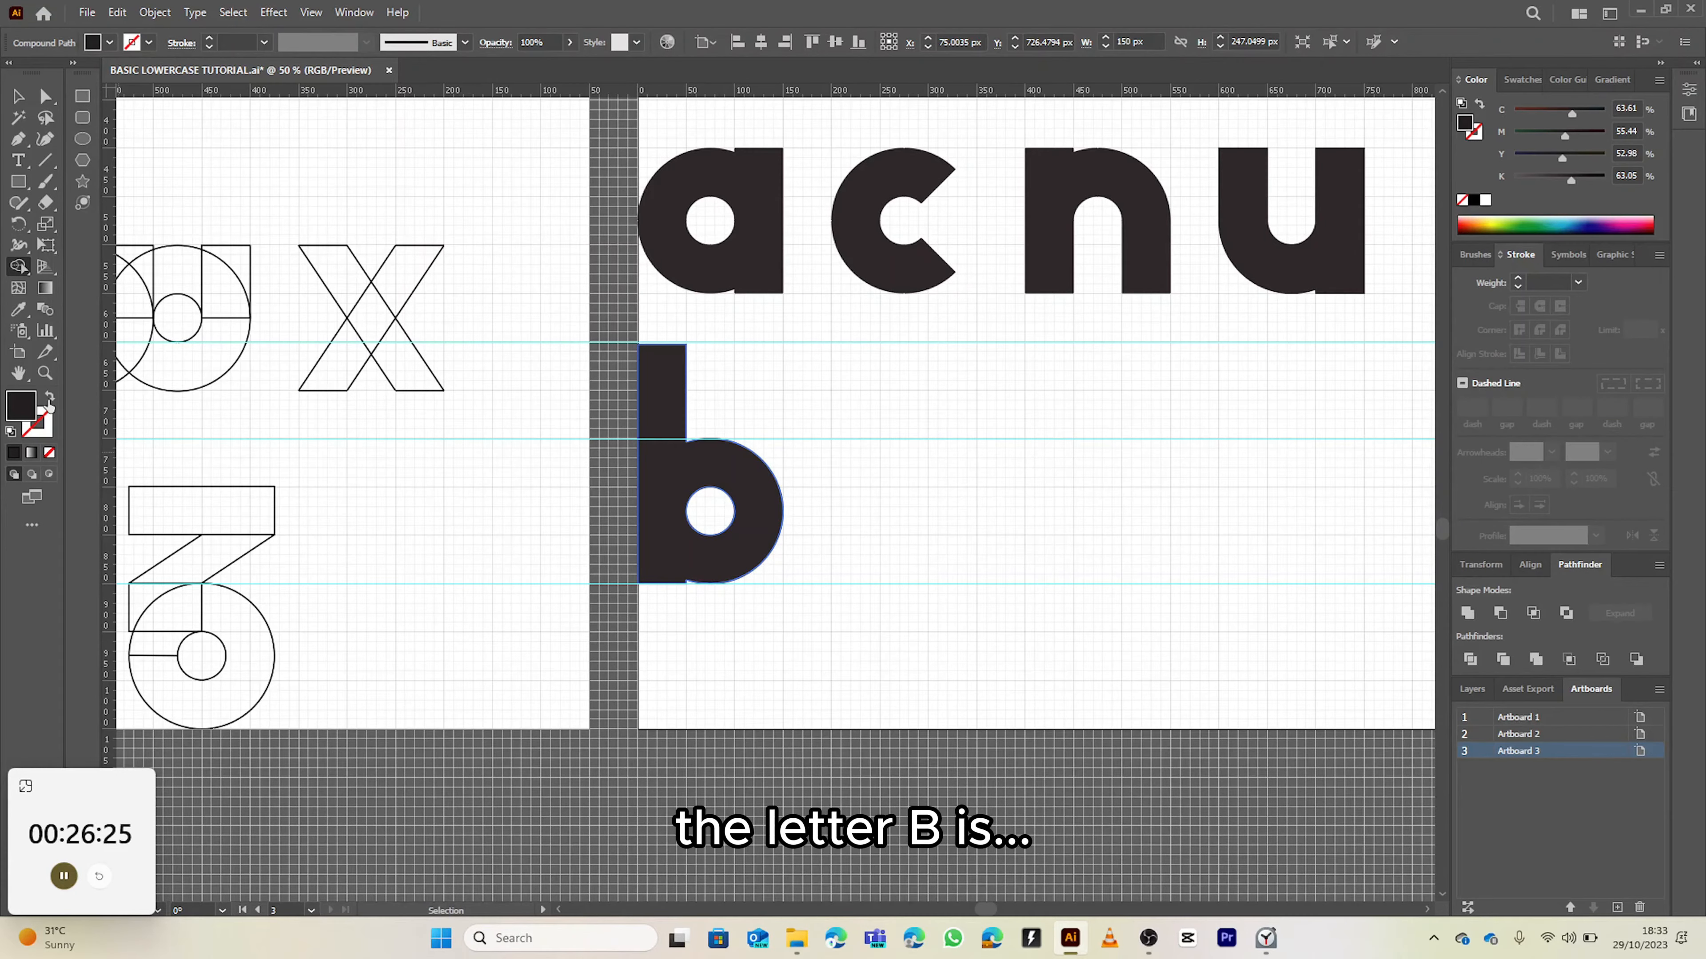
{"action": "left_click", "coordinate": [49, 423]}
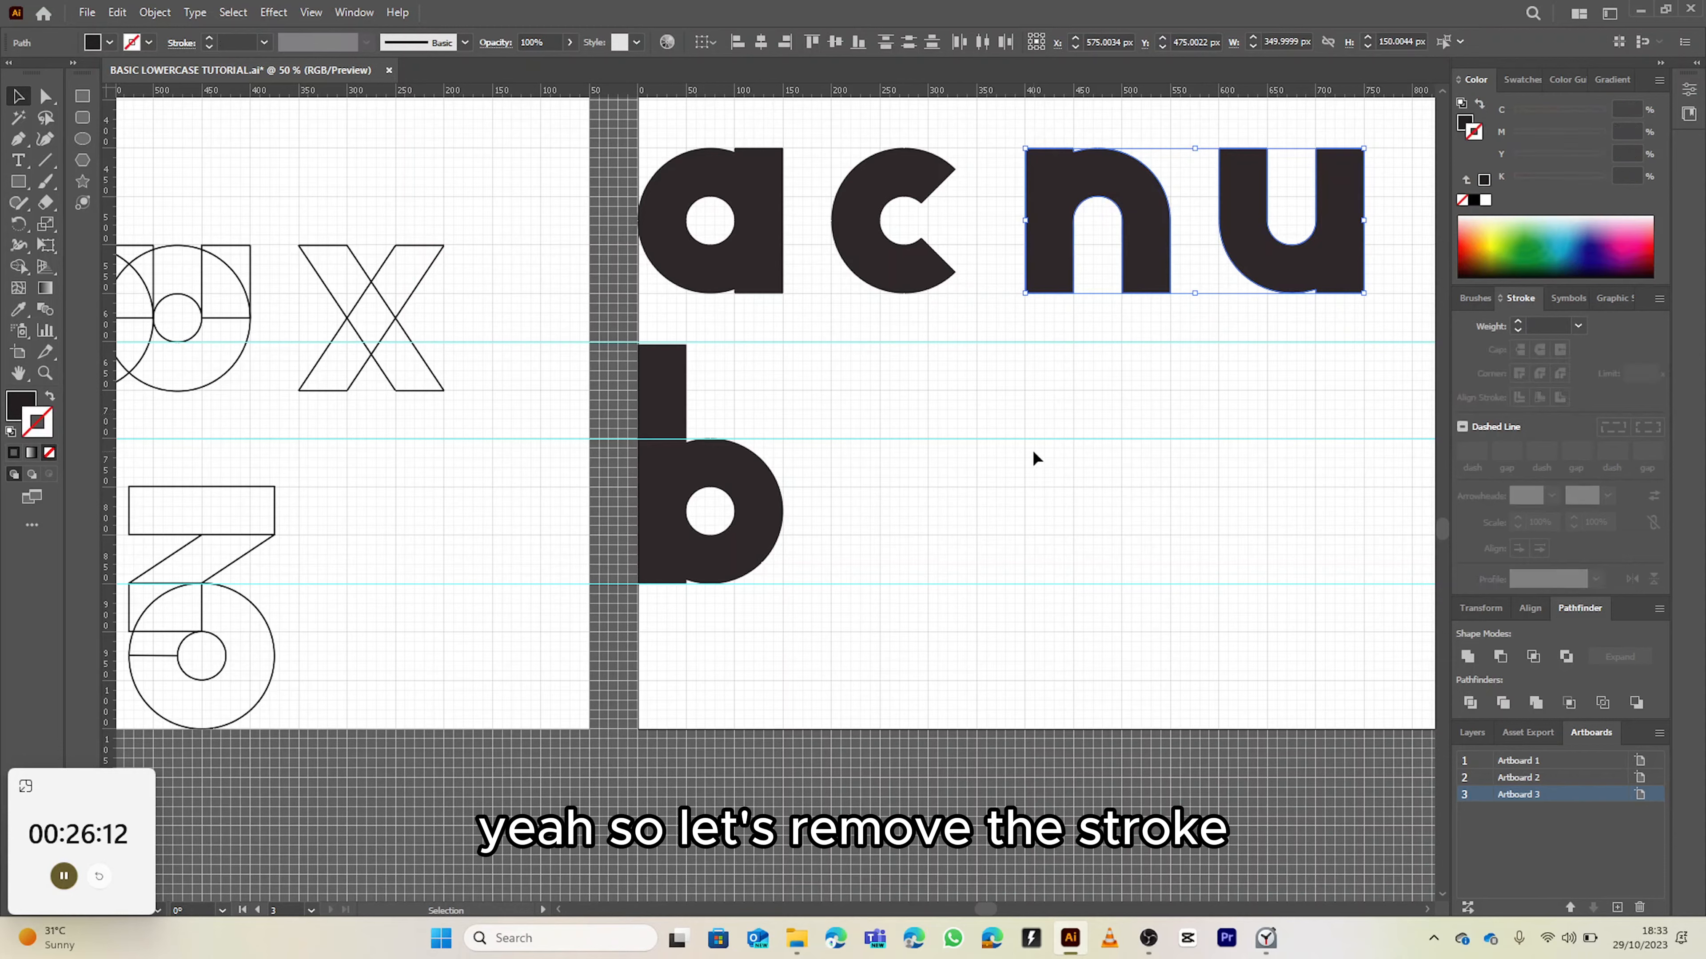
Clear the selection, then draw the d's bowl circle and tall stem rectangle right of the b.
{"action": "left_click", "coordinate": [1033, 456]}
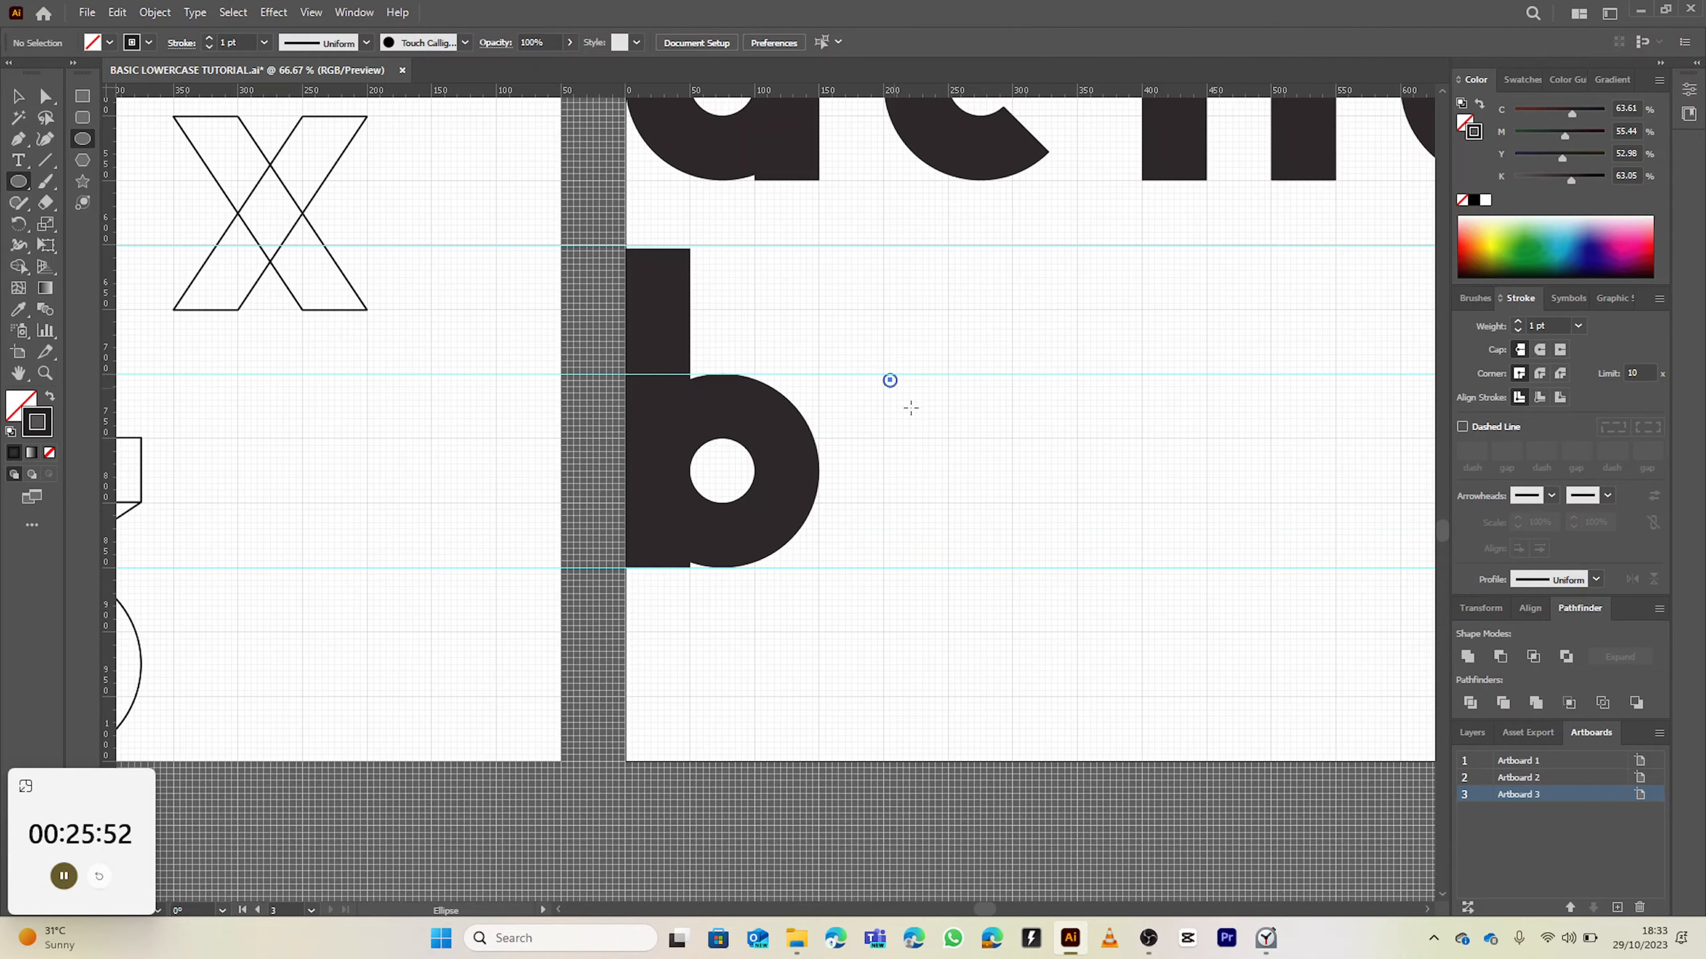
{"action": "left_click_drag", "start_coordinate": [890, 381], "coordinate": [1077, 566]}
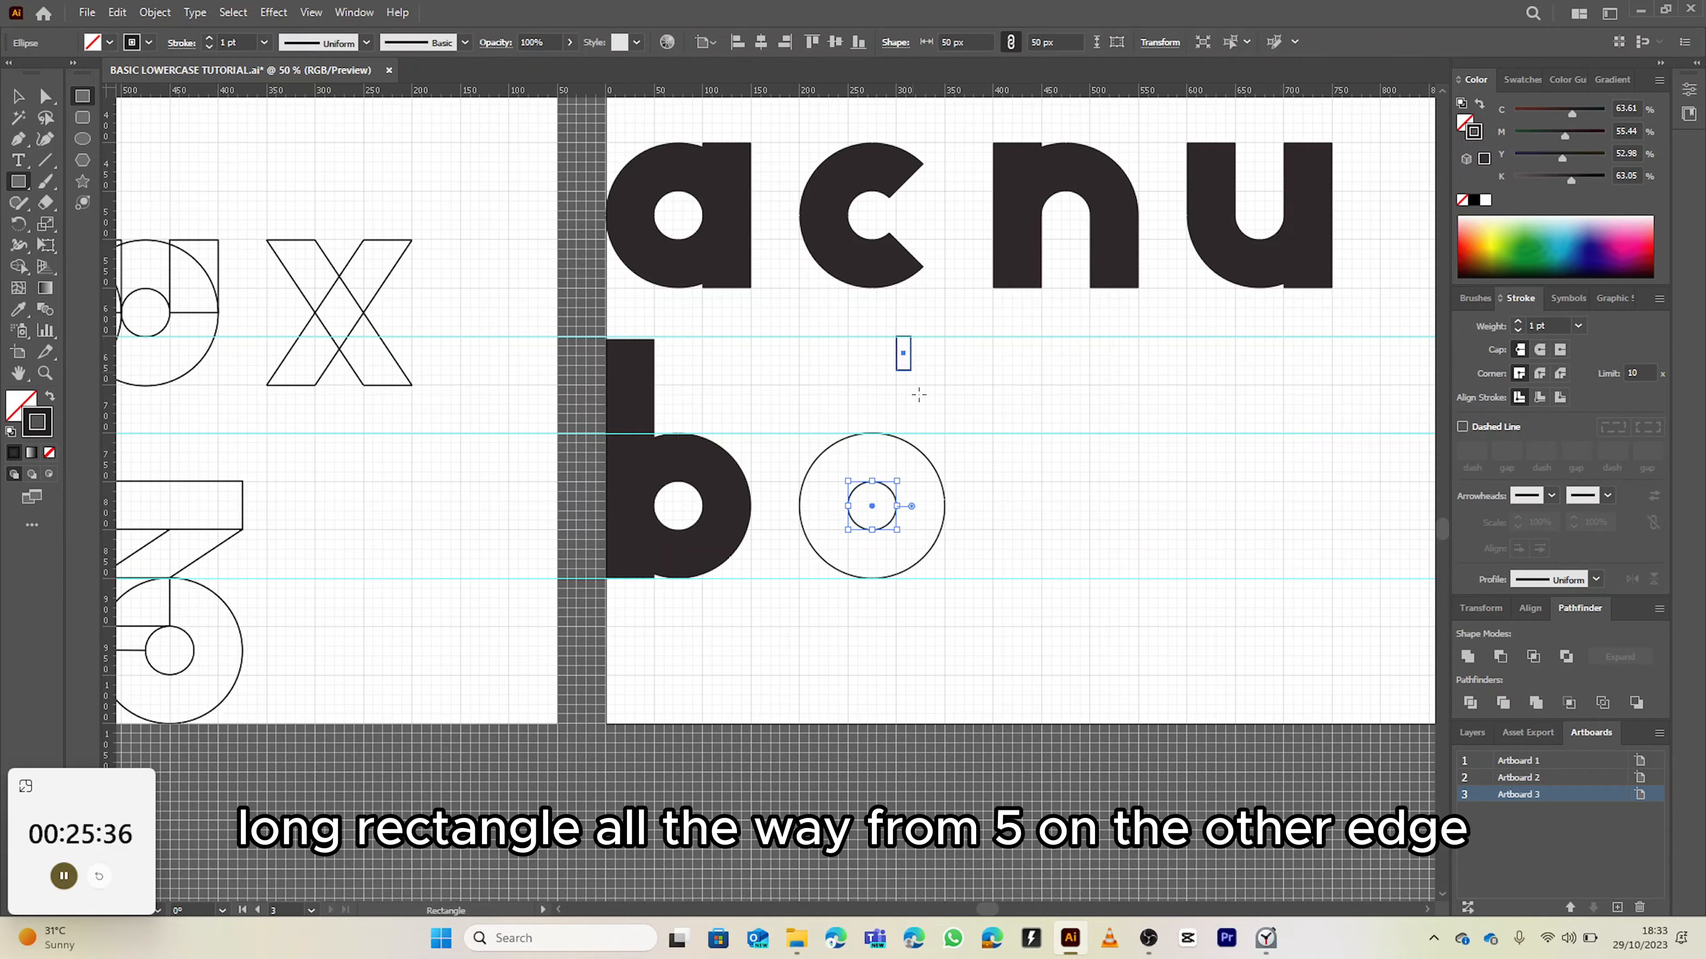
{"action": "left_click_drag", "start_coordinate": [903, 339], "coordinate": [944, 581]}
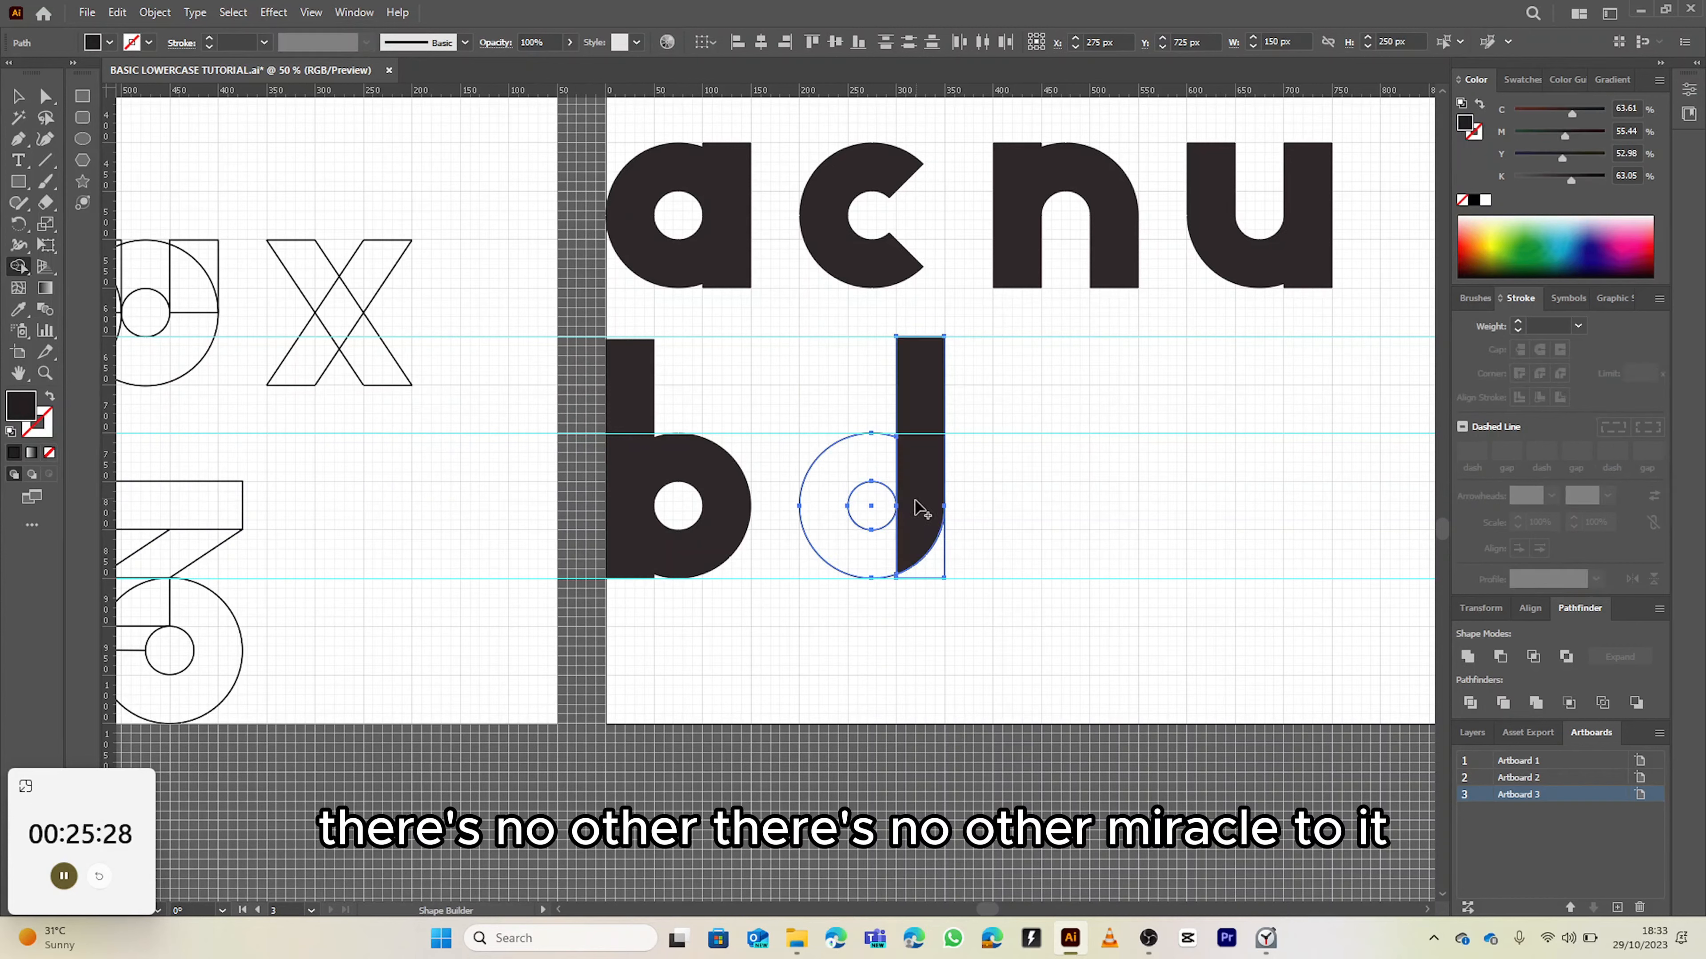
Merge the d's ring and stem into one solid shape with Shape Builder.
{"action": "left_click", "coordinate": [872, 507]}
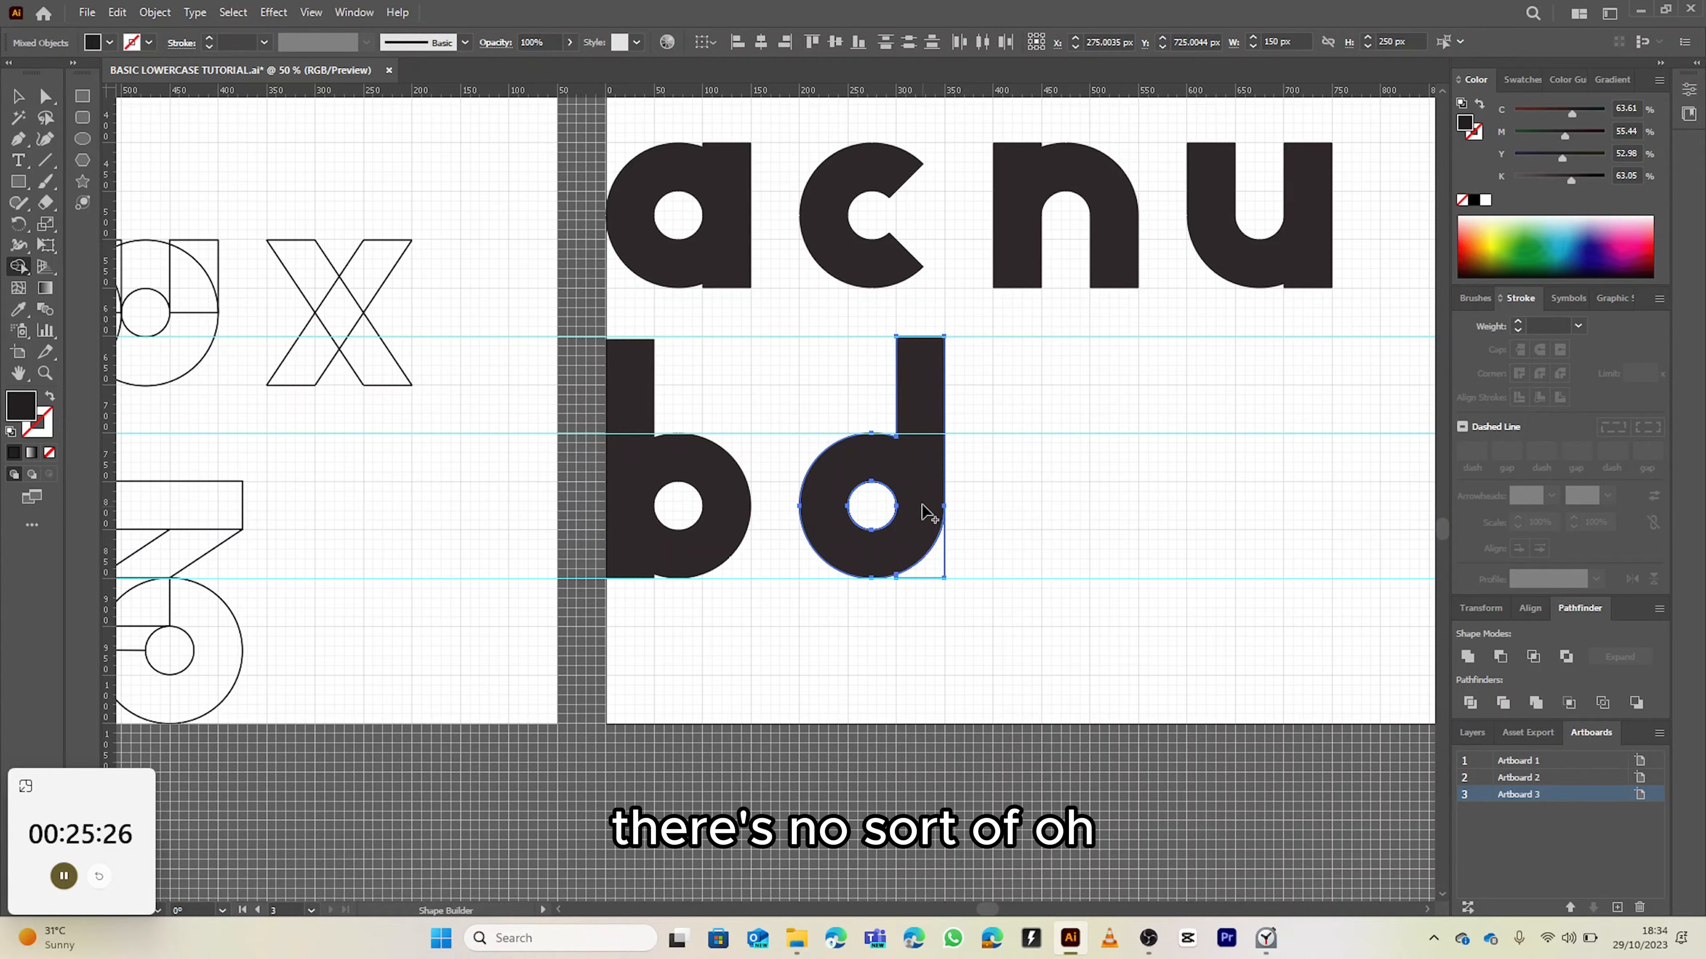
{"action": "scroll", "scroll_direction": "down", "scroll_amount": 3}
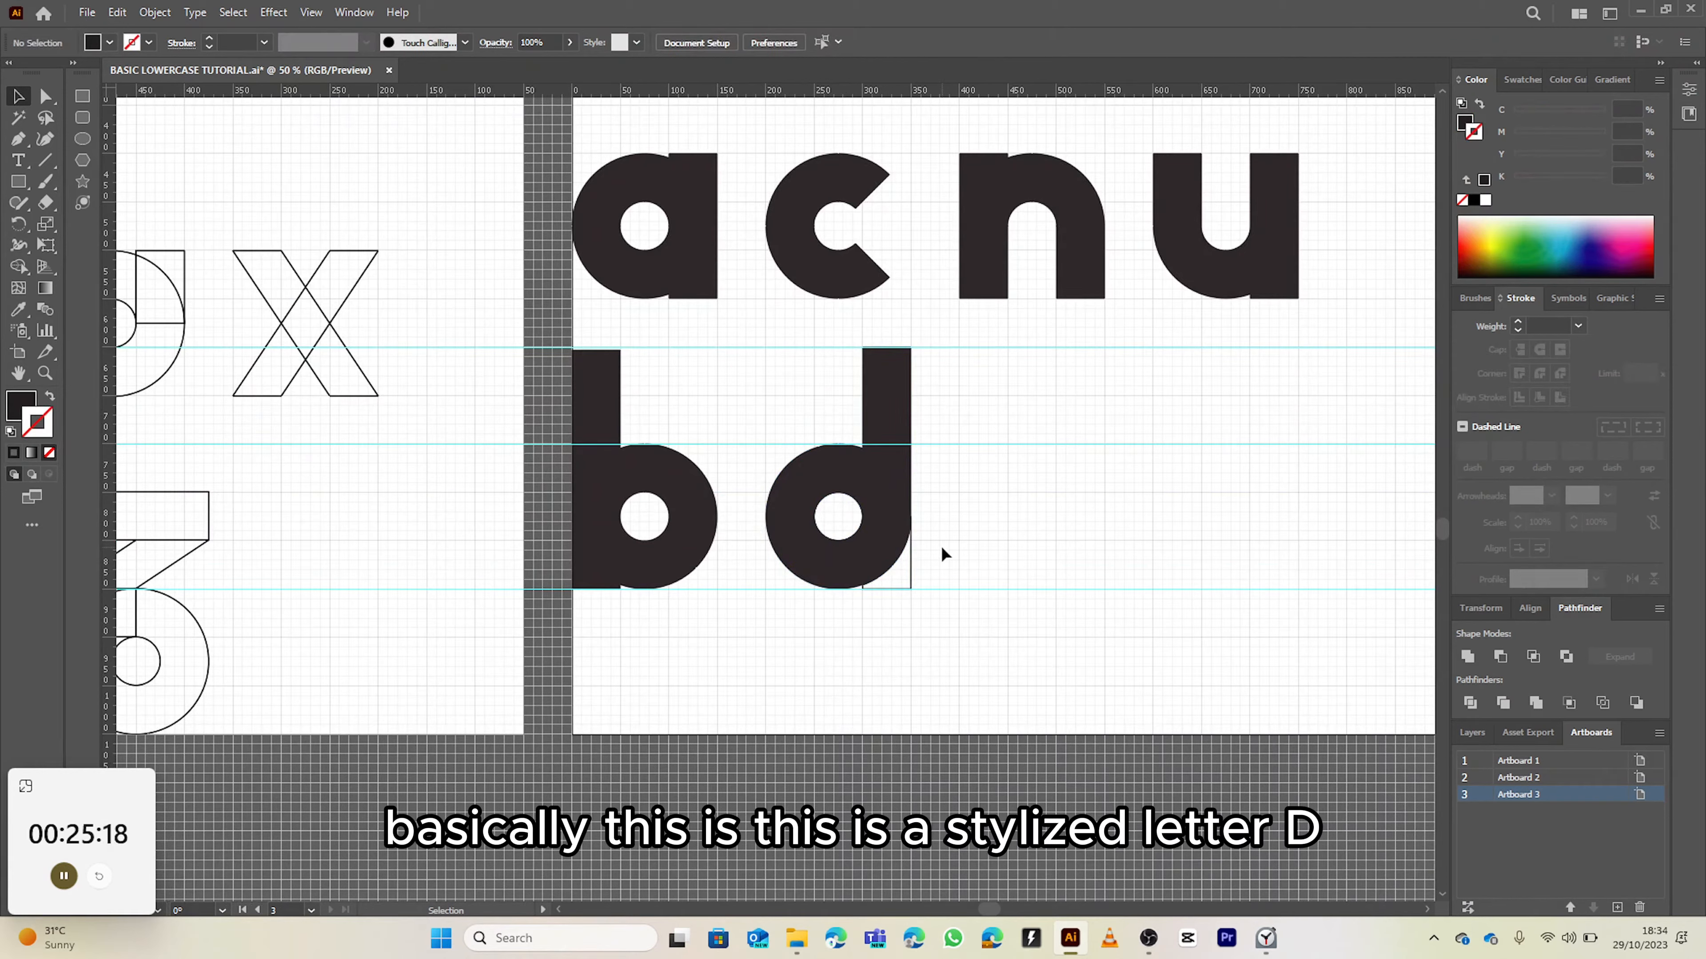
{"action": "mouse_move", "coordinate": [915, 528]}
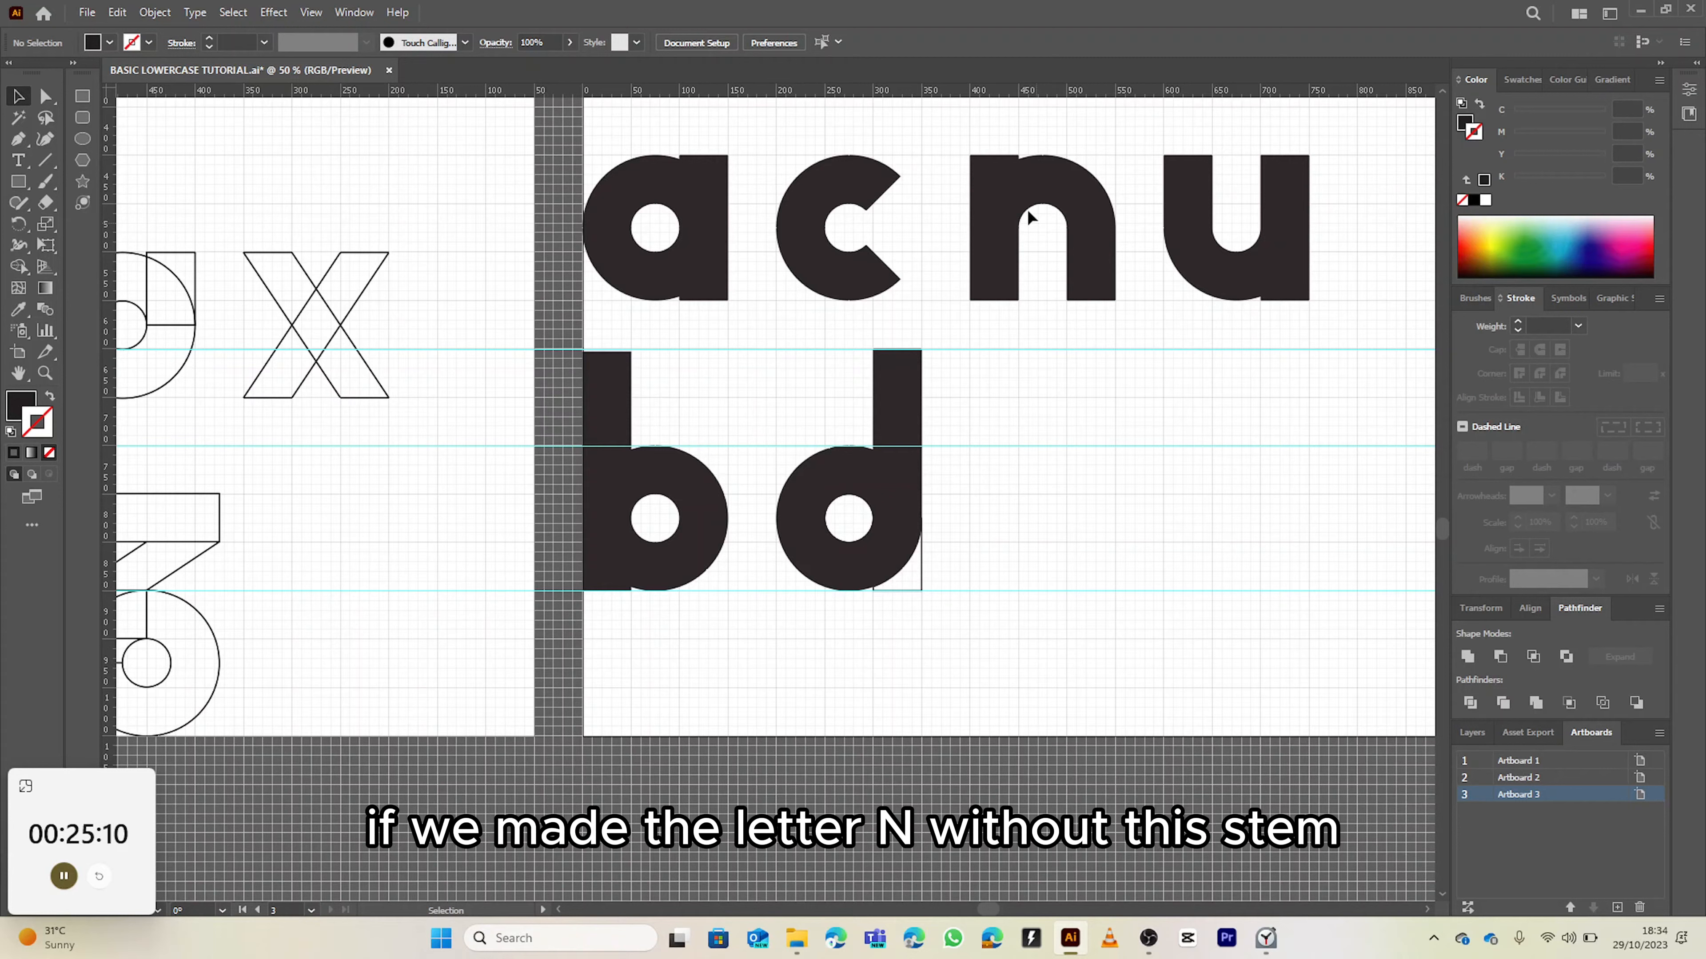
{"action": "mouse_move", "coordinate": [994, 170]}
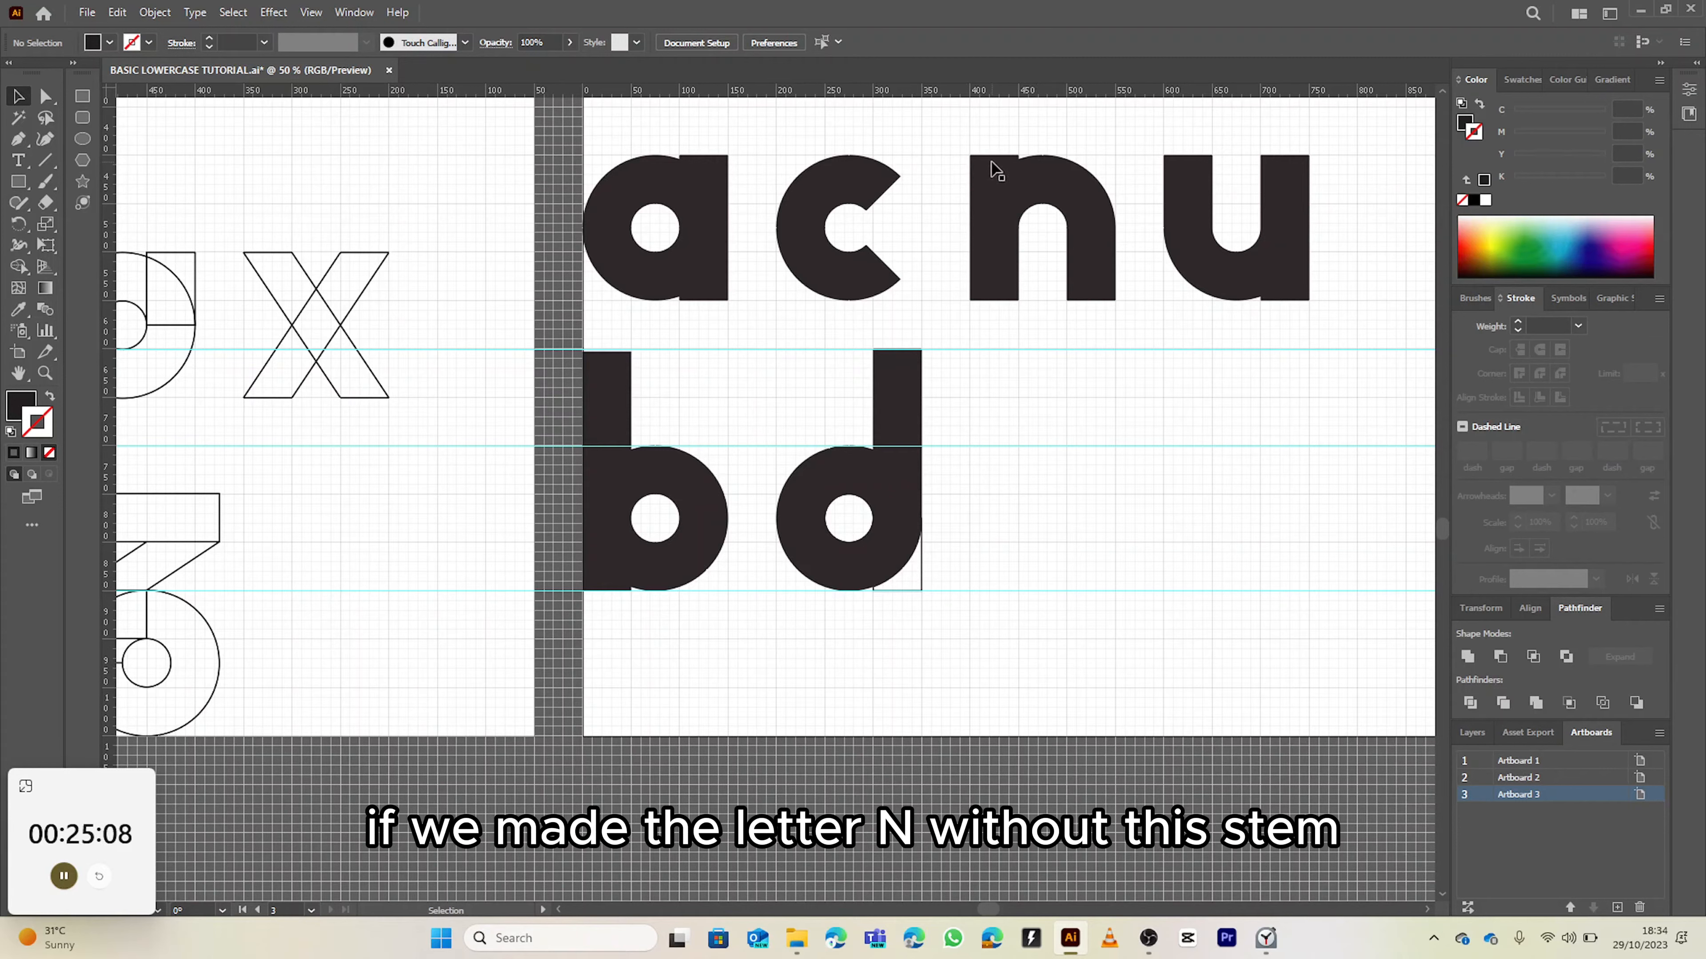
{"action": "mouse_move", "coordinate": [707, 165]}
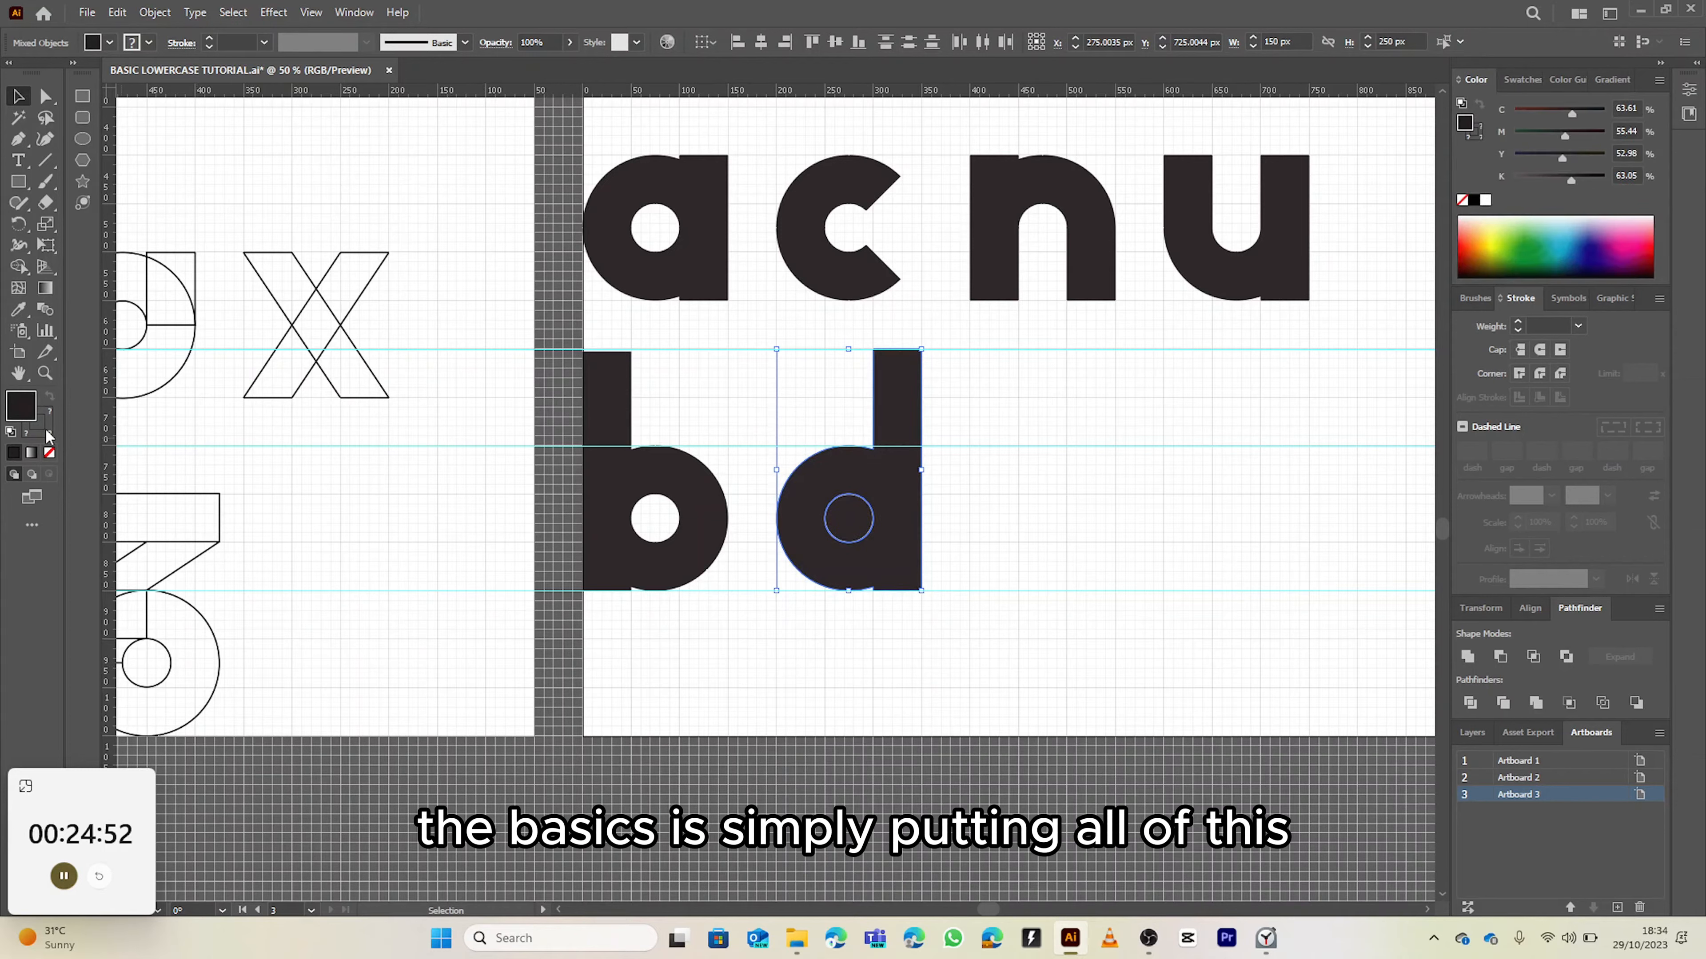
Remove the outline stroke from the d, leaving it solid black.
{"action": "left_click", "coordinate": [49, 454]}
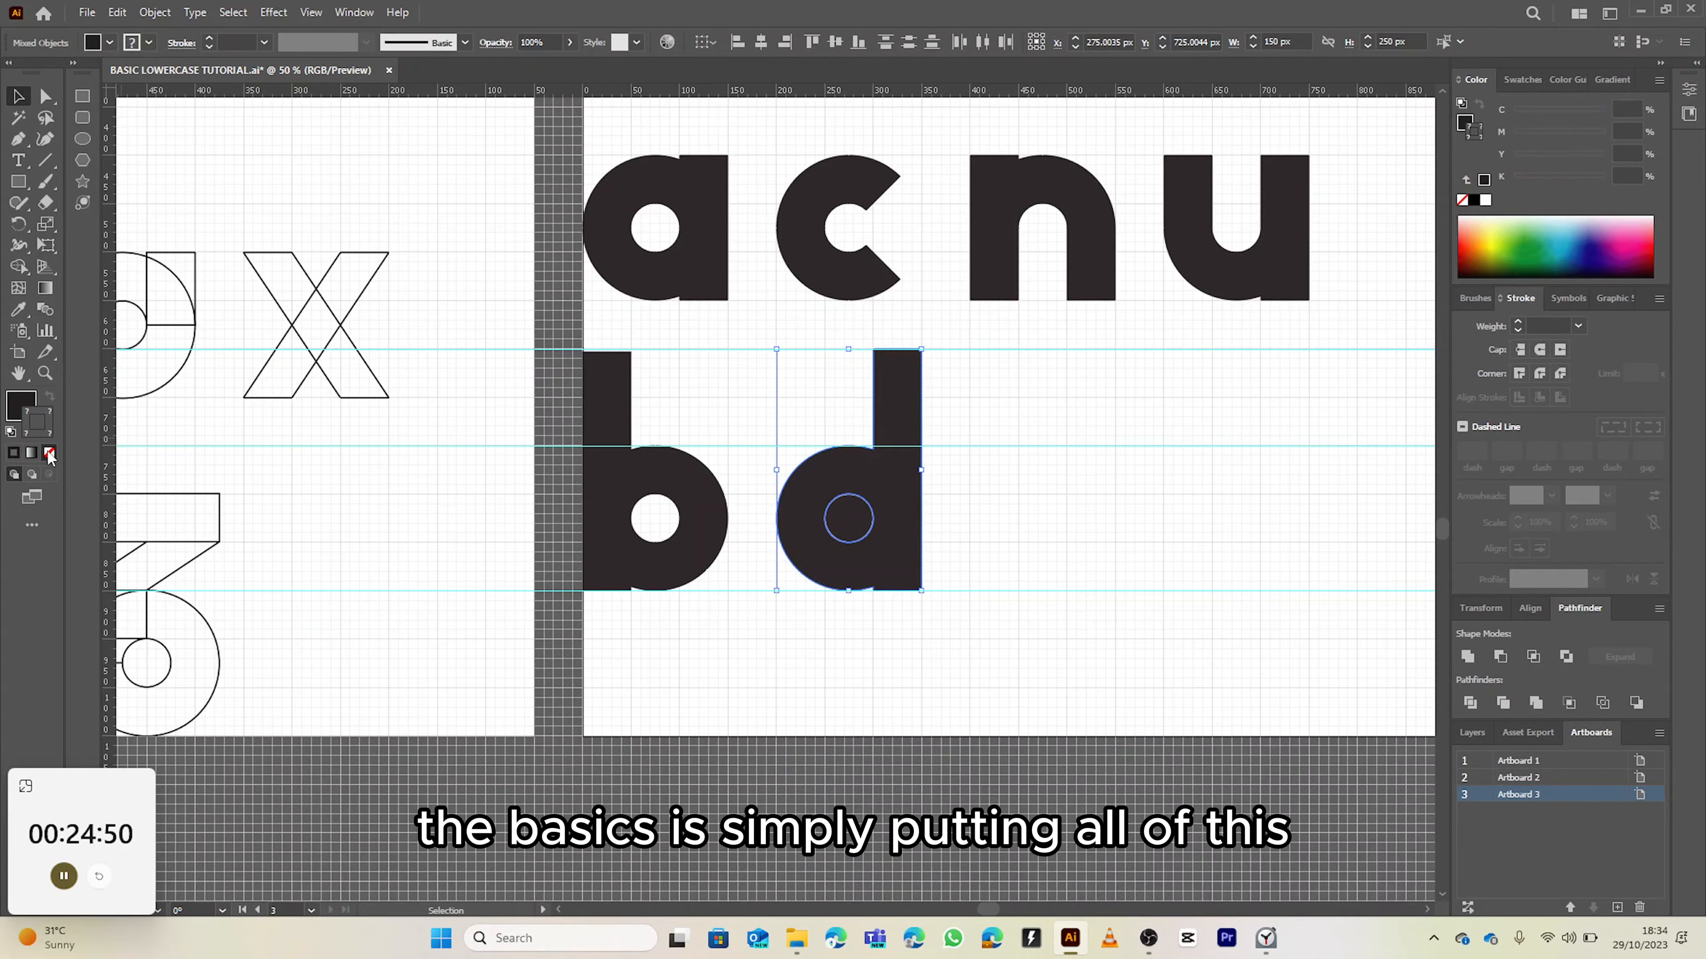
{"action": "left_click", "coordinate": [48, 454]}
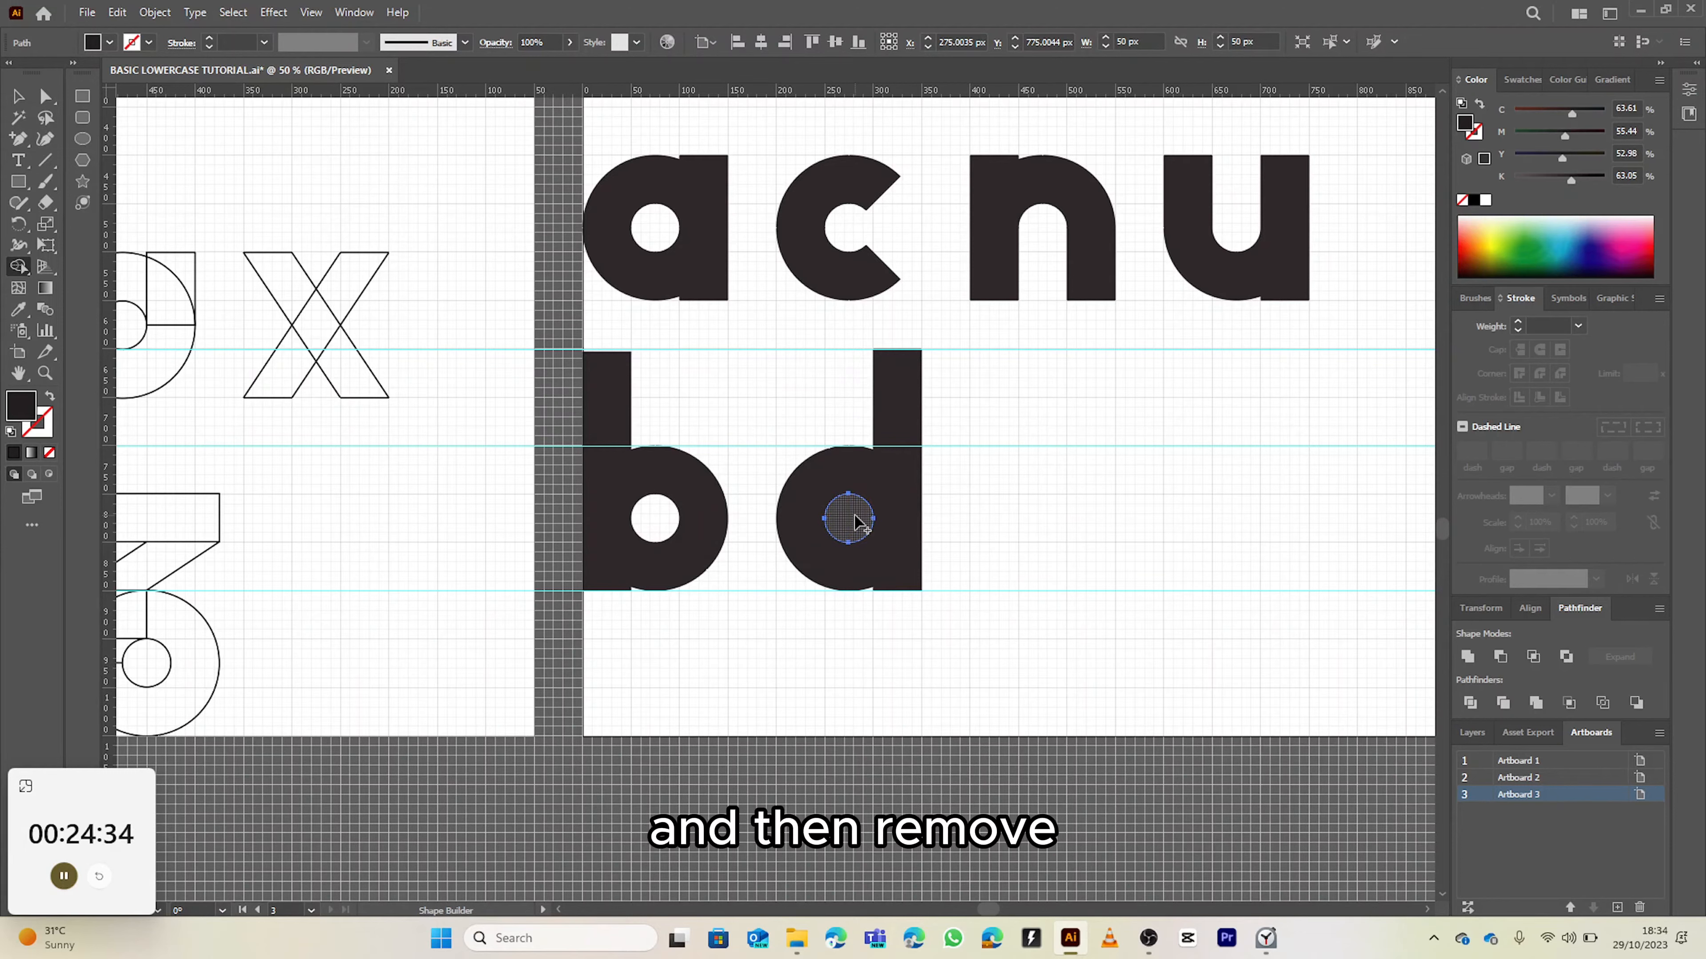
{"action": "left_click", "coordinate": [848, 520]}
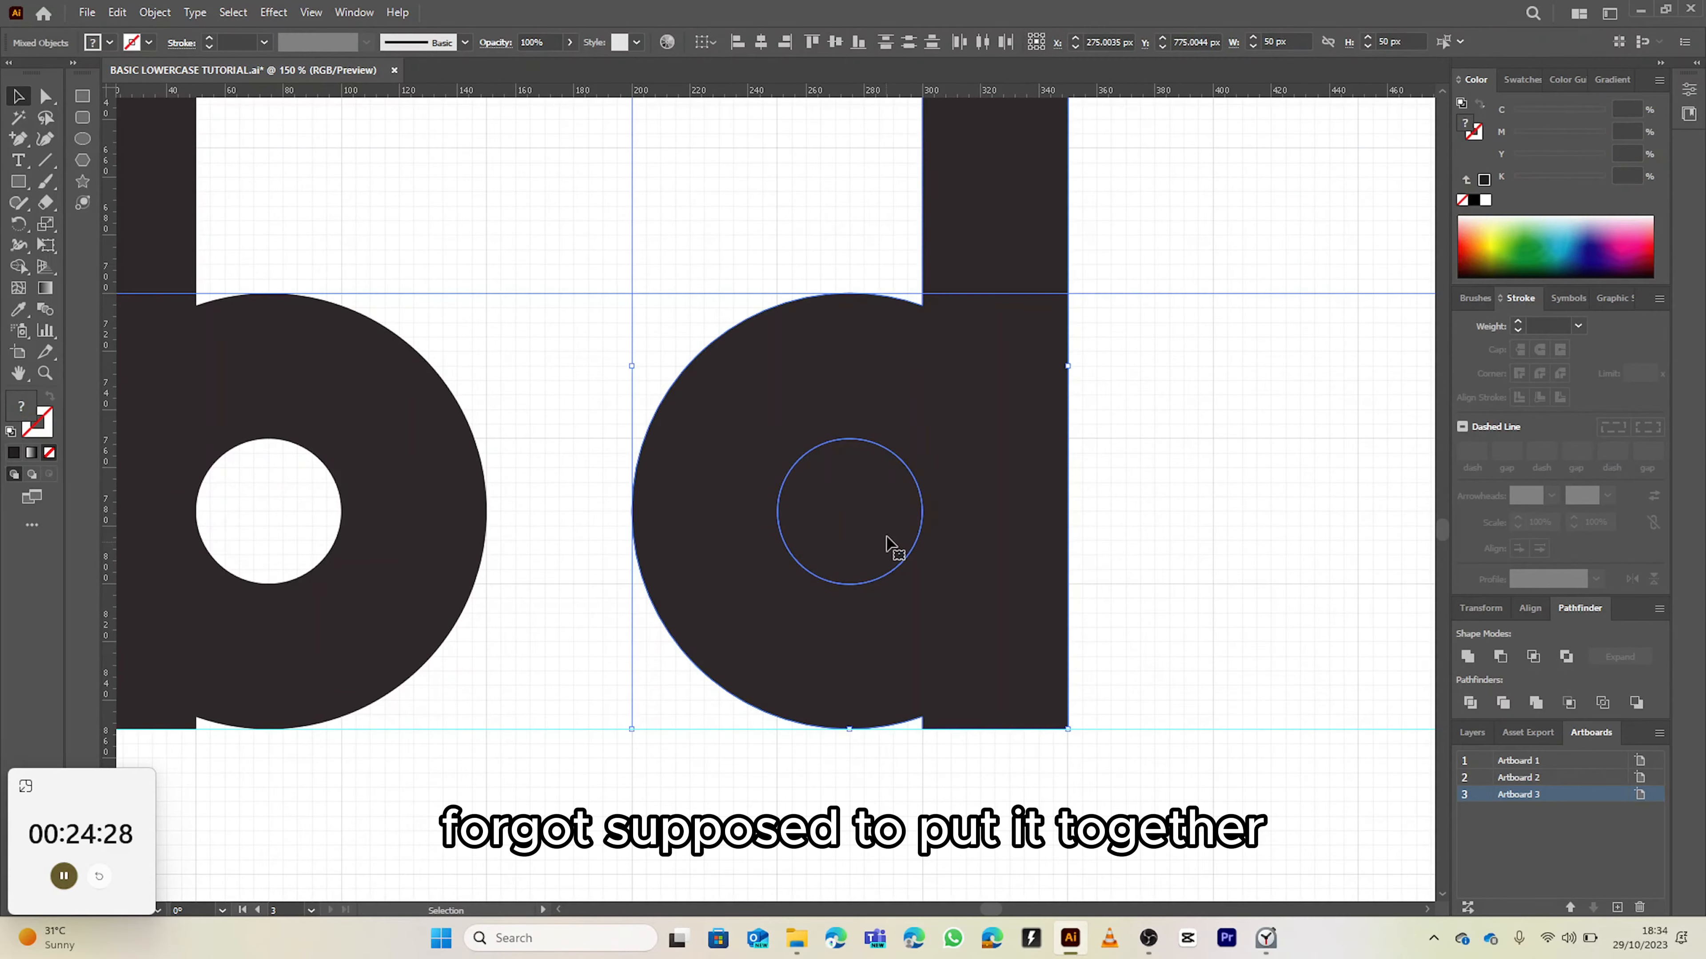
Cut the inner circle out of the d to open its counter.
{"action": "left_click", "coordinate": [18, 267]}
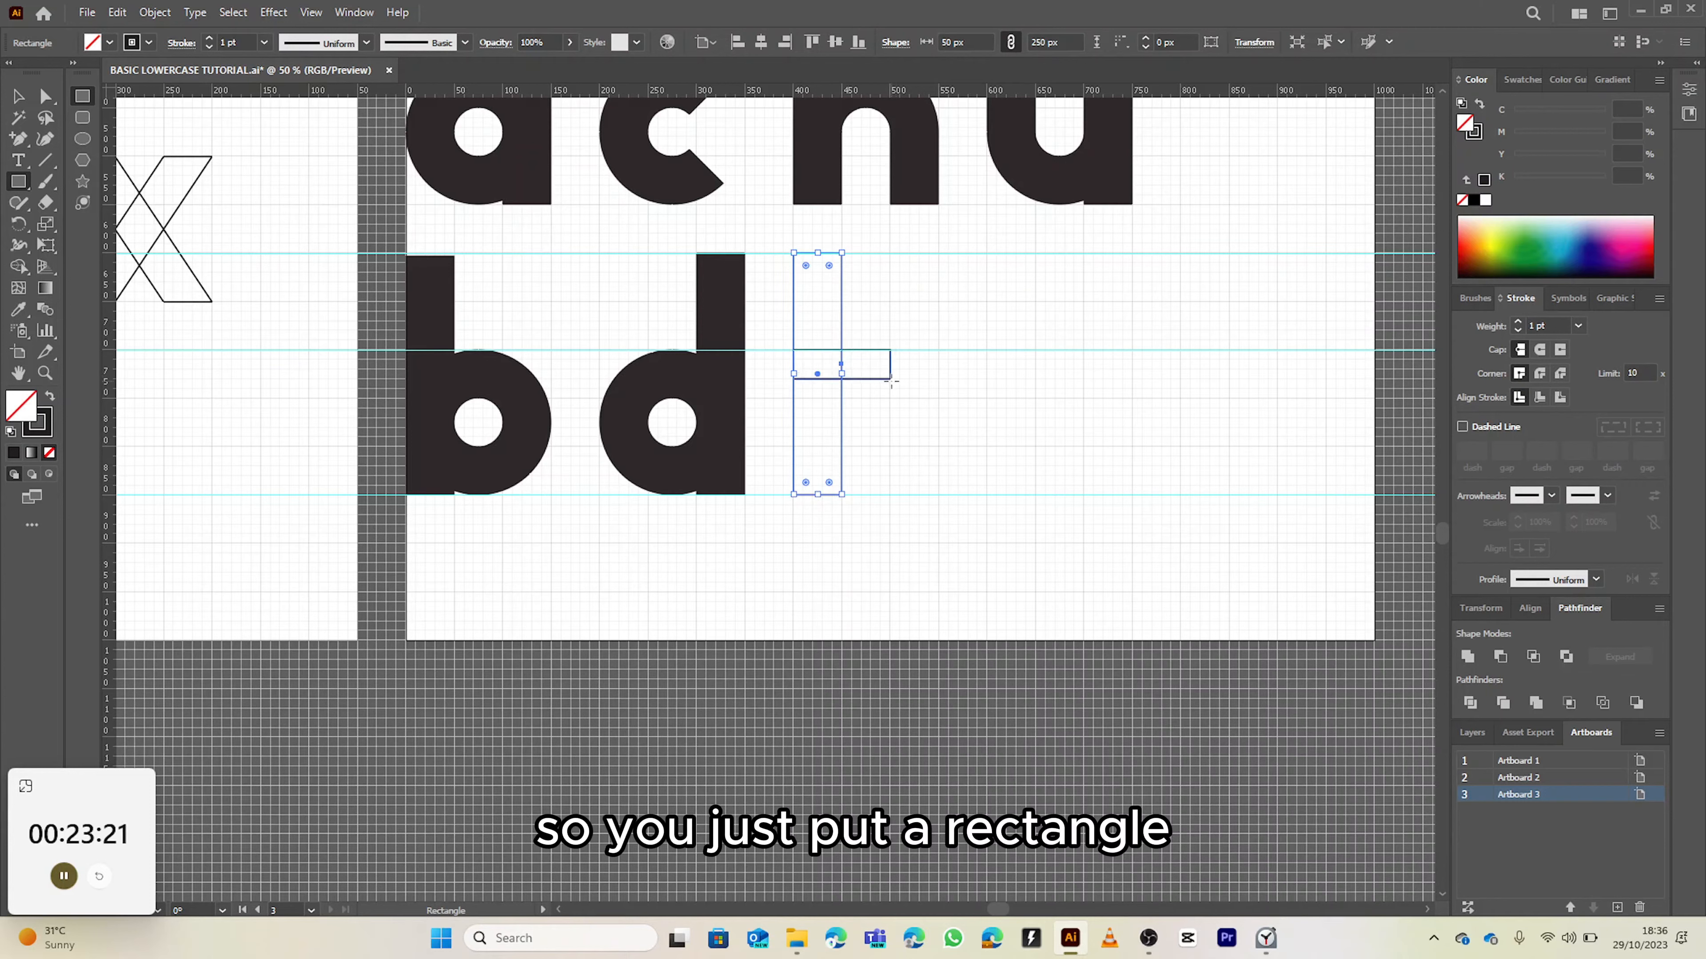
Draw a crossbar rectangle off the f's stem and resize it to length.
{"action": "left_click_drag", "start_coordinate": [887, 363], "coordinate": [941, 362]}
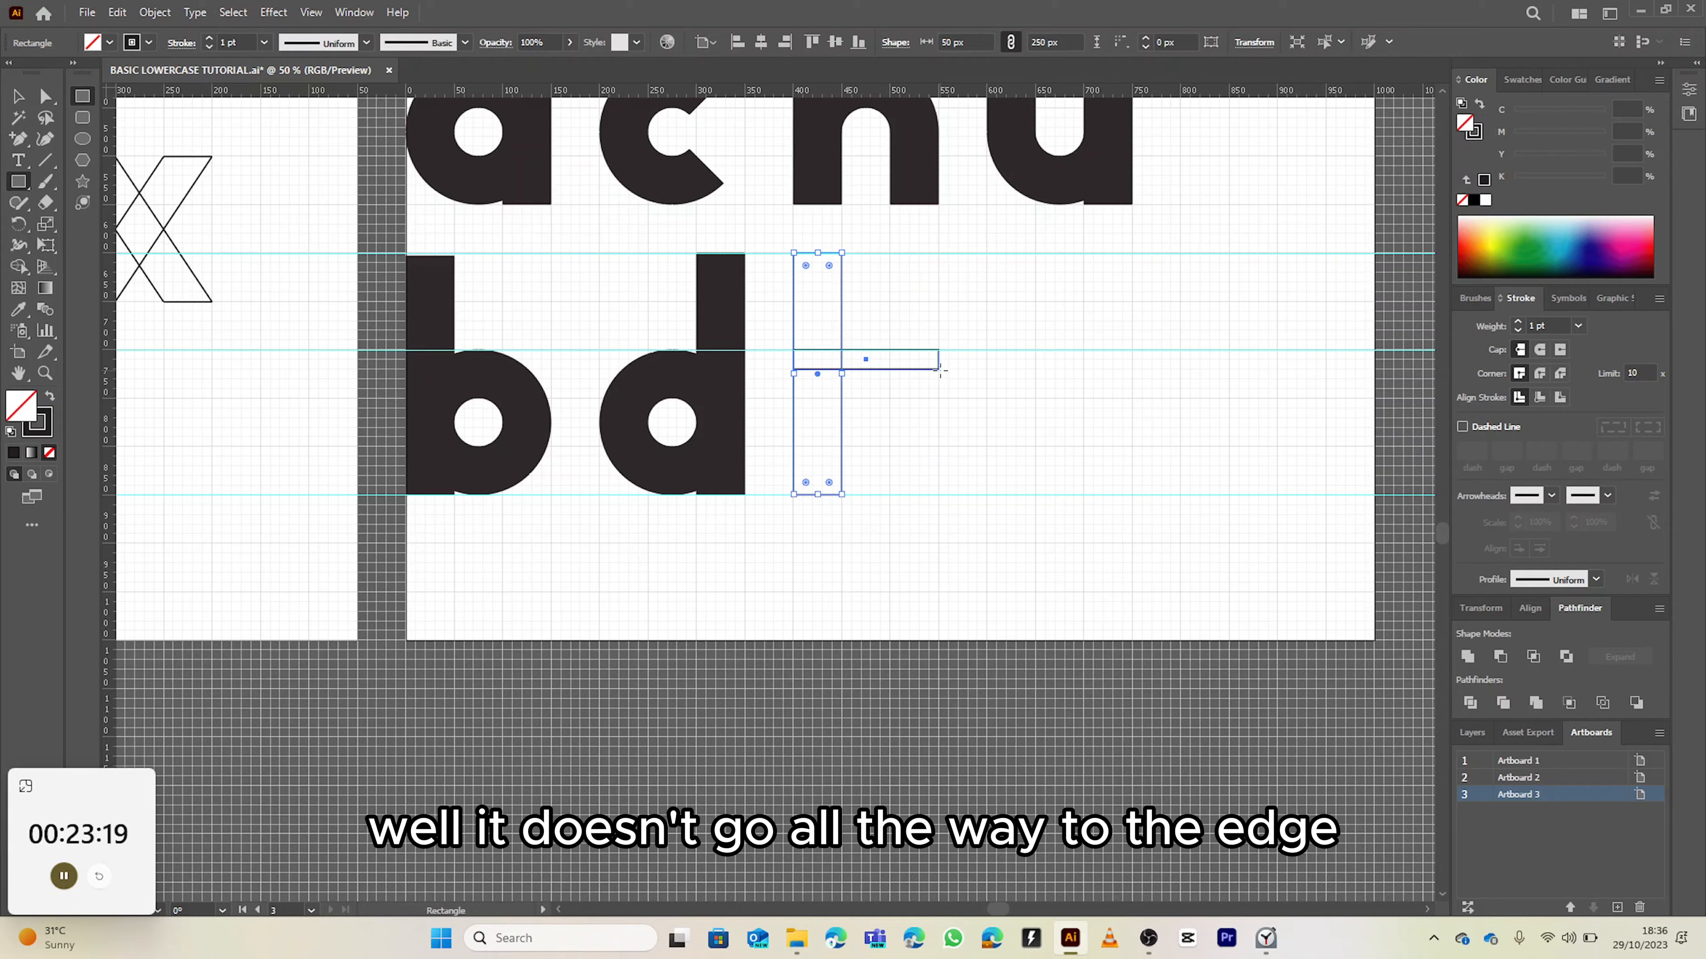
{"action": "left_click_drag", "start_coordinate": [940, 359], "coordinate": [890, 369]}
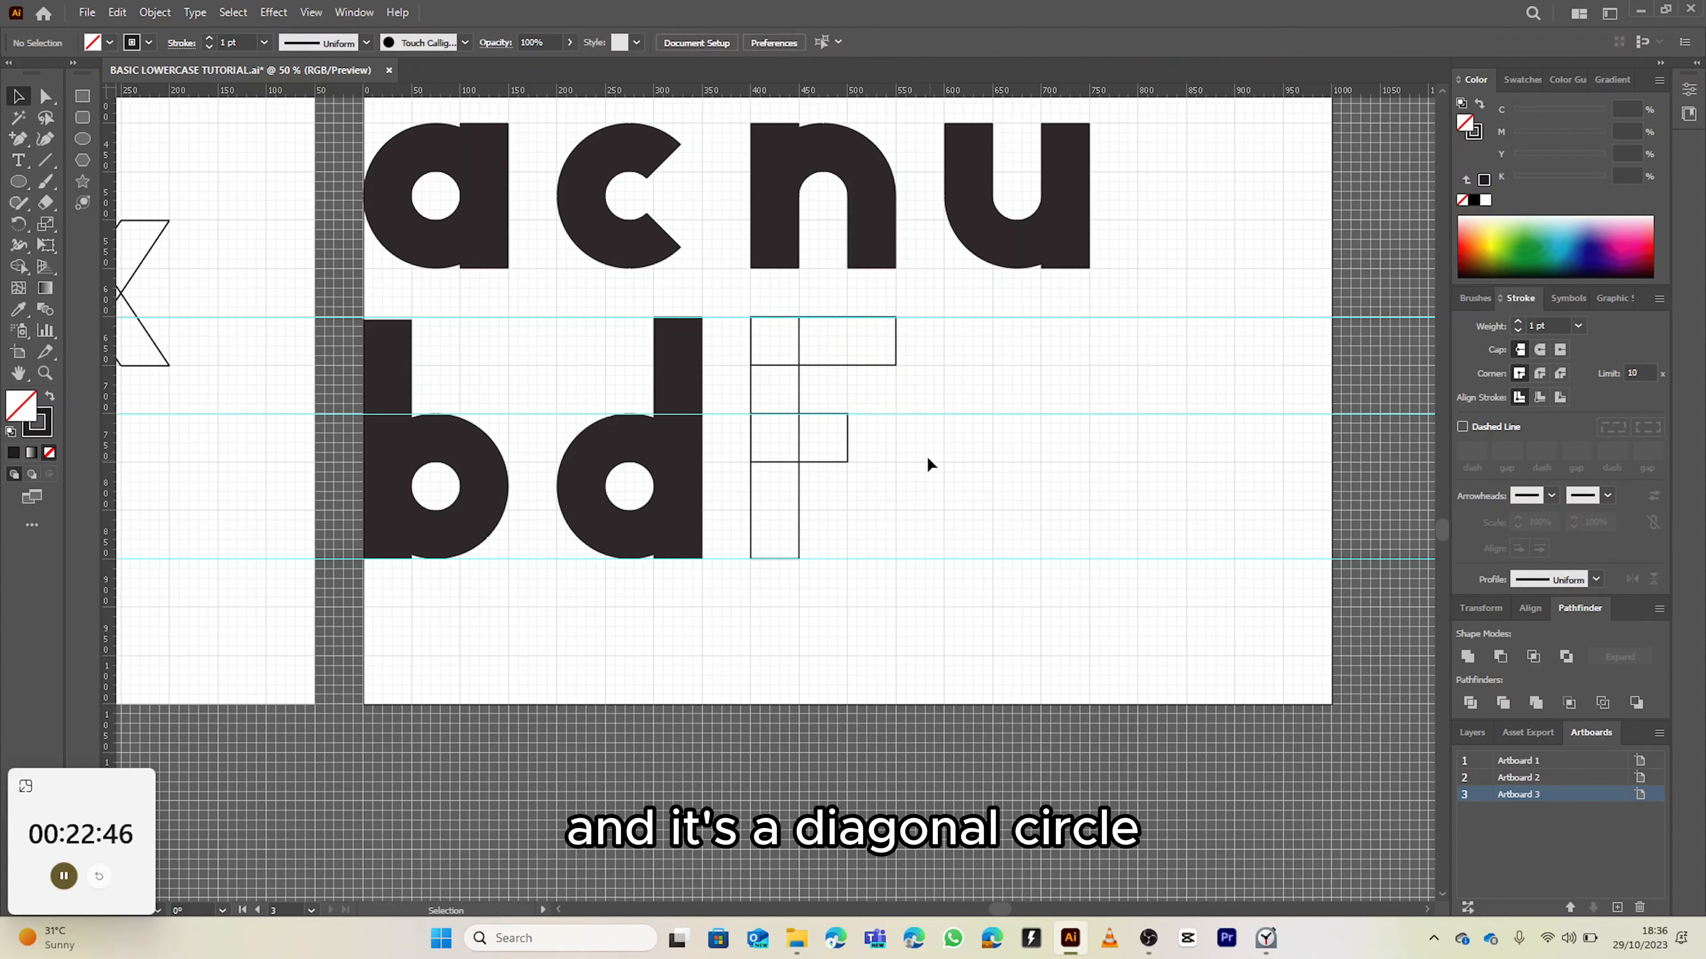
Draw the large circle for the f's arch over the stem with the Ellipse tool.
{"action": "left_click", "coordinate": [82, 140]}
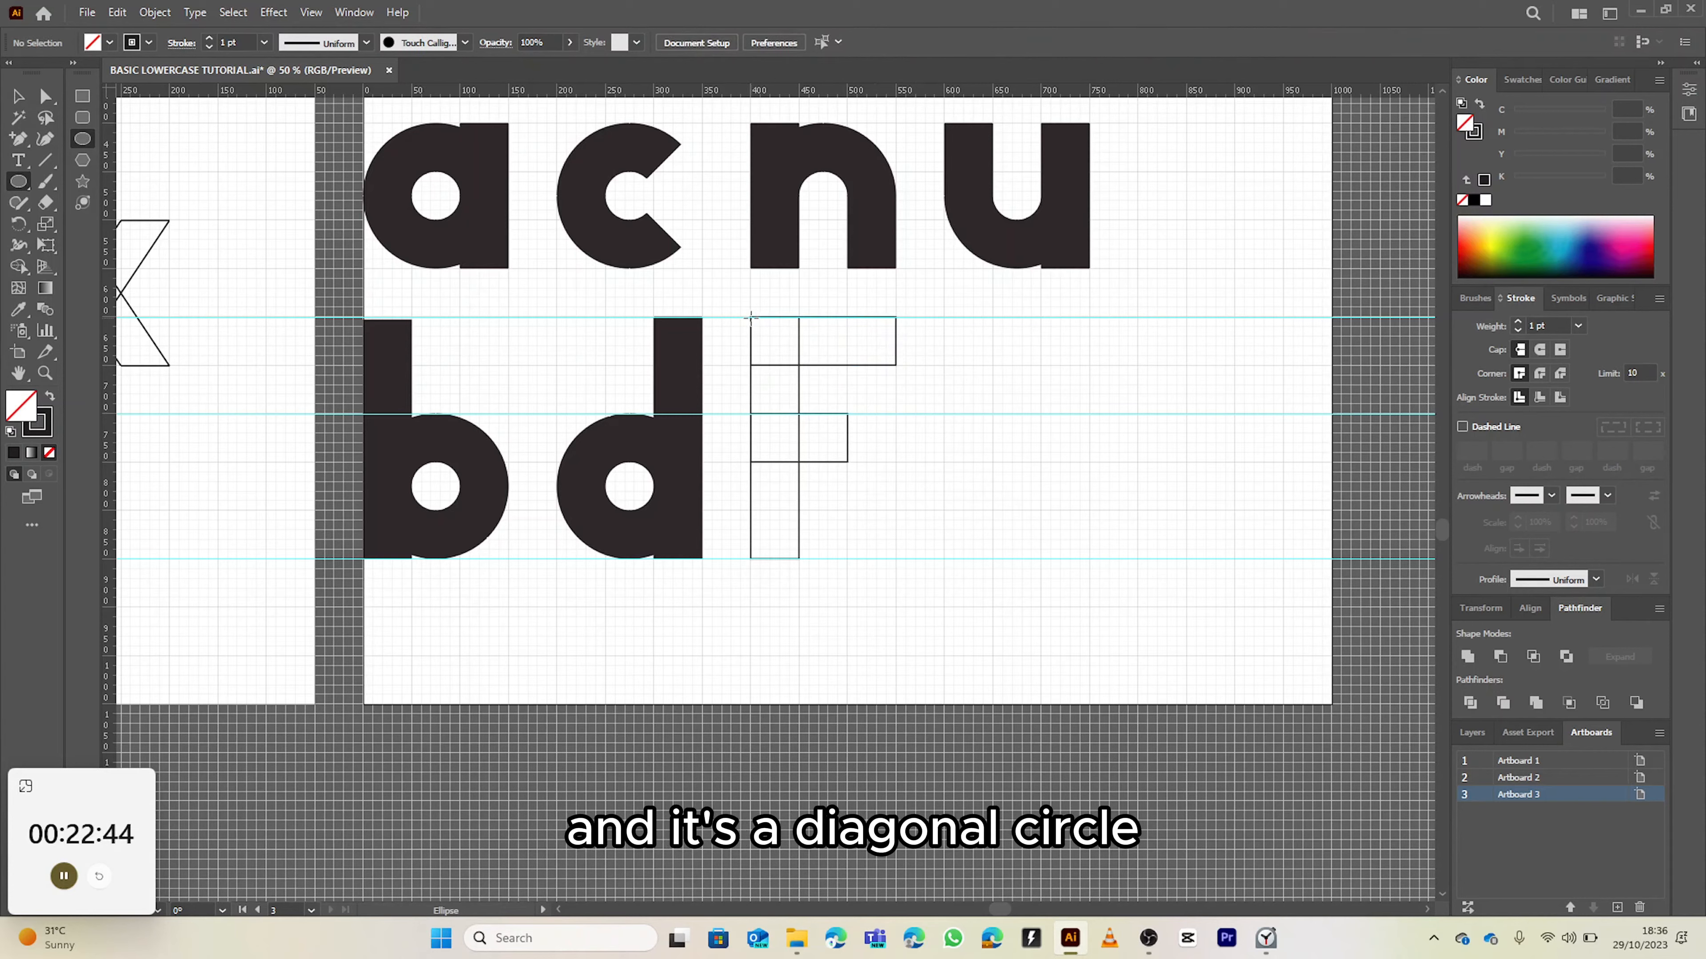
{"action": "left_click_drag", "start_coordinate": [748, 316], "coordinate": [897, 457]}
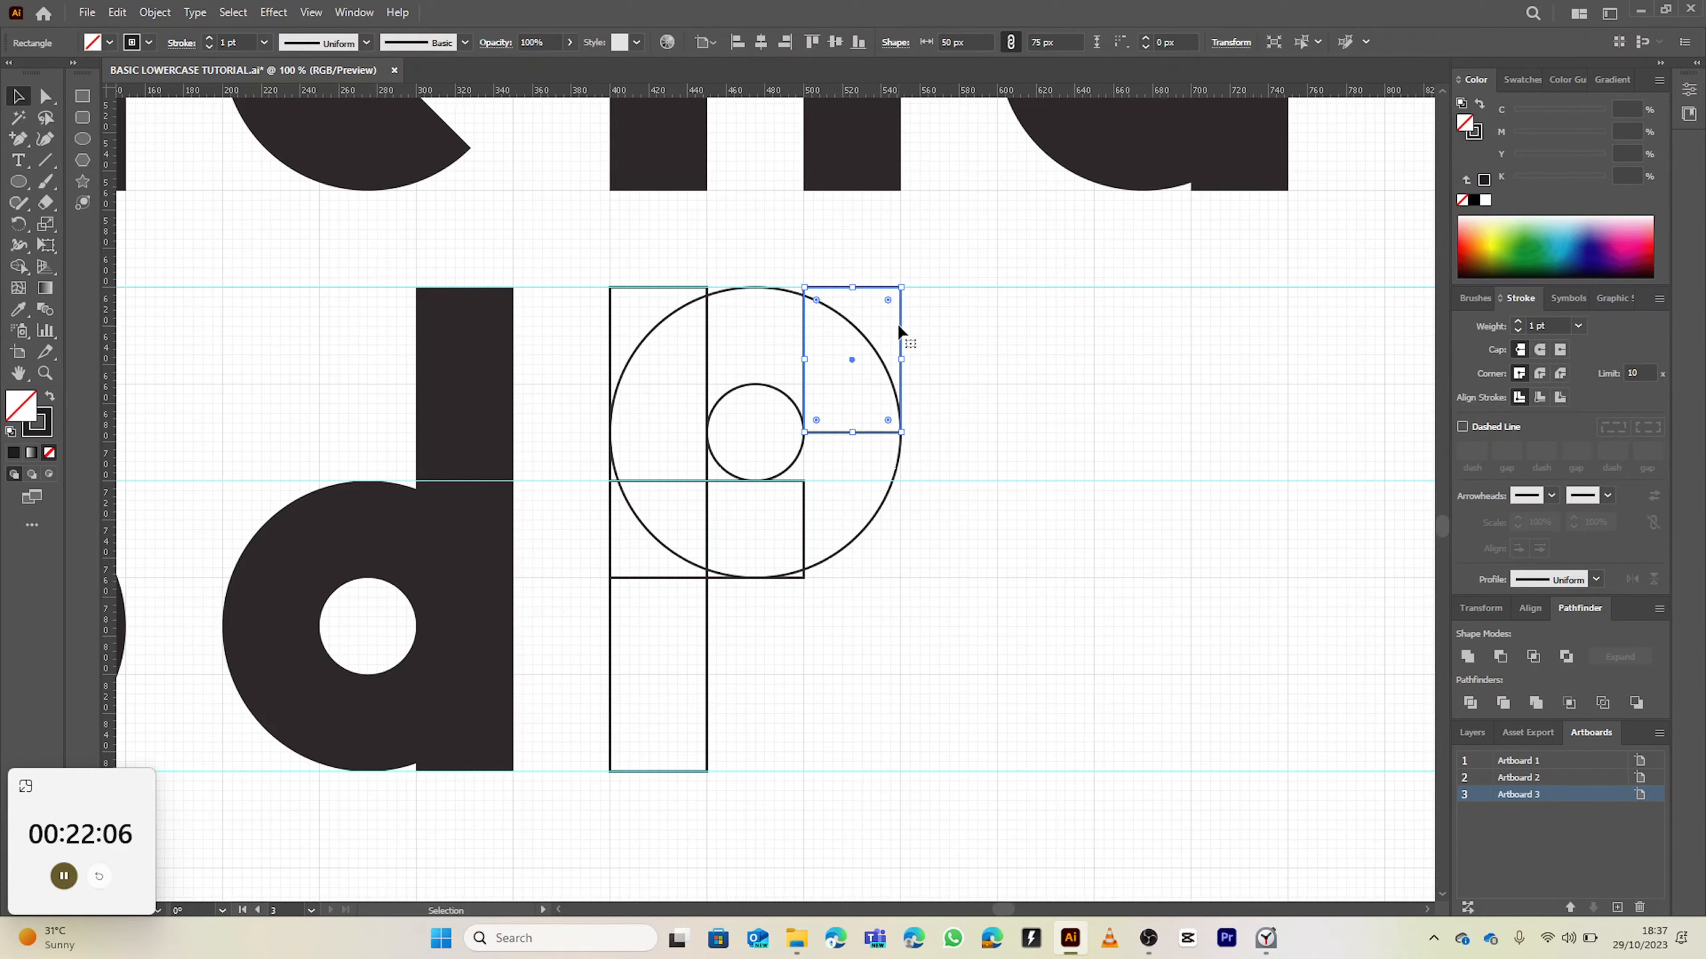
{"action": "mouse_move", "coordinate": [892, 444]}
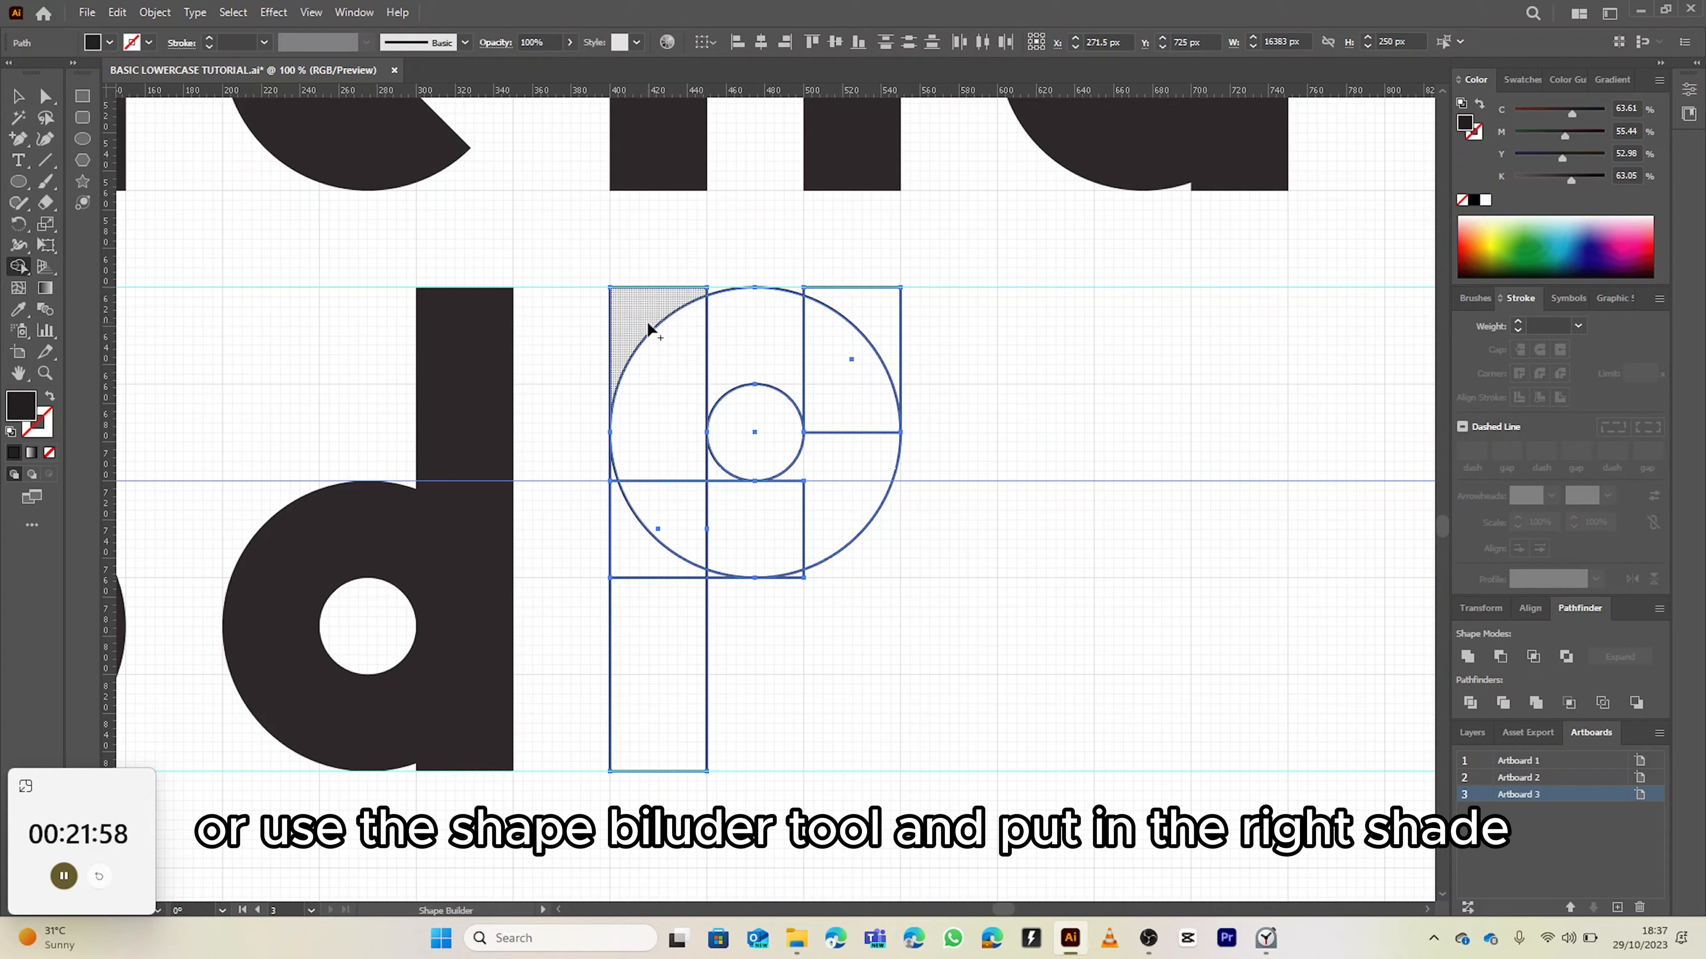
{"action": "mouse_move", "coordinate": [639, 318]}
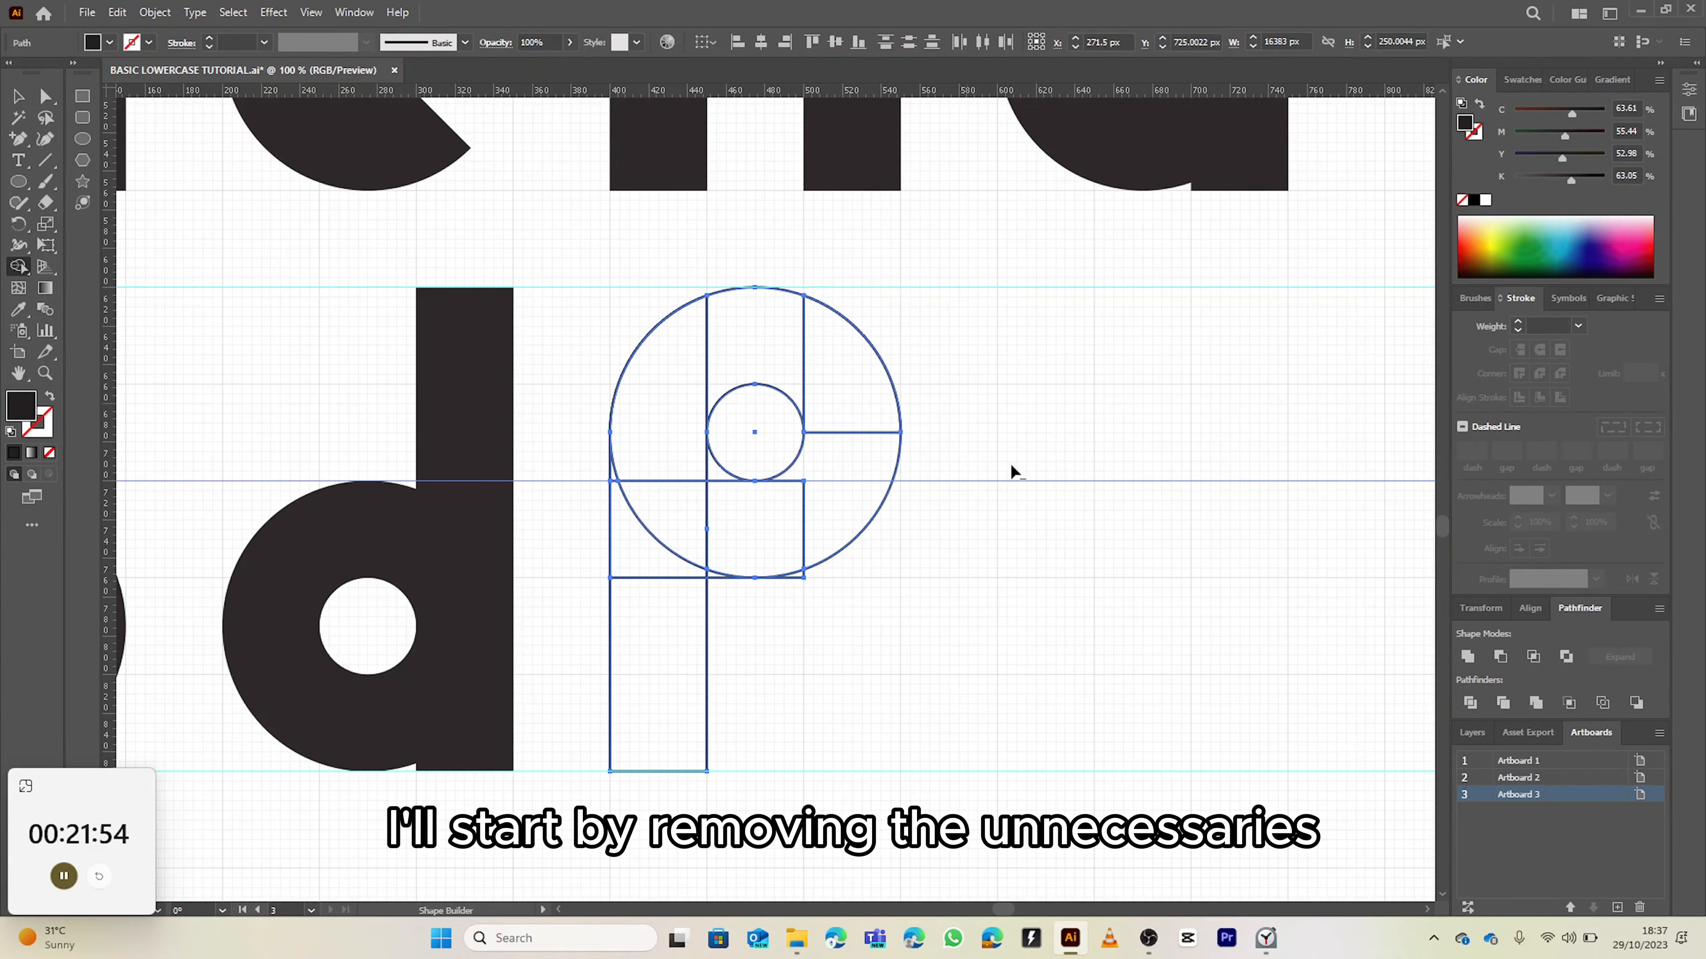
Alt-drag away the guide pieces below and around the f's arch.
{"action": "left_click_drag", "start_coordinate": [754, 432], "coordinate": [853, 500]}
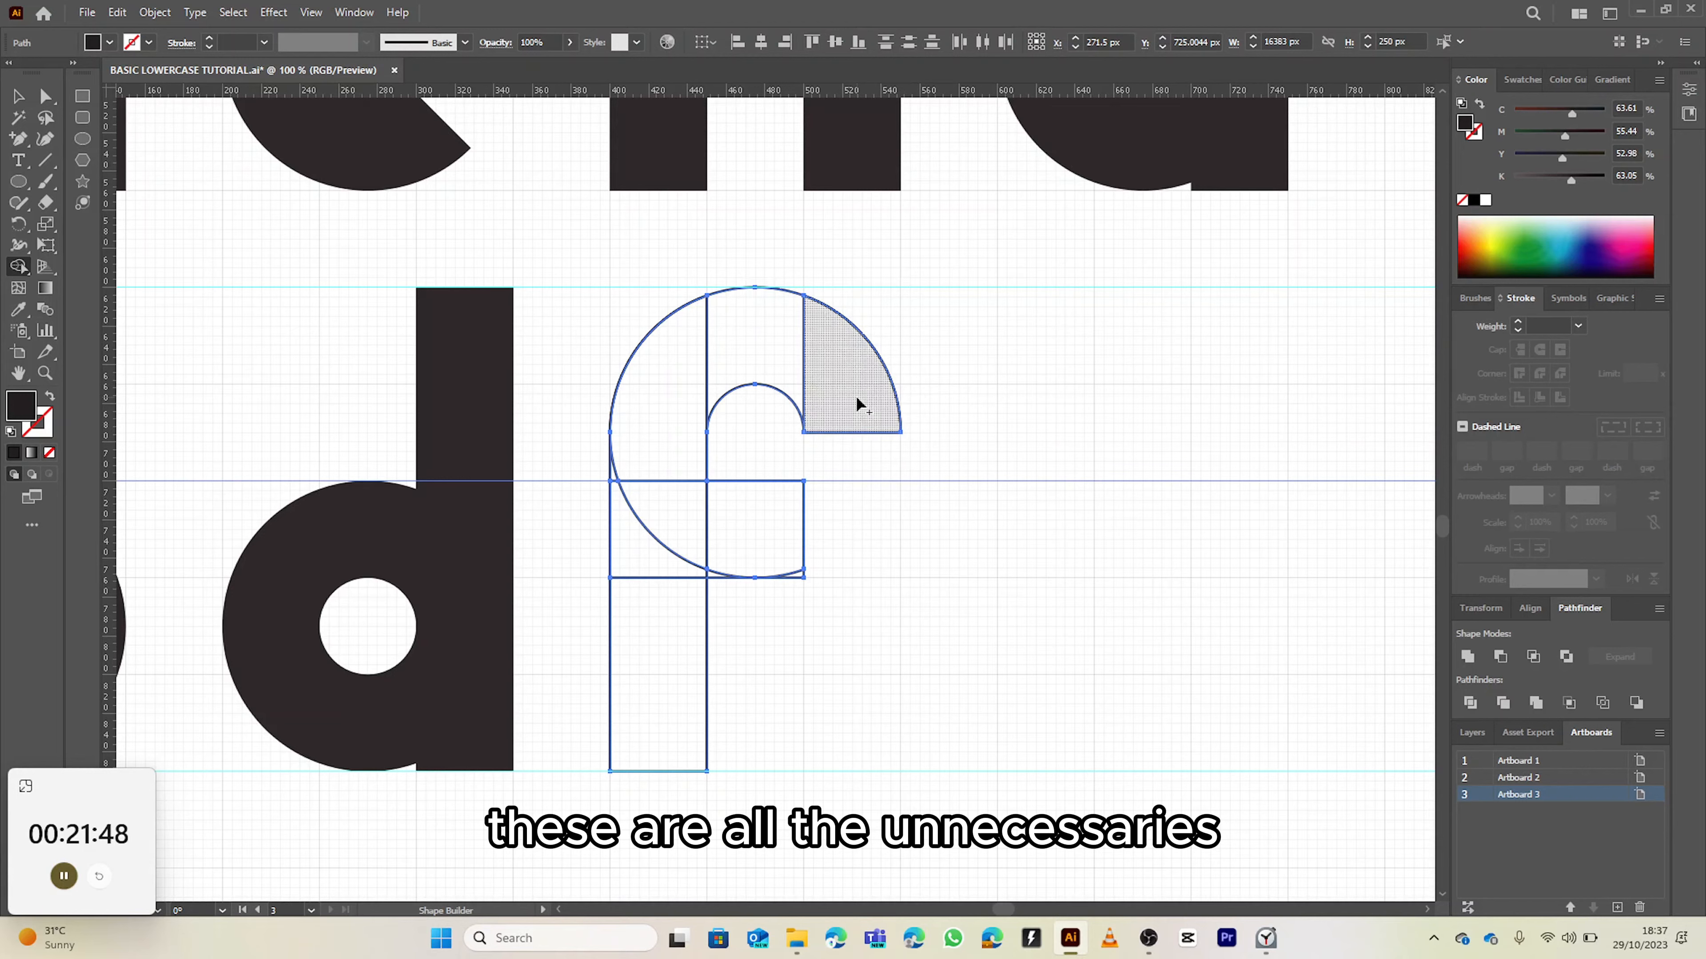
{"action": "left_click_drag", "start_coordinate": [716, 337], "coordinate": [859, 405]}
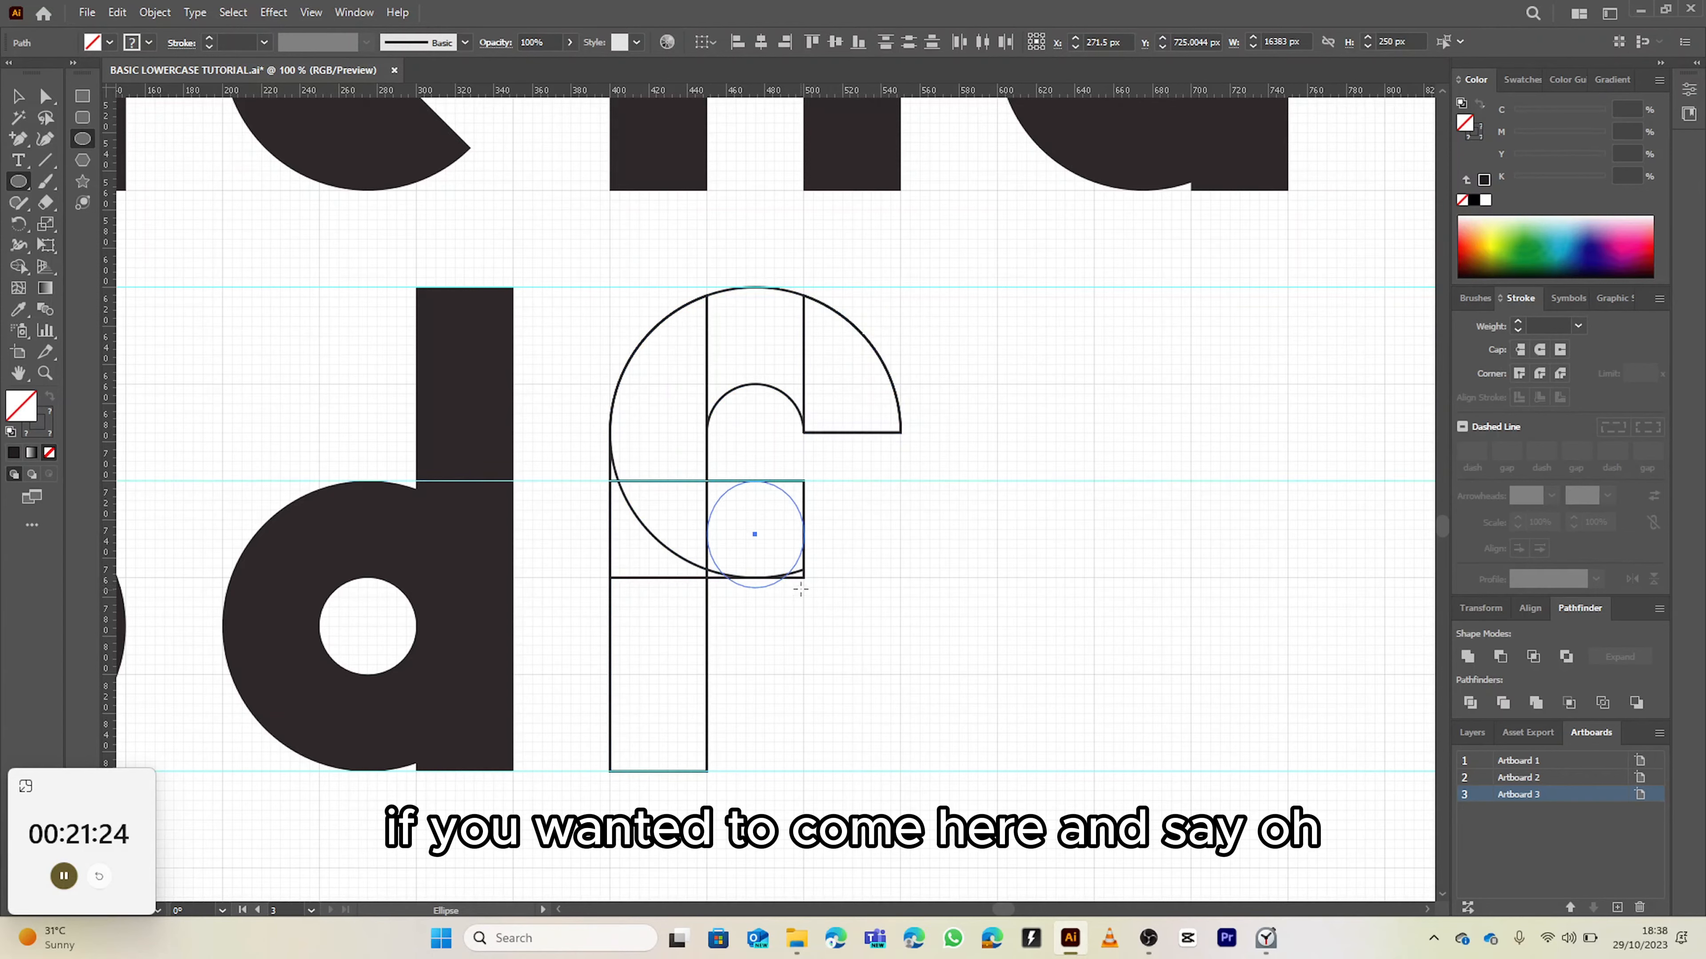
Place a small circle and move it up to fit against the end of the f's arch.
{"action": "left_click", "coordinate": [752, 531]}
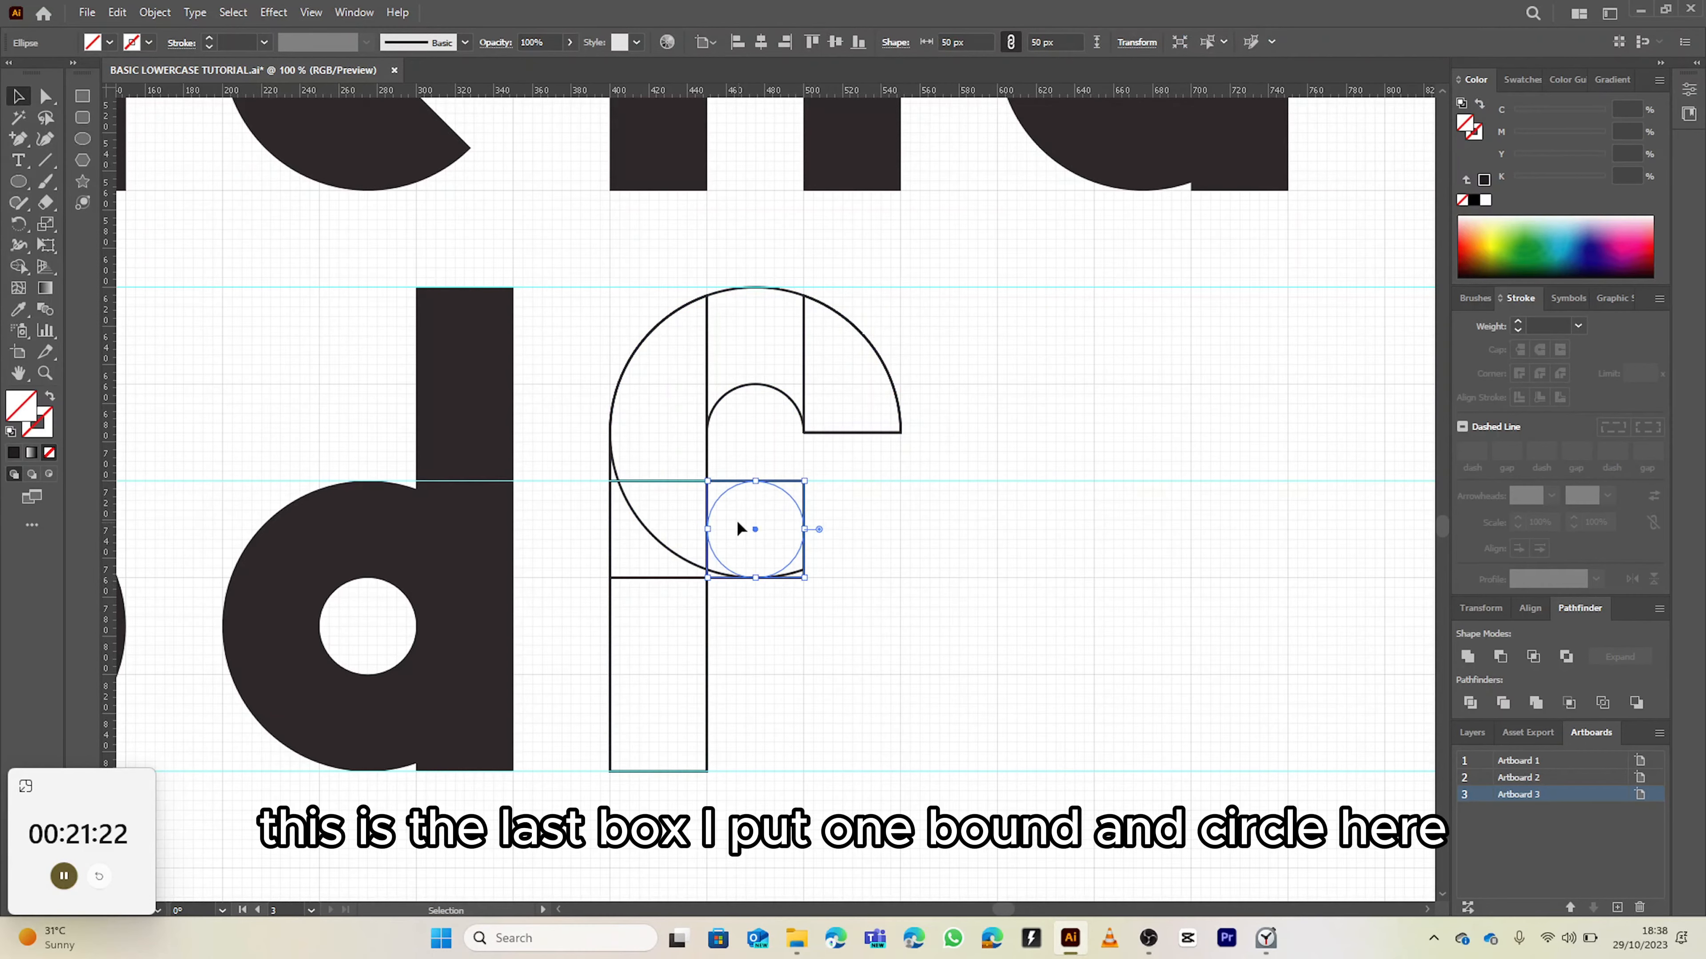
{"action": "left_click_drag", "start_coordinate": [753, 528], "coordinate": [847, 395]}
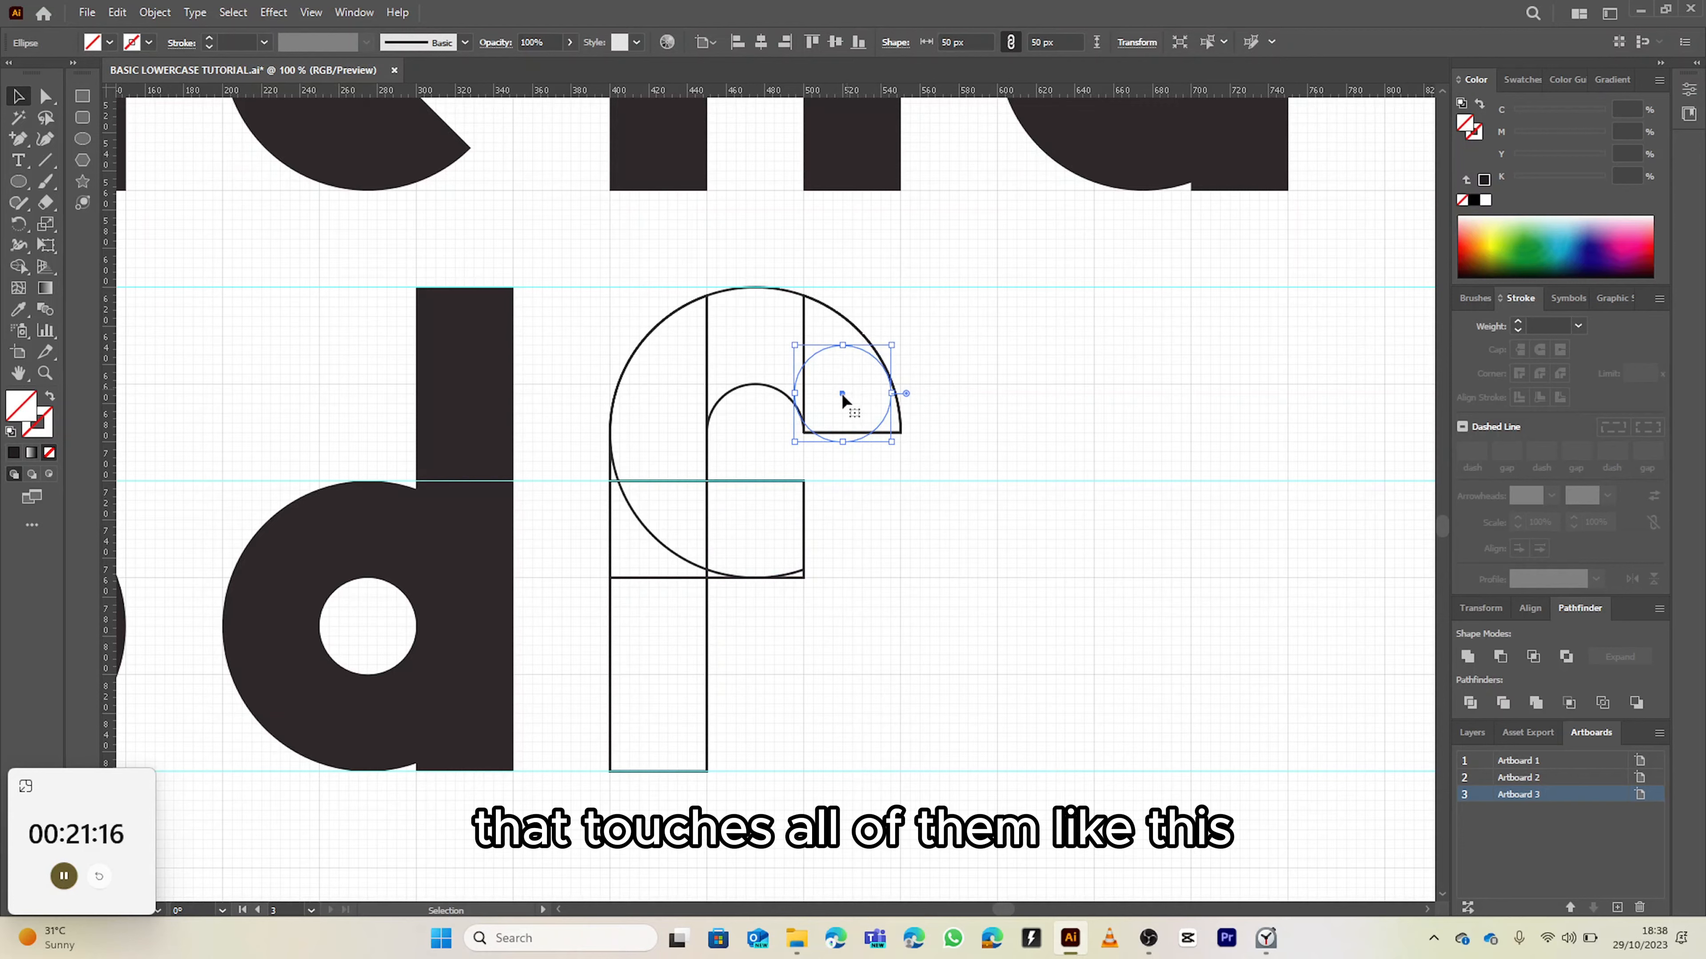
{"action": "left_click_drag", "start_coordinate": [843, 393], "coordinate": [774, 553]}
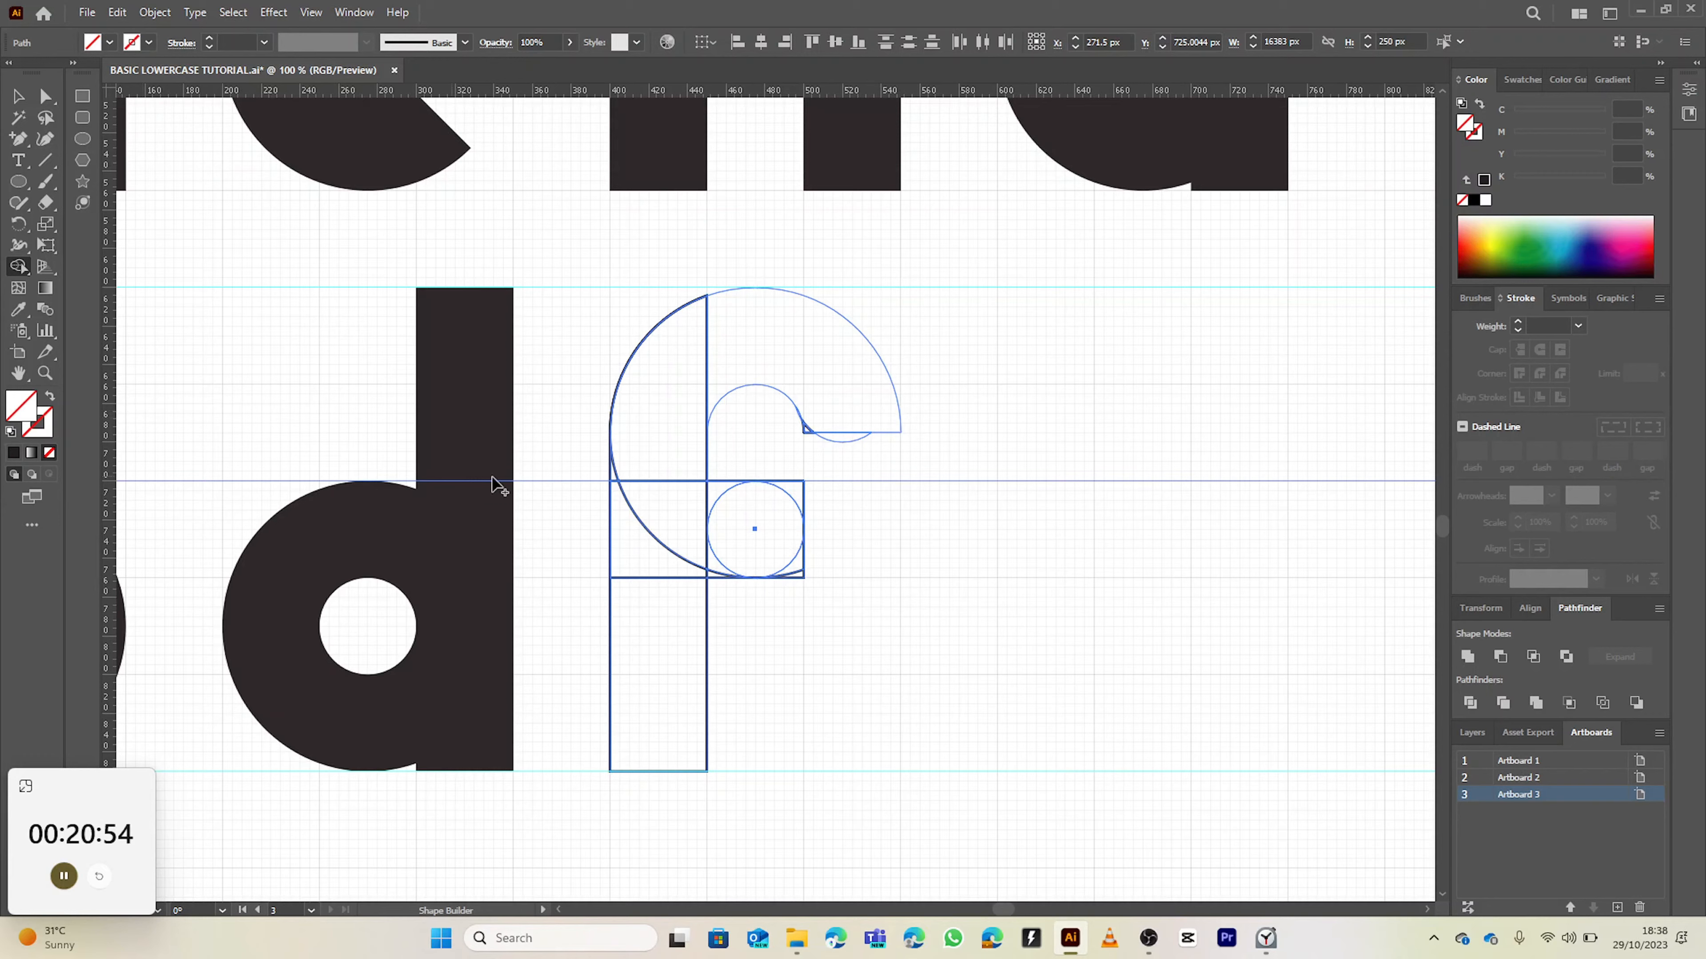
Adjust the arch and terminal circle with Shape Builder to round off the f.
{"action": "left_click", "coordinate": [783, 359]}
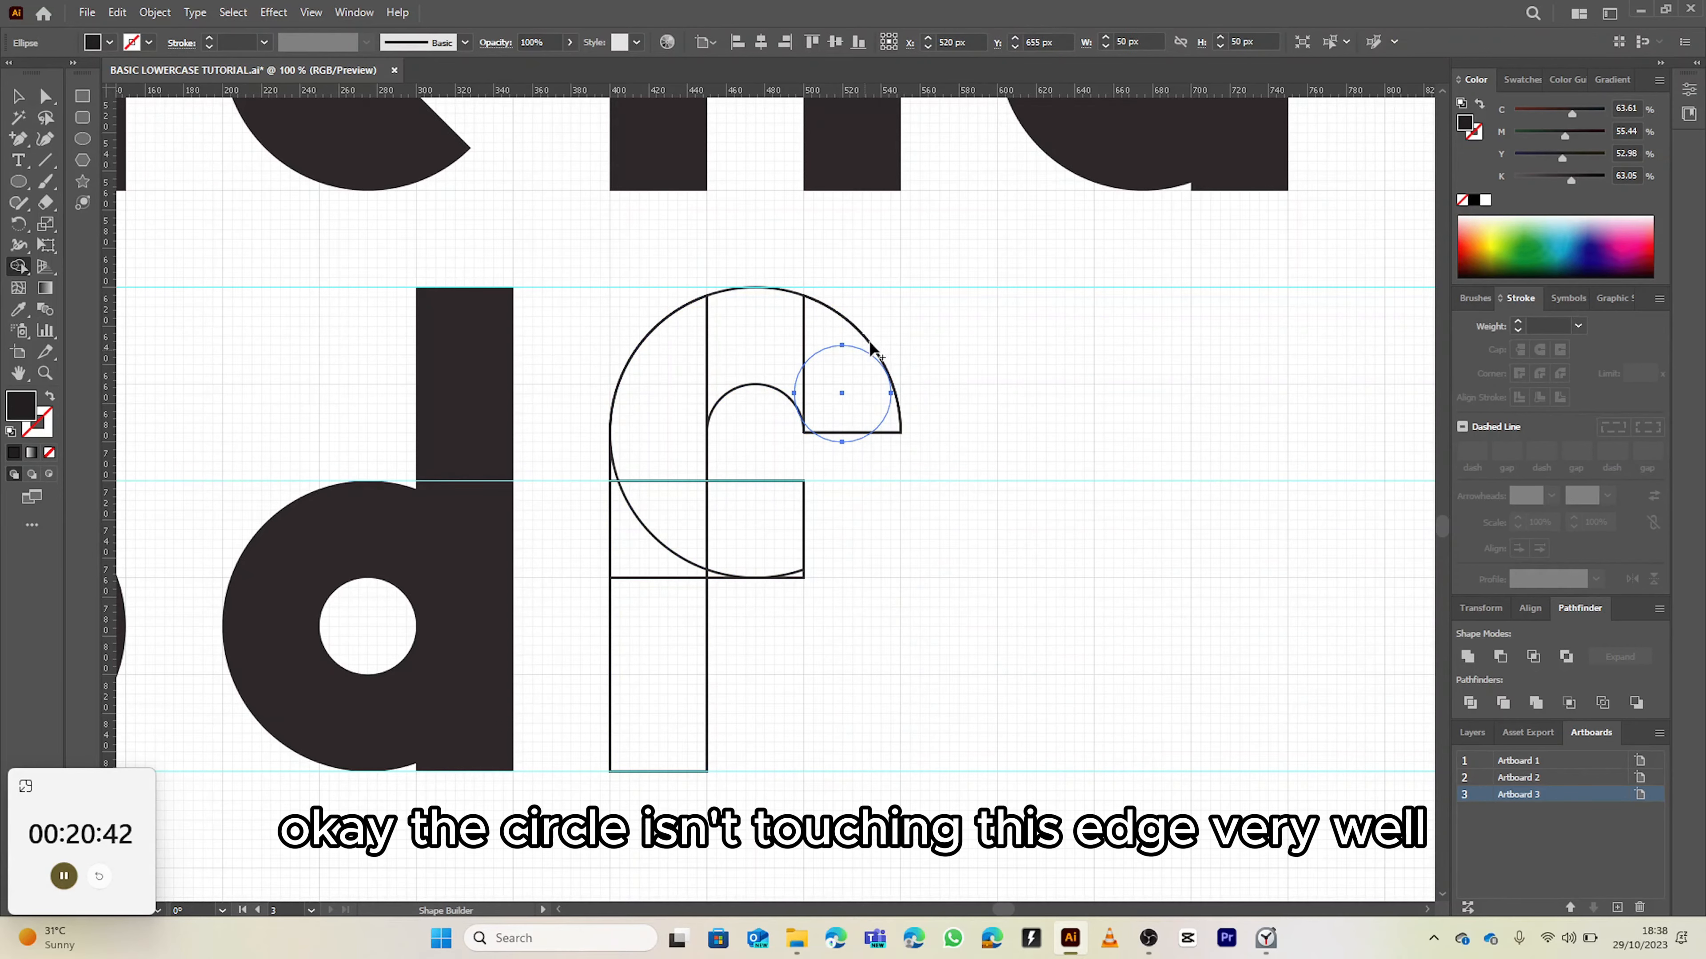
{"action": "left_click", "coordinate": [840, 392]}
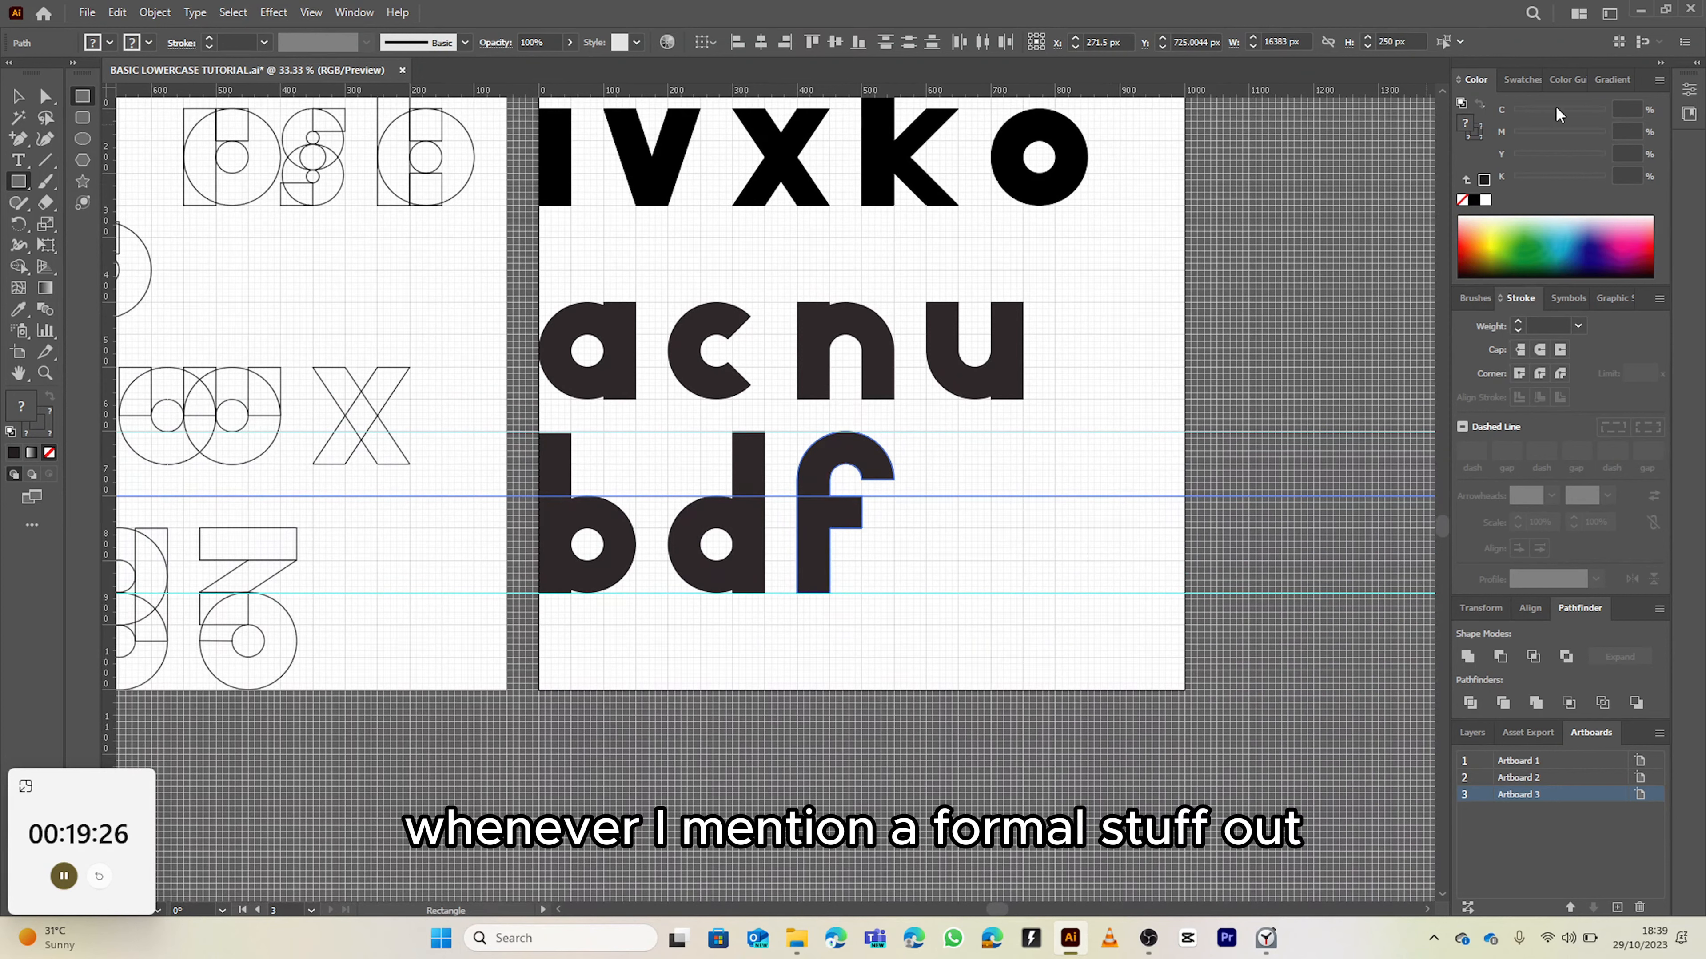
{"action": "mouse_move", "coordinate": [1047, 364]}
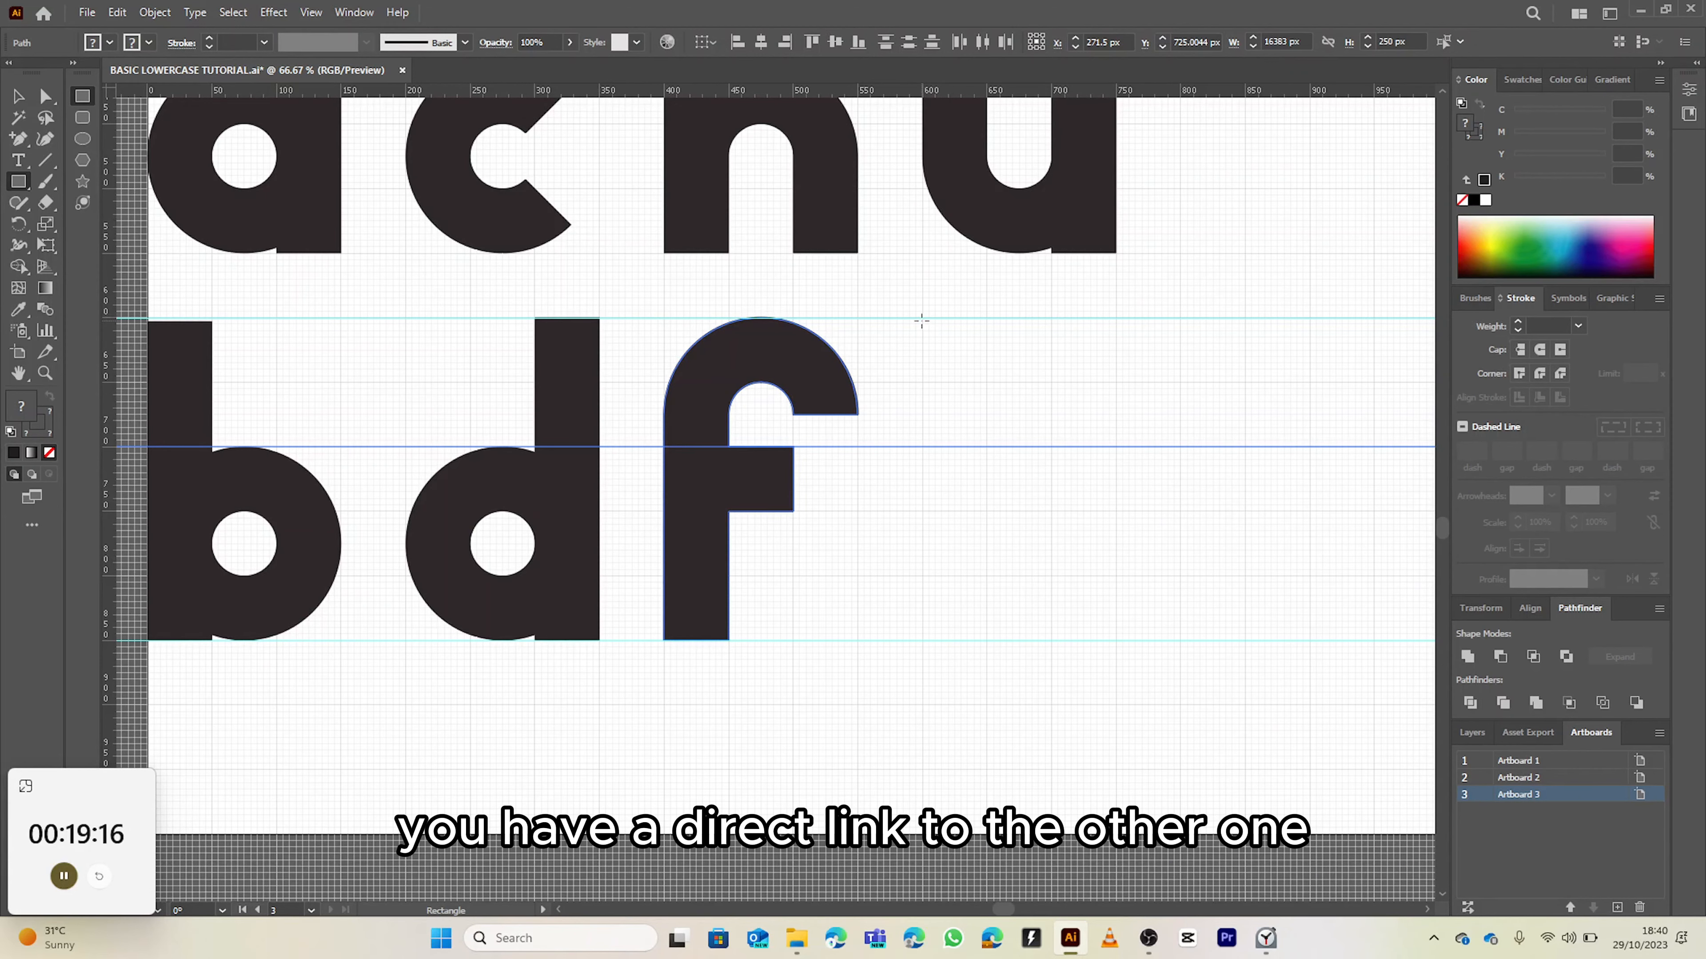
{"action": "mouse_move", "coordinate": [921, 319]}
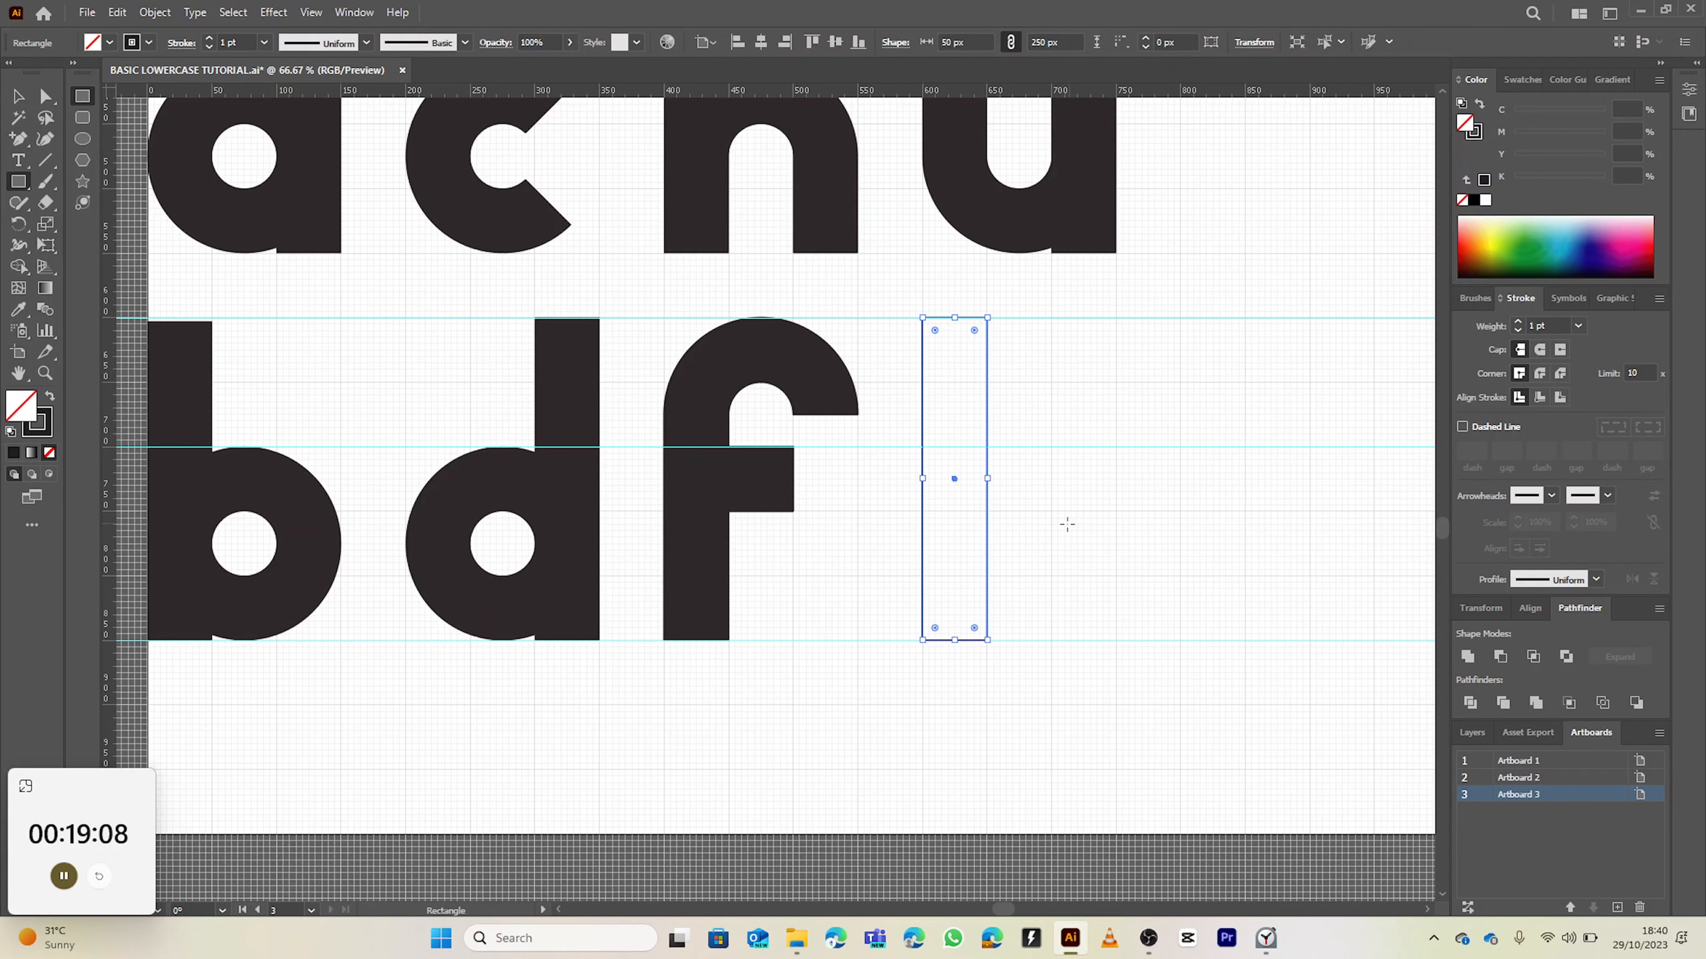
{"action": "mouse_move", "coordinate": [1051, 548]}
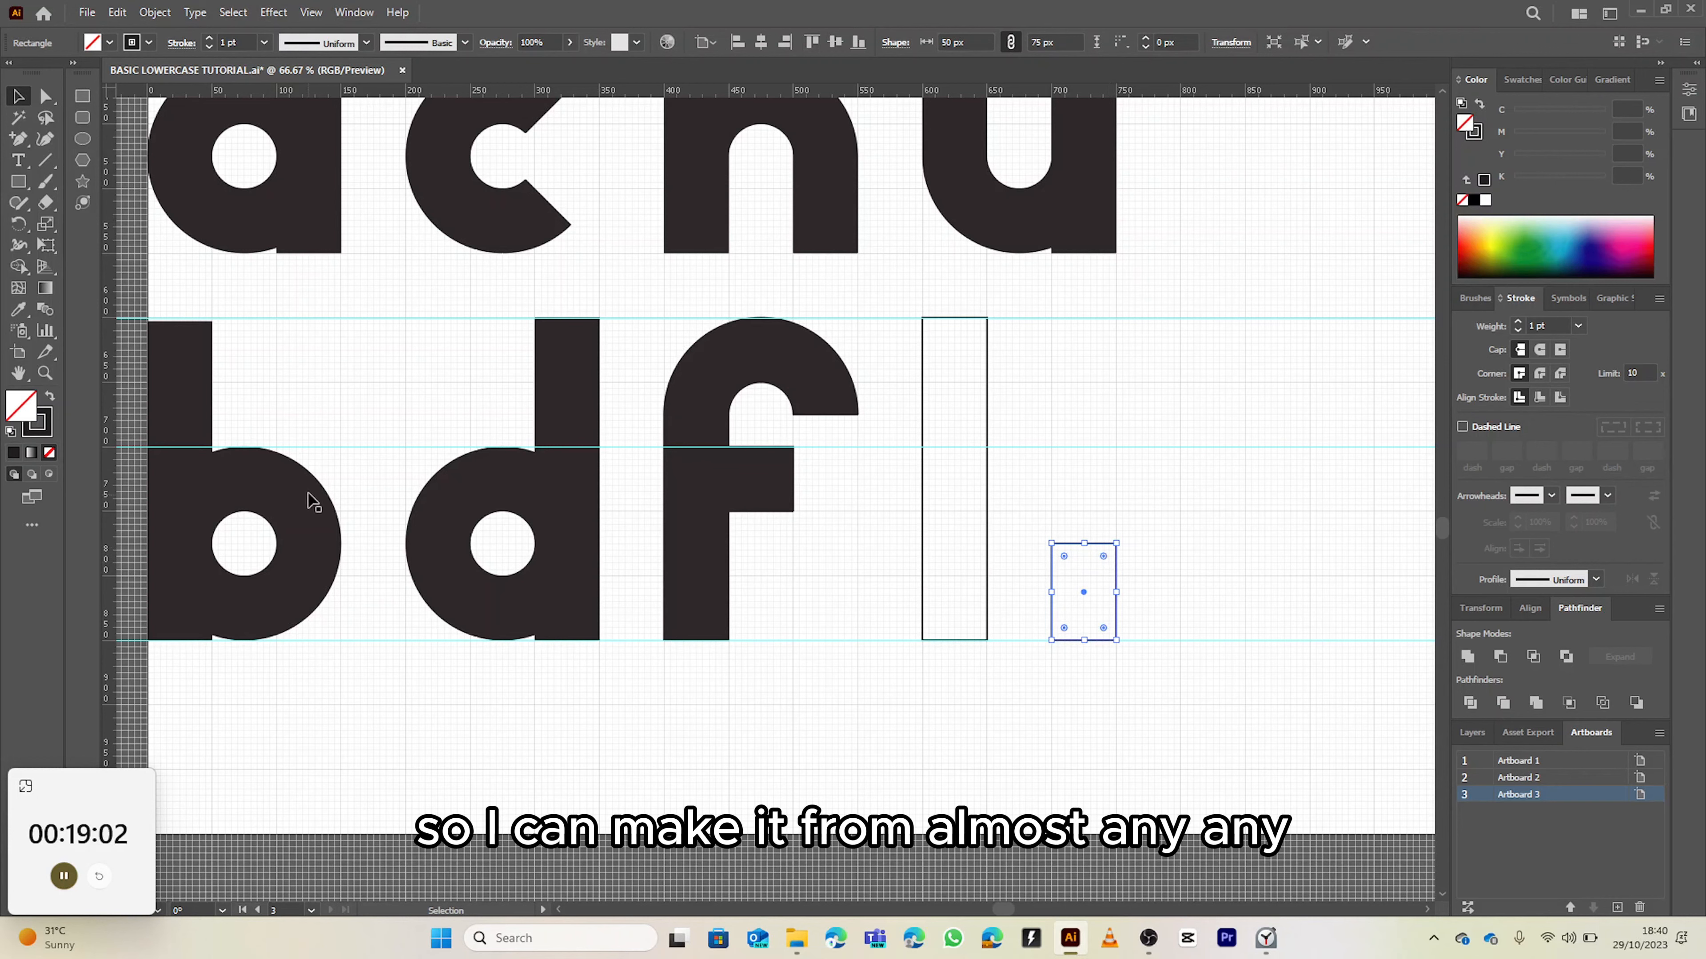
Draw the circle for the h's shoulder beside the f with the Ellipse tool.
{"action": "left_click", "coordinate": [82, 139]}
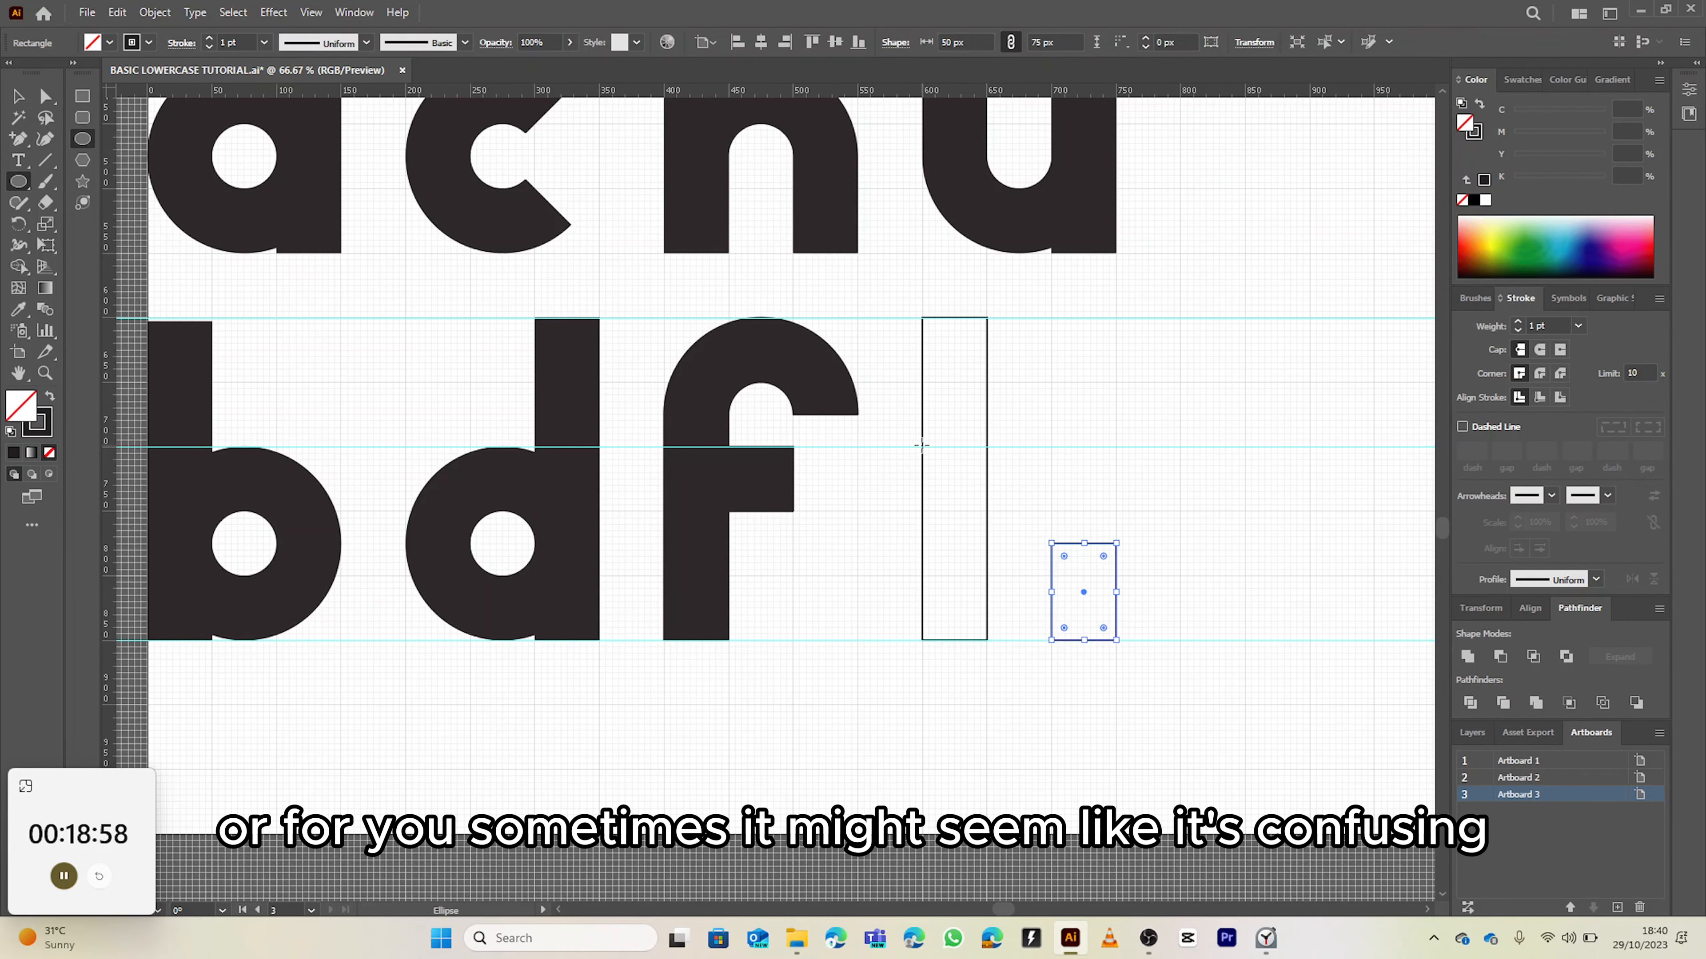
{"action": "left_click_drag", "start_coordinate": [1022, 547], "coordinate": [1120, 642]}
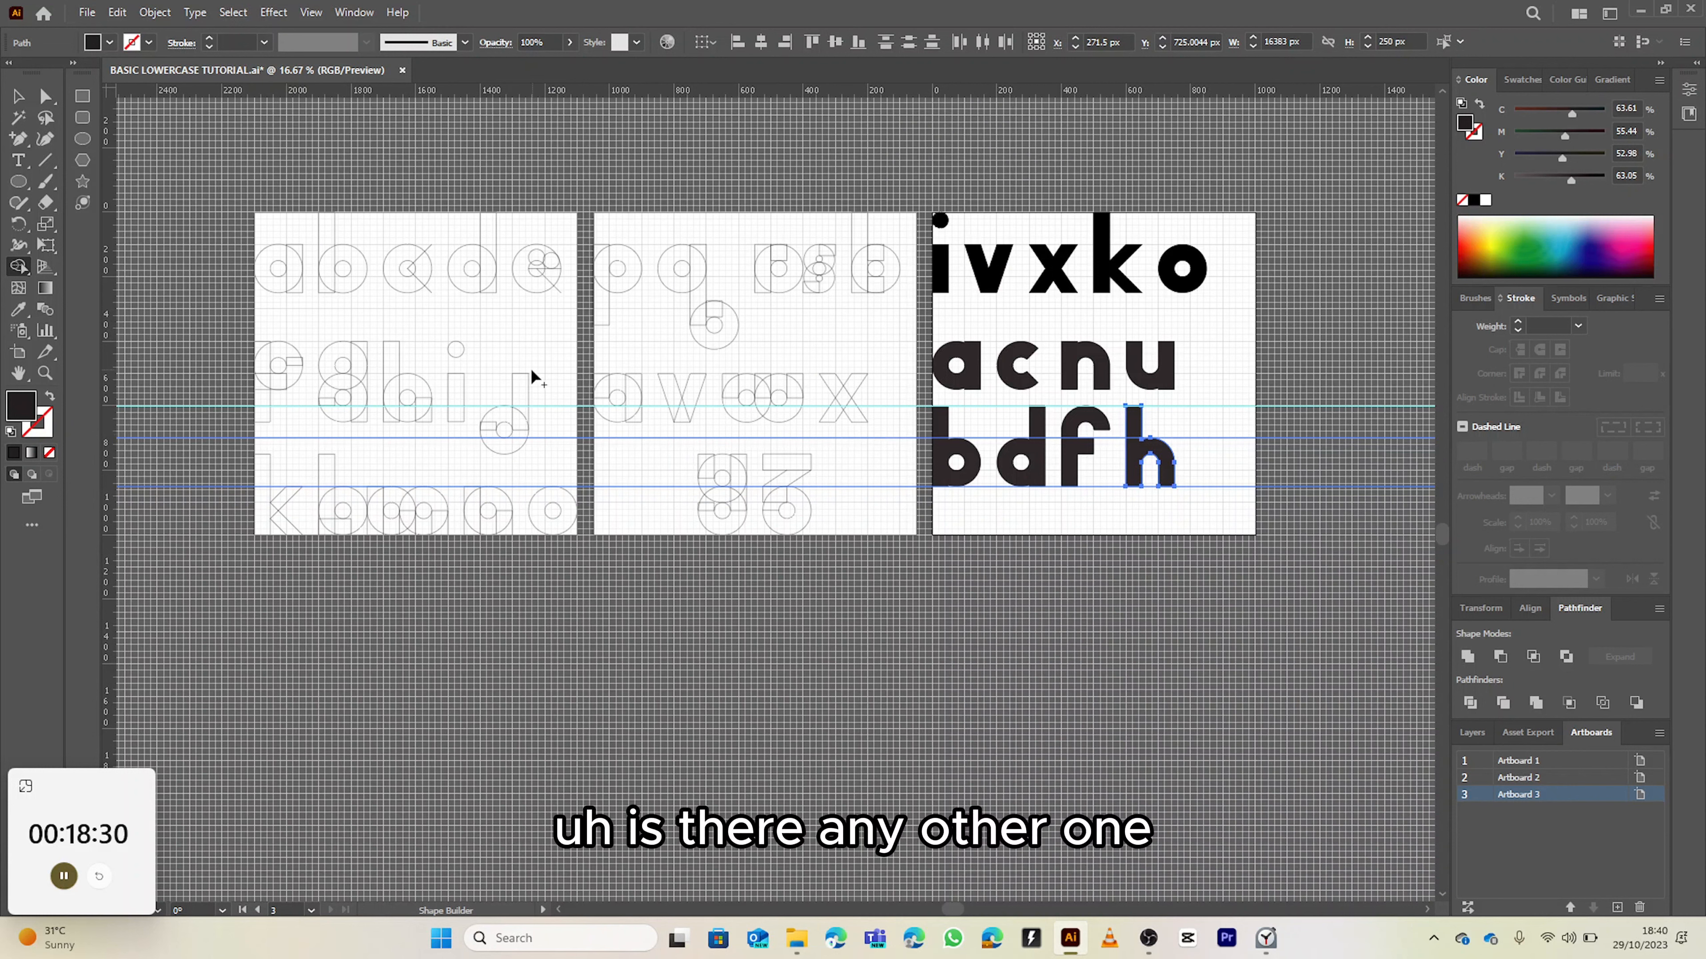
{"action": "mouse_move", "coordinate": [324, 496]}
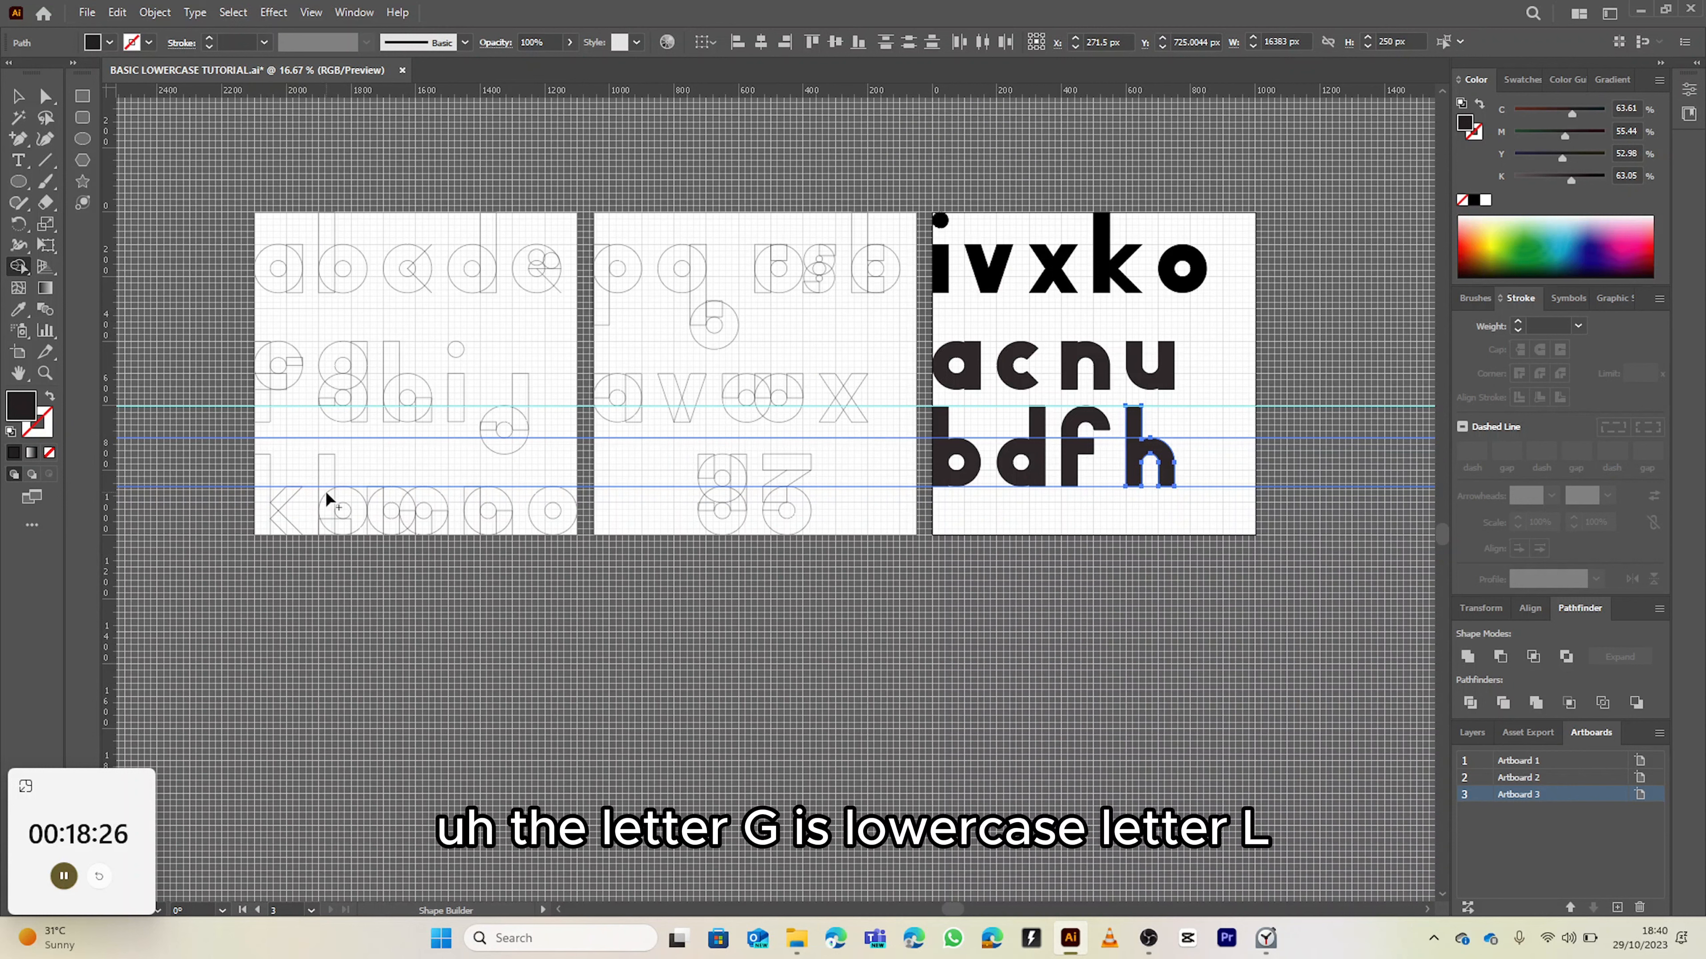
{"action": "mouse_move", "coordinate": [629, 349]}
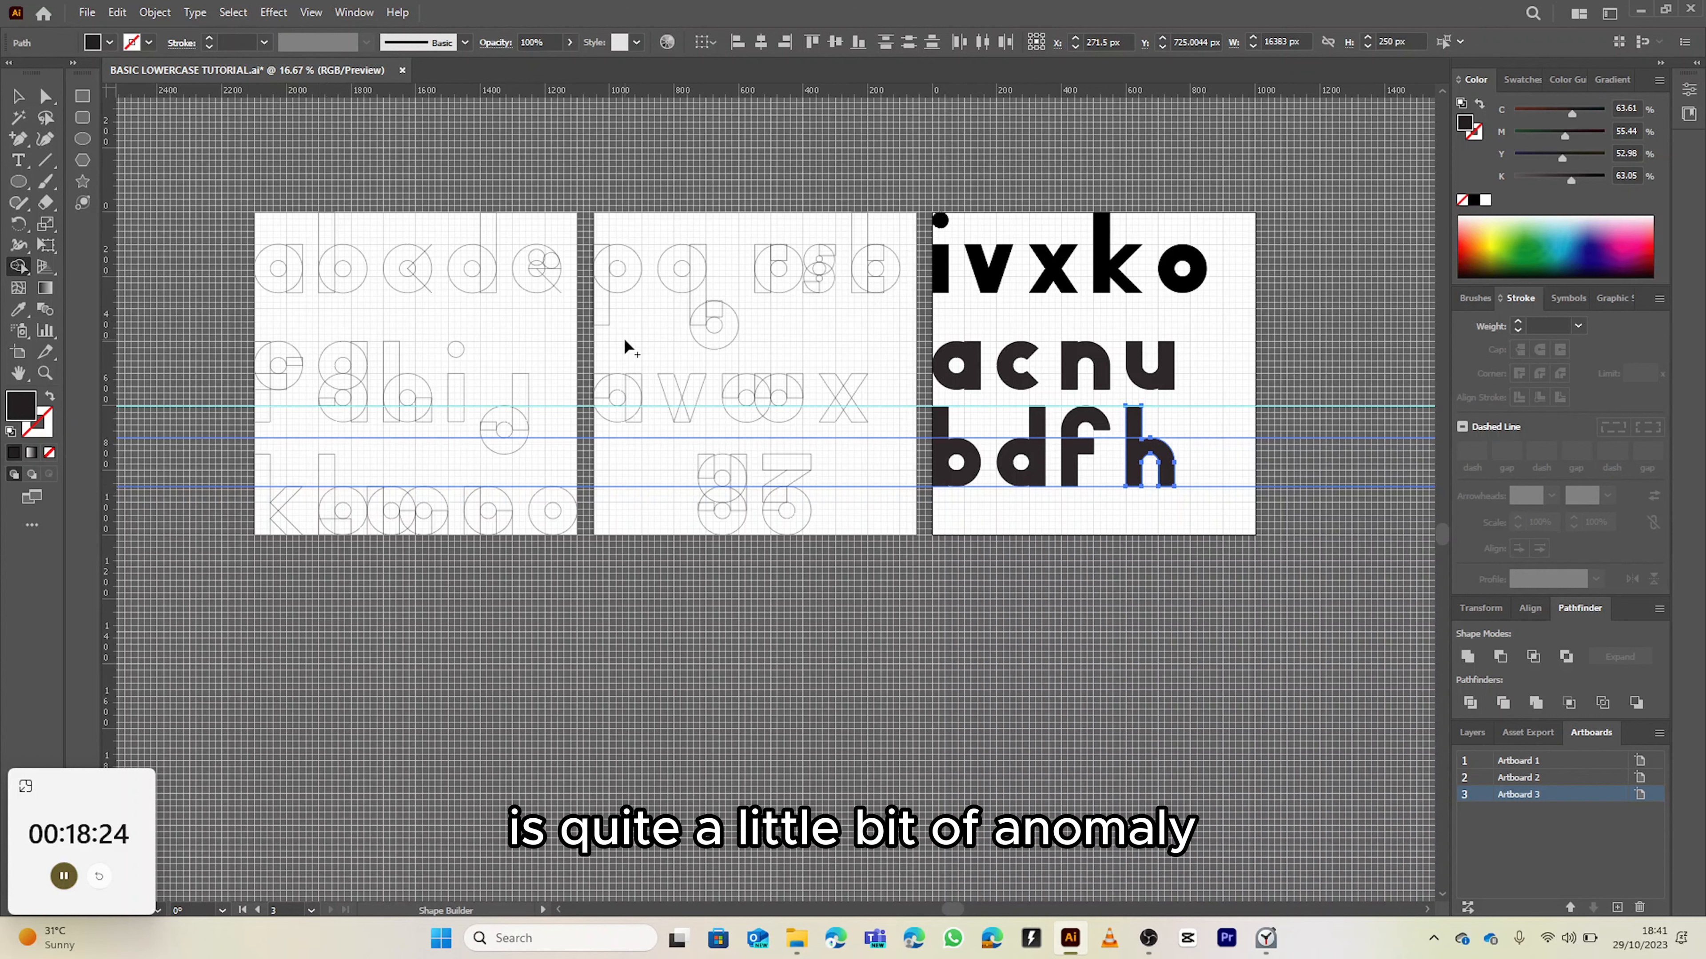
{"action": "mouse_move", "coordinate": [864, 281]}
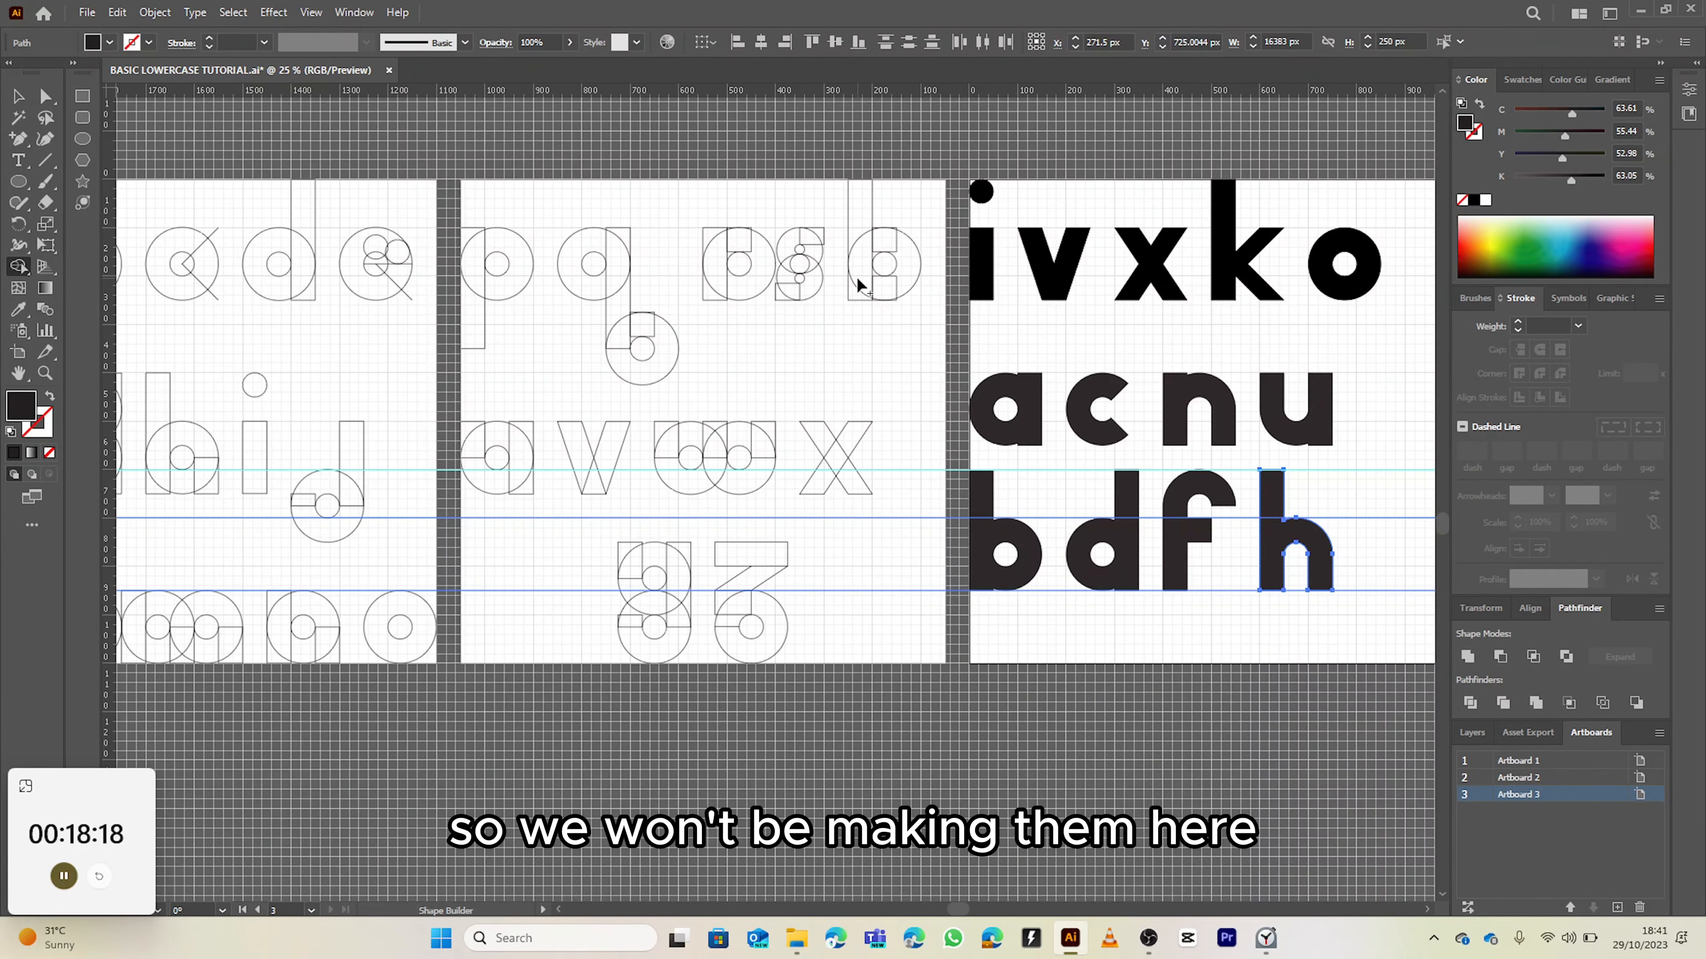
{"action": "mouse_move", "coordinate": [702, 517]}
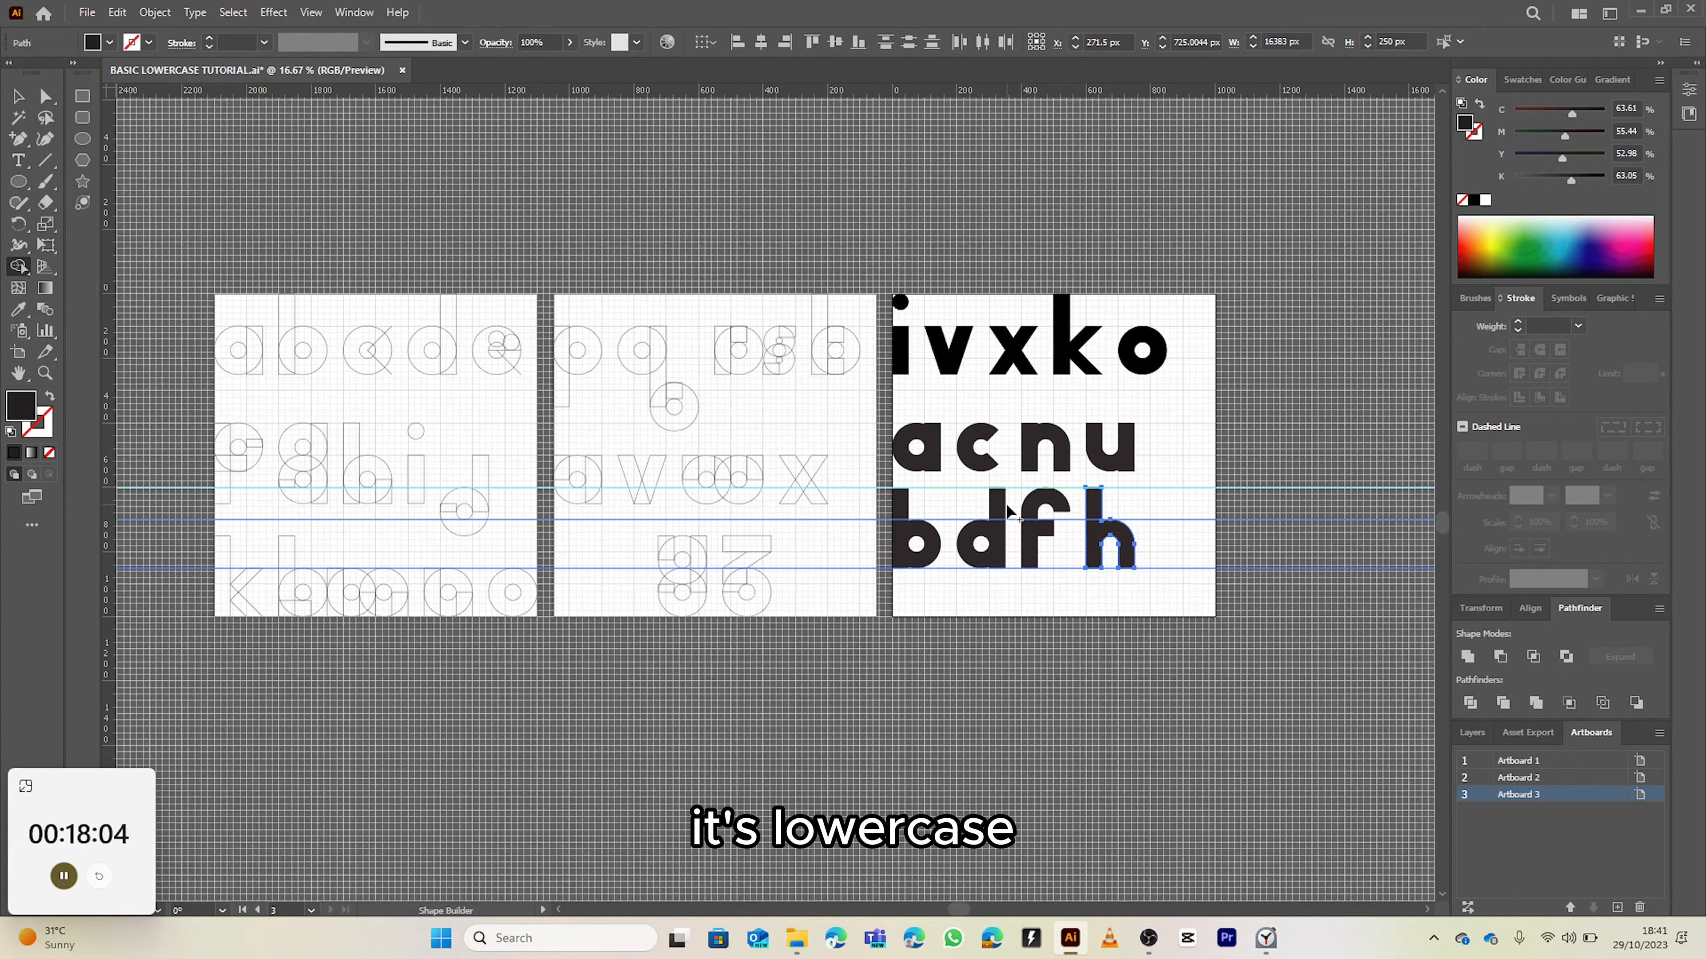
{"action": "mouse_move", "coordinate": [1206, 350]}
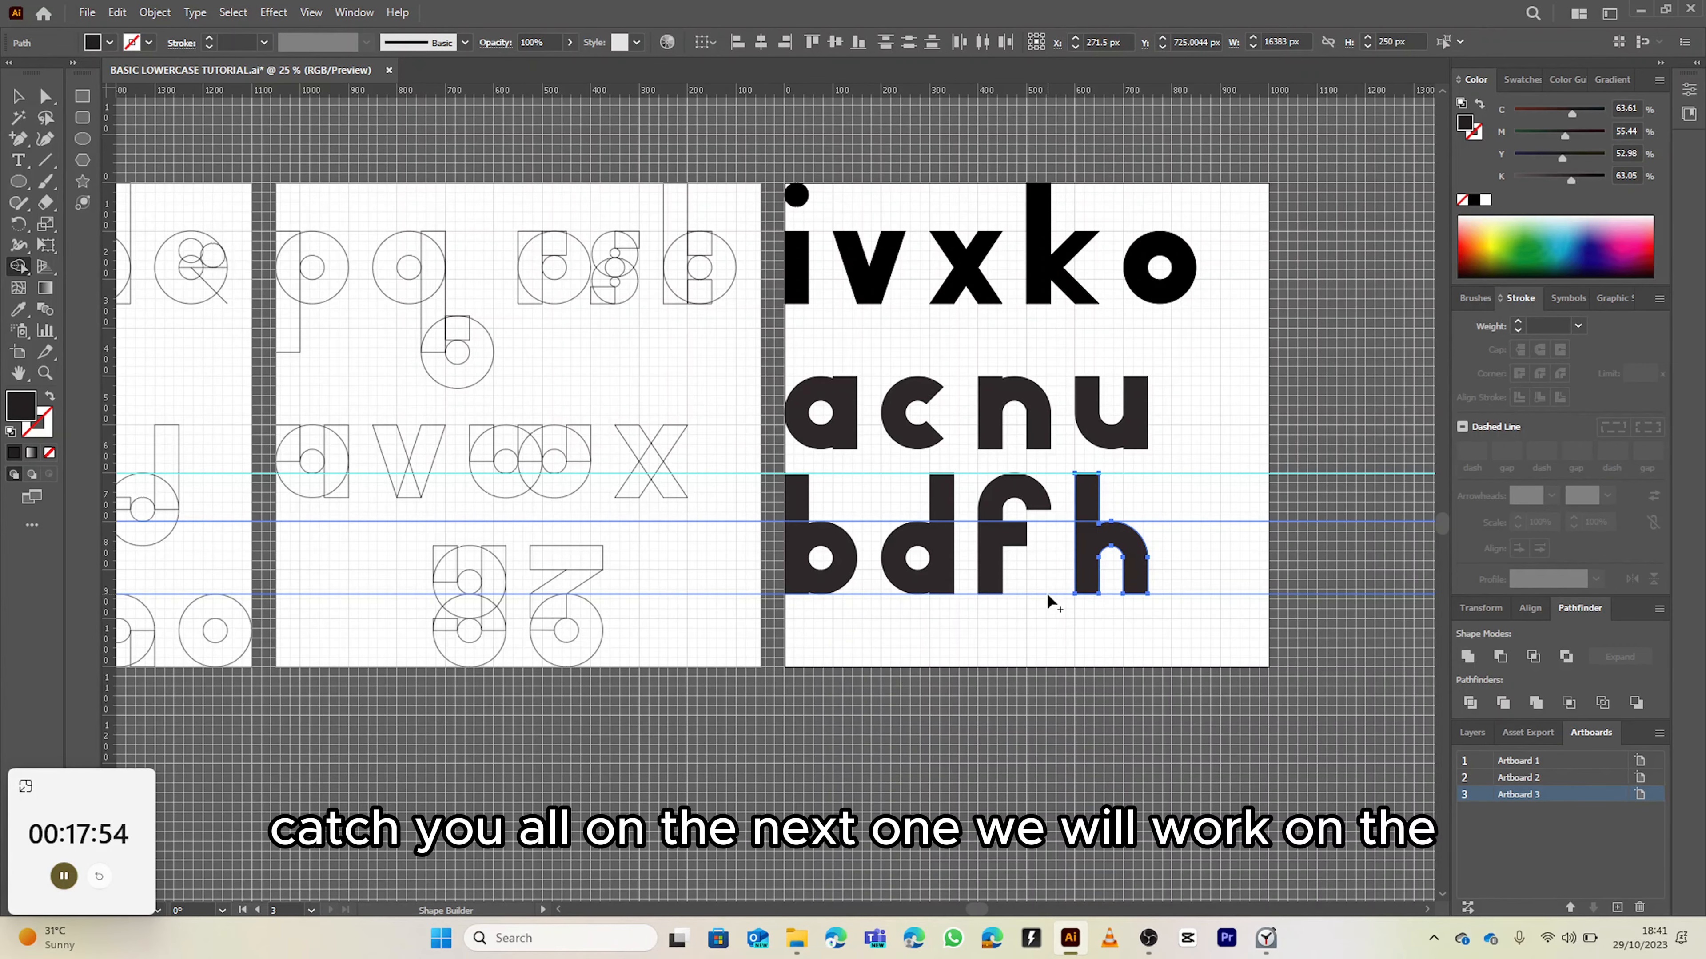
{"action": "mouse_move", "coordinate": [984, 555]}
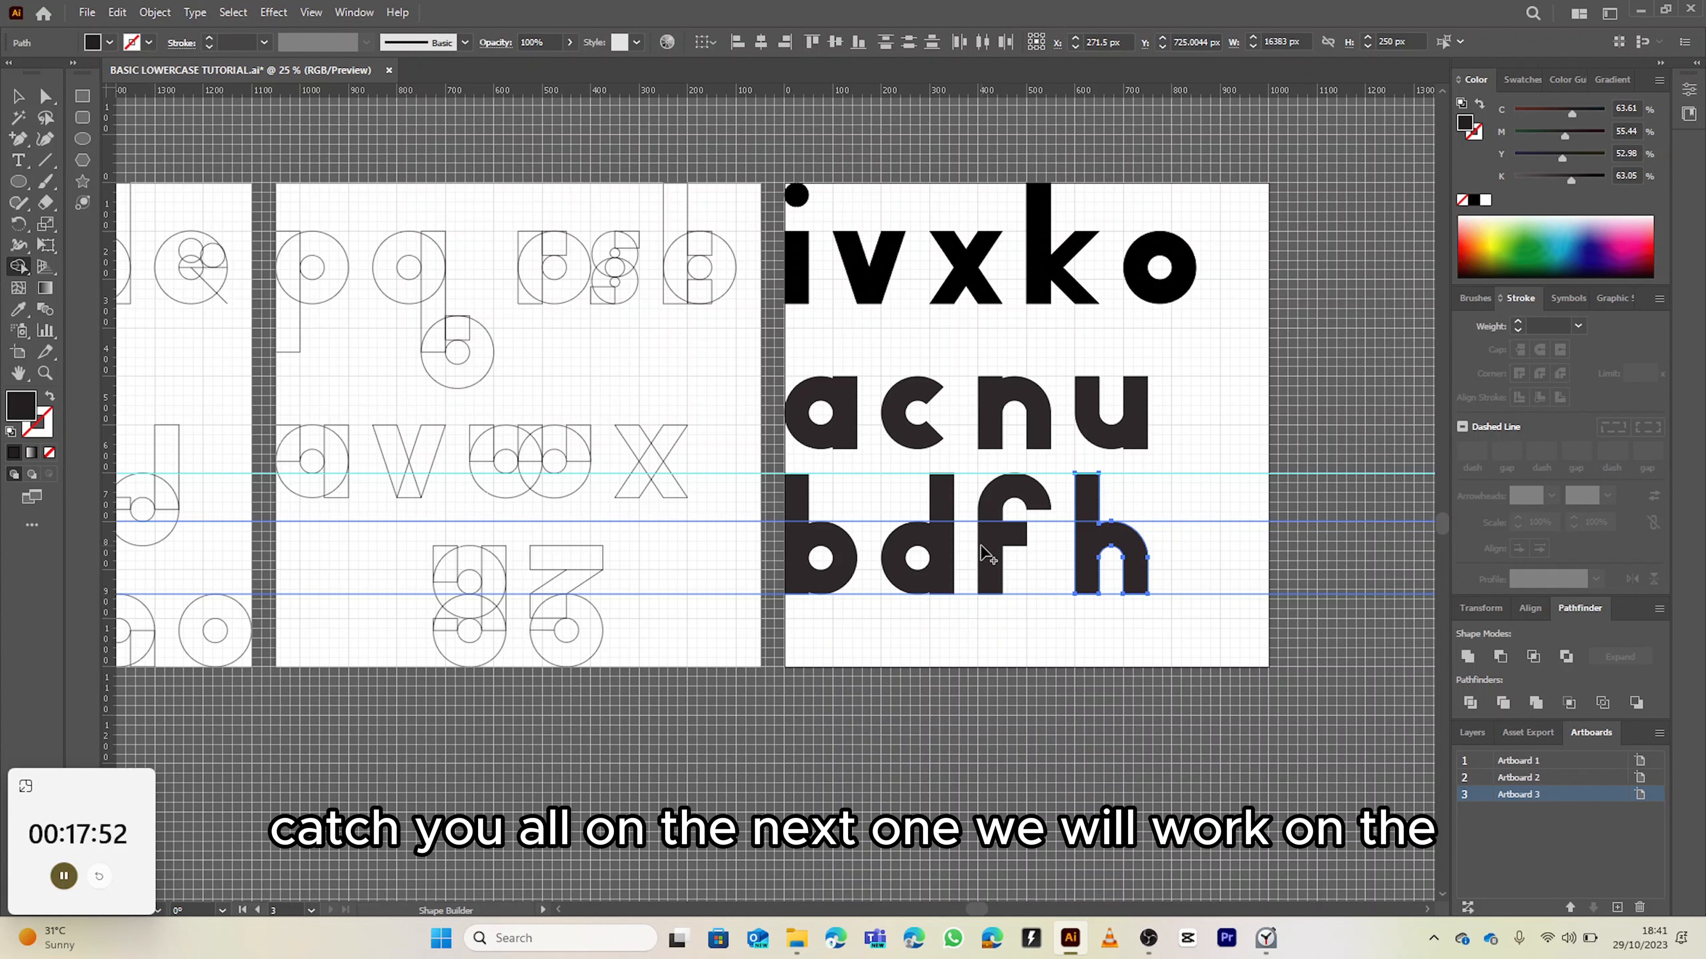